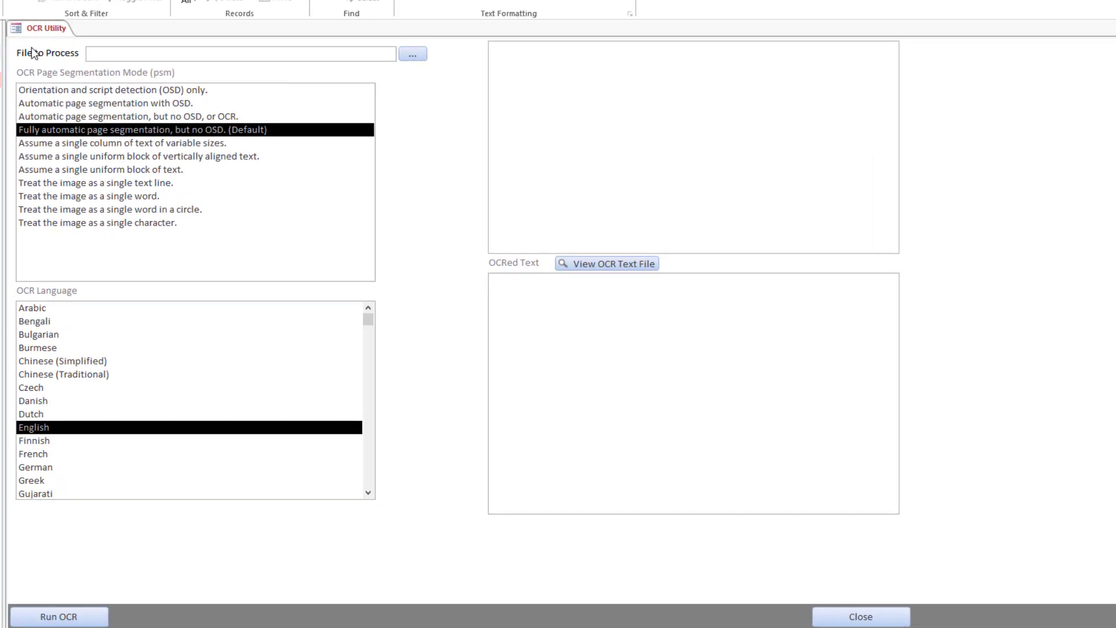
{"action": "mouse_move", "coordinate": [63, 298]}
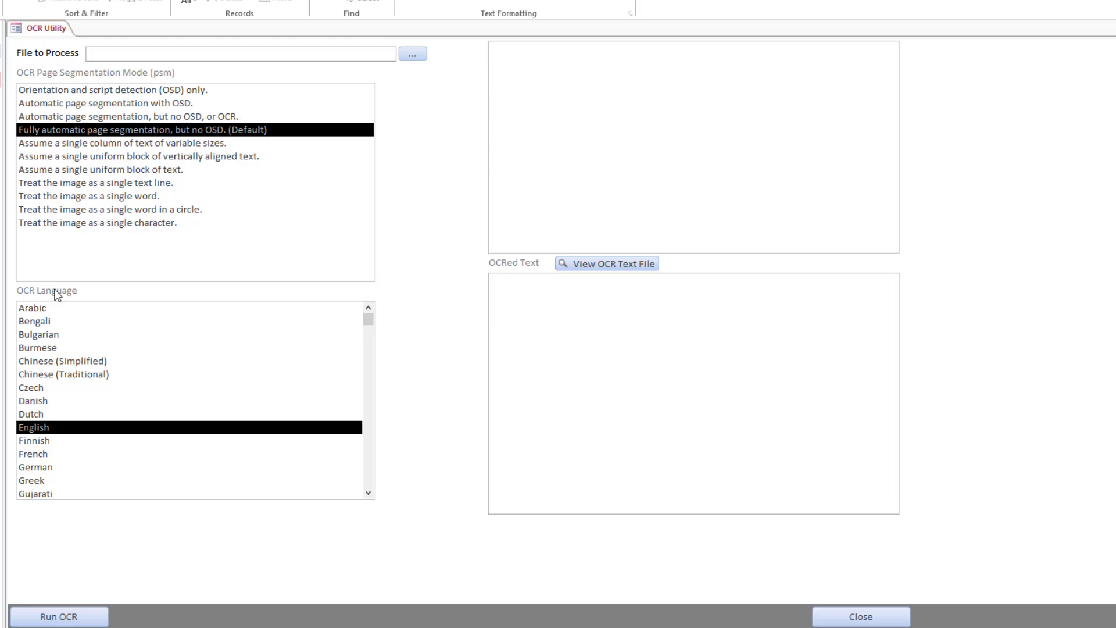
{"action": "mouse_move", "coordinate": [74, 257]}
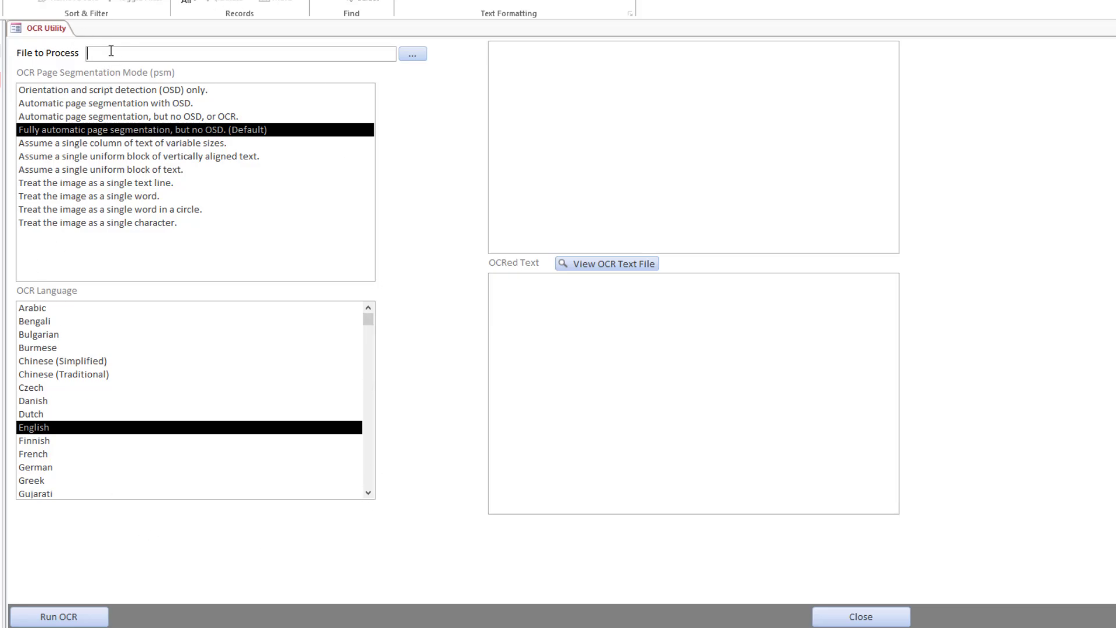
Choose single-column variable-size segmentation and Chinese (Traditional) as the recognition language.
{"action": "left_click", "coordinate": [134, 143]}
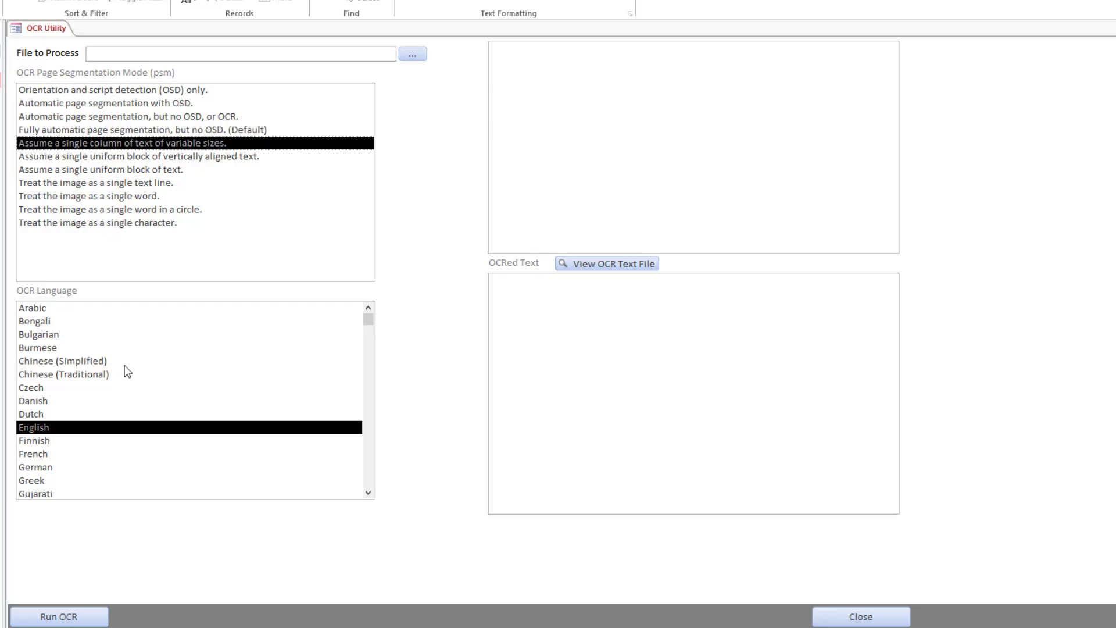
{"action": "left_click", "coordinate": [63, 374]}
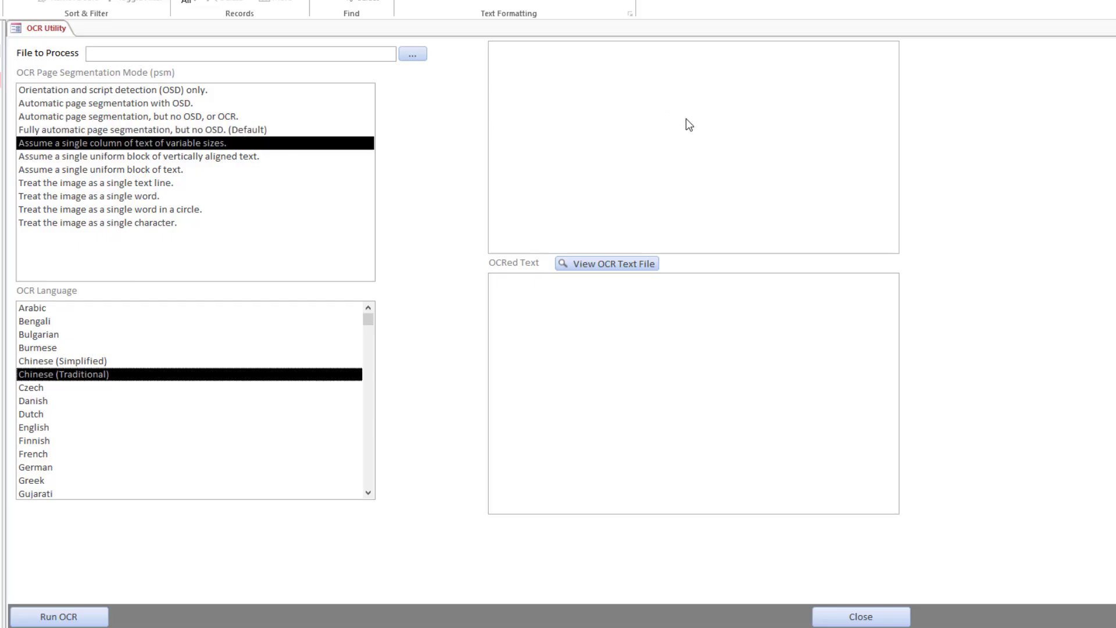
{"action": "mouse_move", "coordinate": [742, 213]}
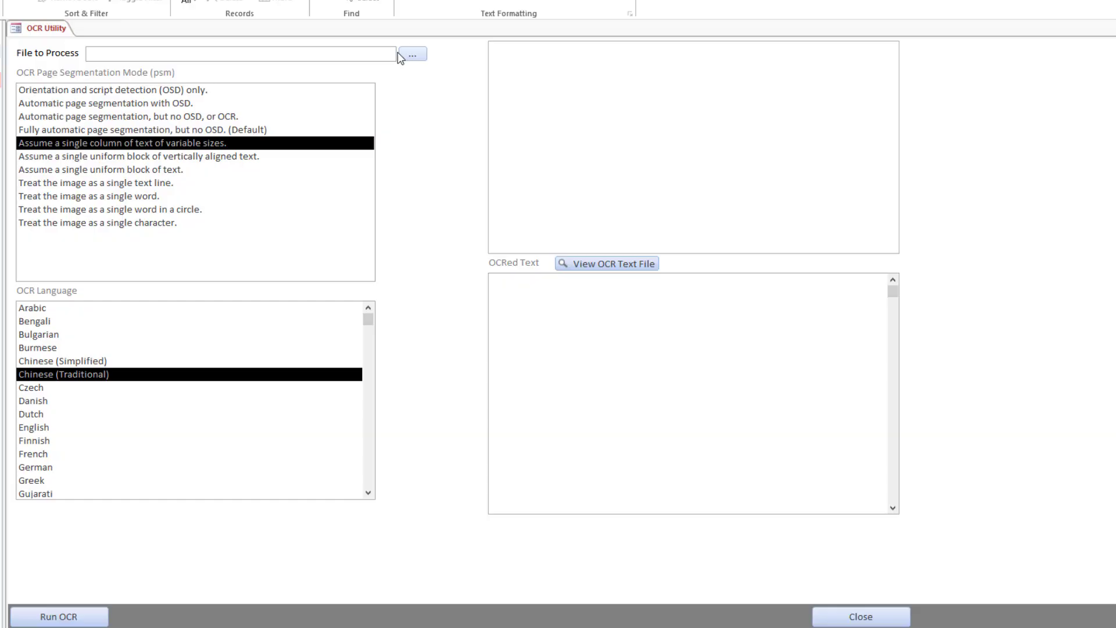
Browse to test-image-for-recognition-3552634802.png as the file to process and dismiss the external viewer.
{"action": "left_click", "coordinate": [416, 54]}
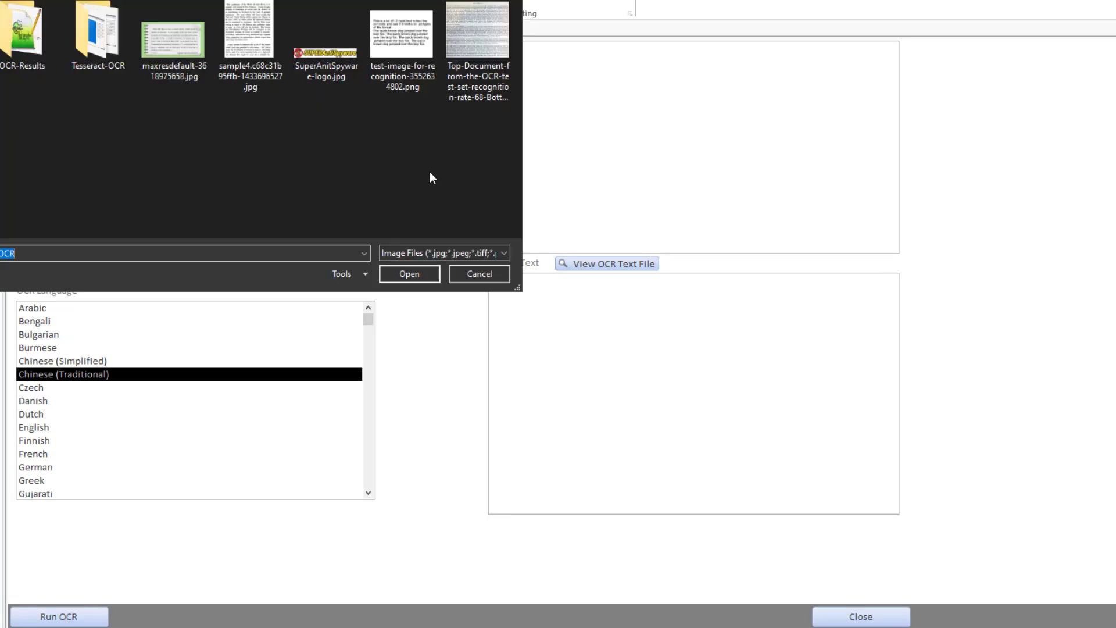
{"action": "left_click", "coordinate": [402, 29]}
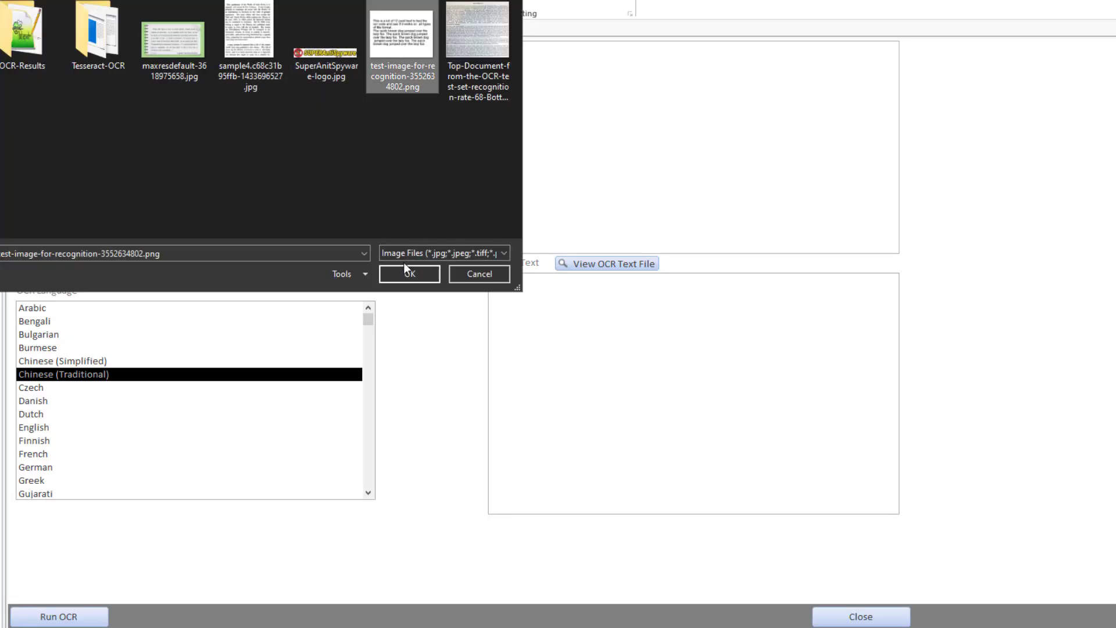
{"action": "left_click", "coordinate": [409, 273]}
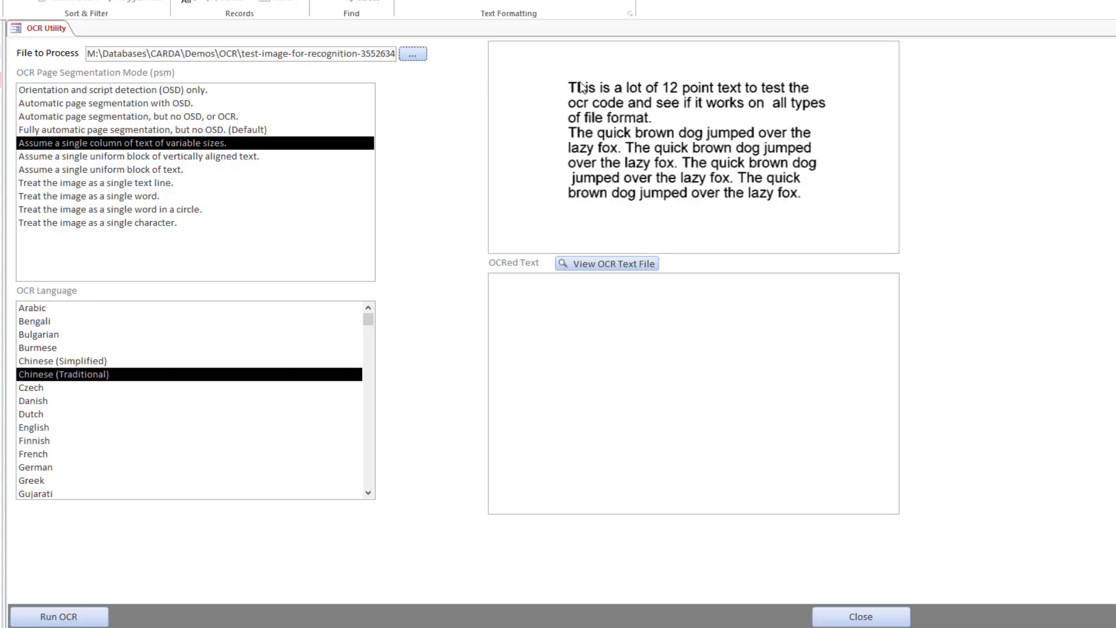
{"action": "mouse_move", "coordinate": [698, 102]}
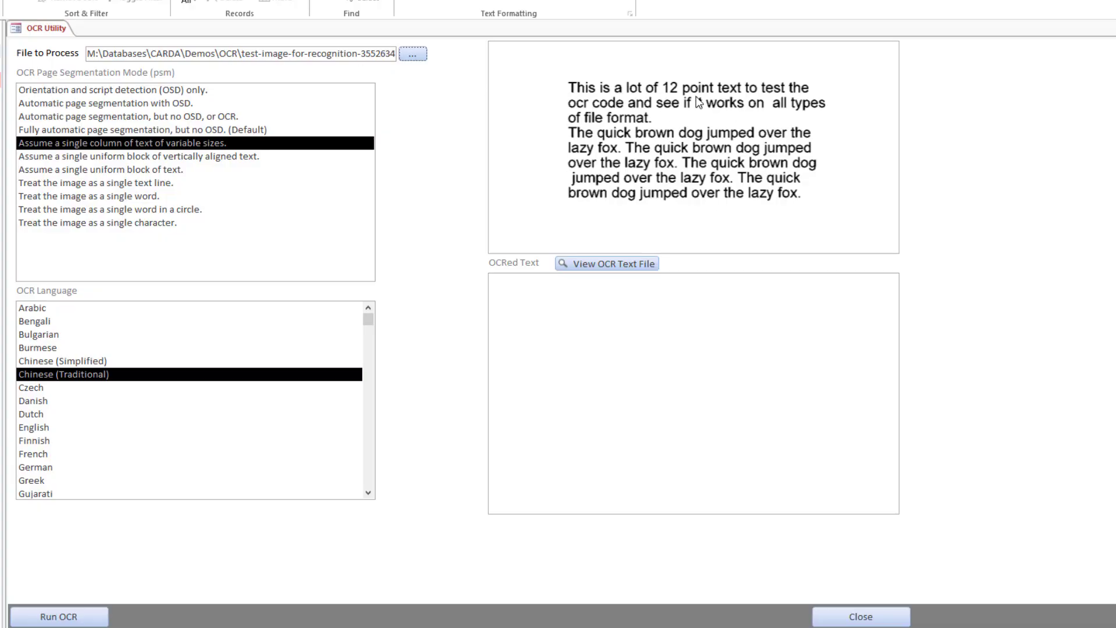
{"action": "mouse_move", "coordinate": [786, 81]}
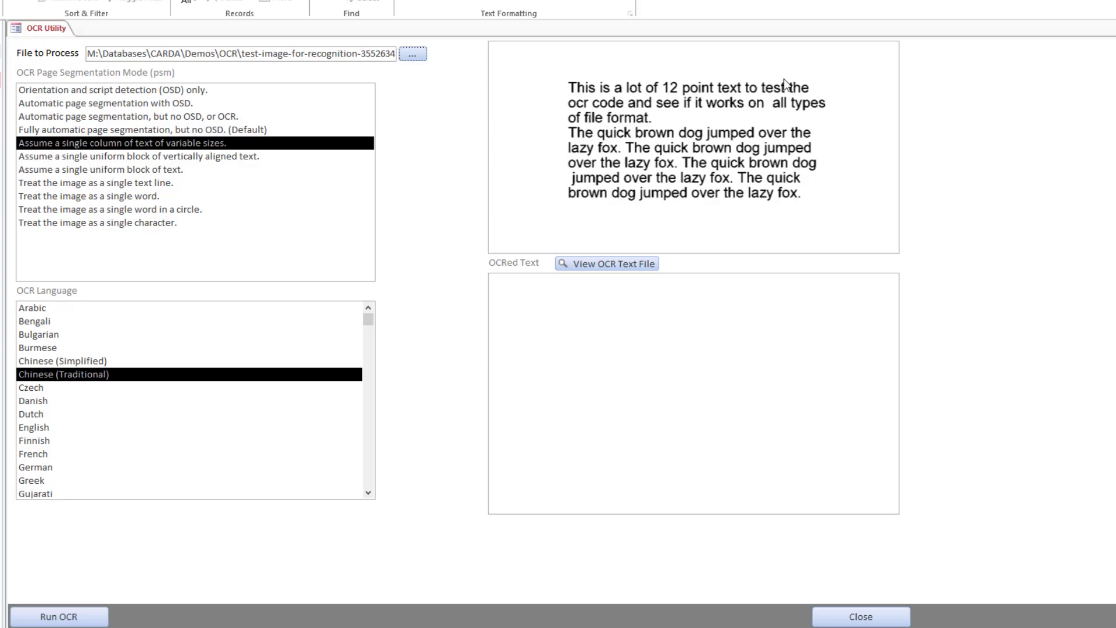
{"action": "mouse_move", "coordinate": [697, 152]}
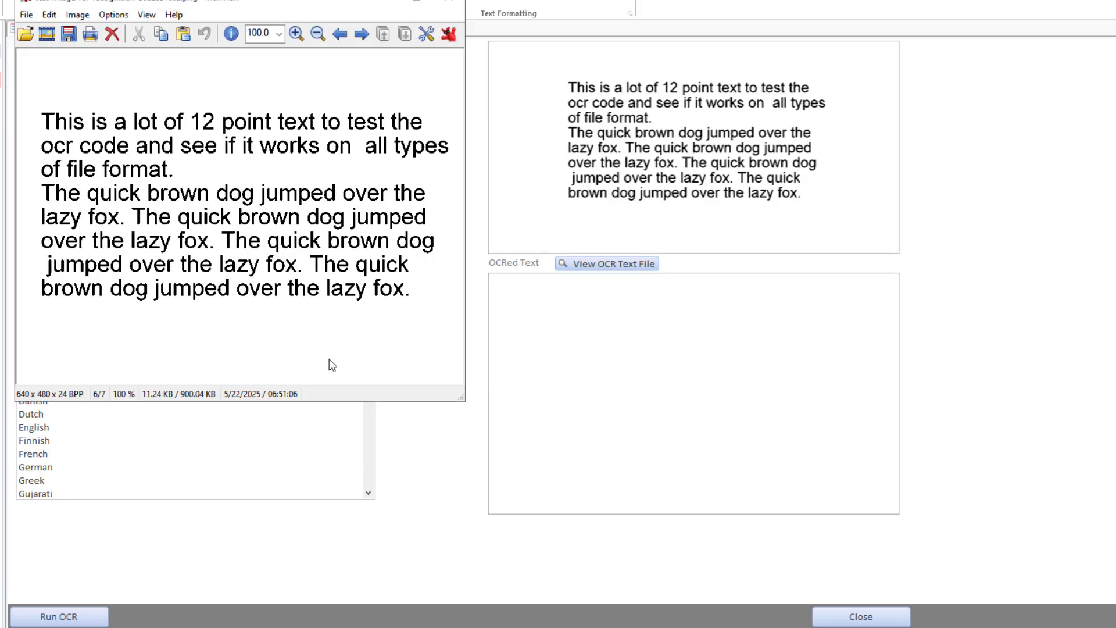
{"action": "mouse_move", "coordinate": [574, 123]}
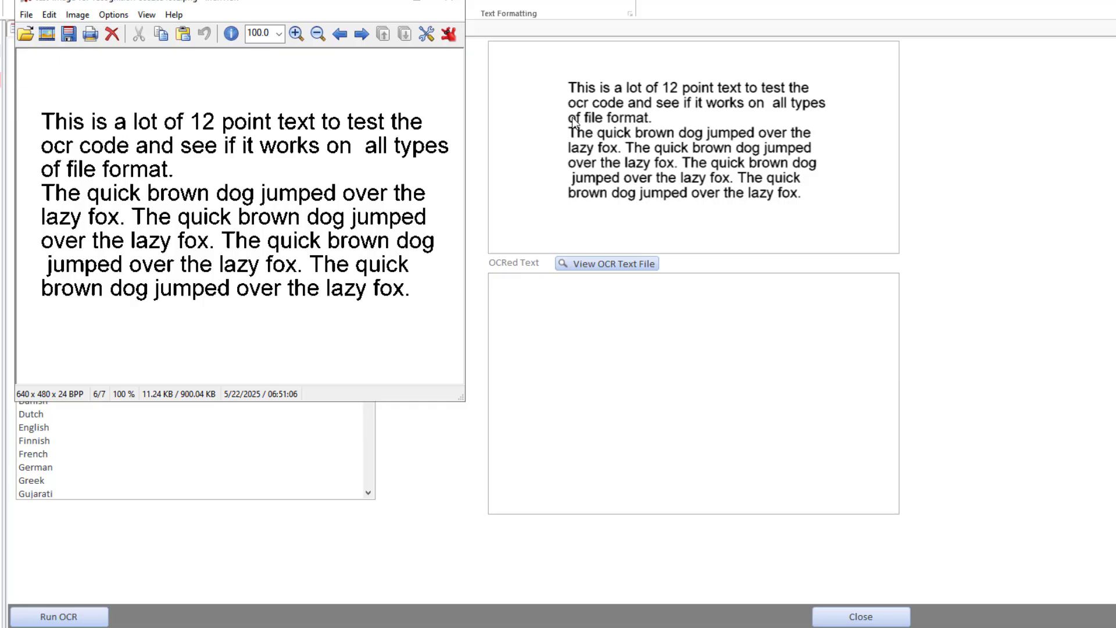
{"action": "mouse_move", "coordinate": [240, 291]}
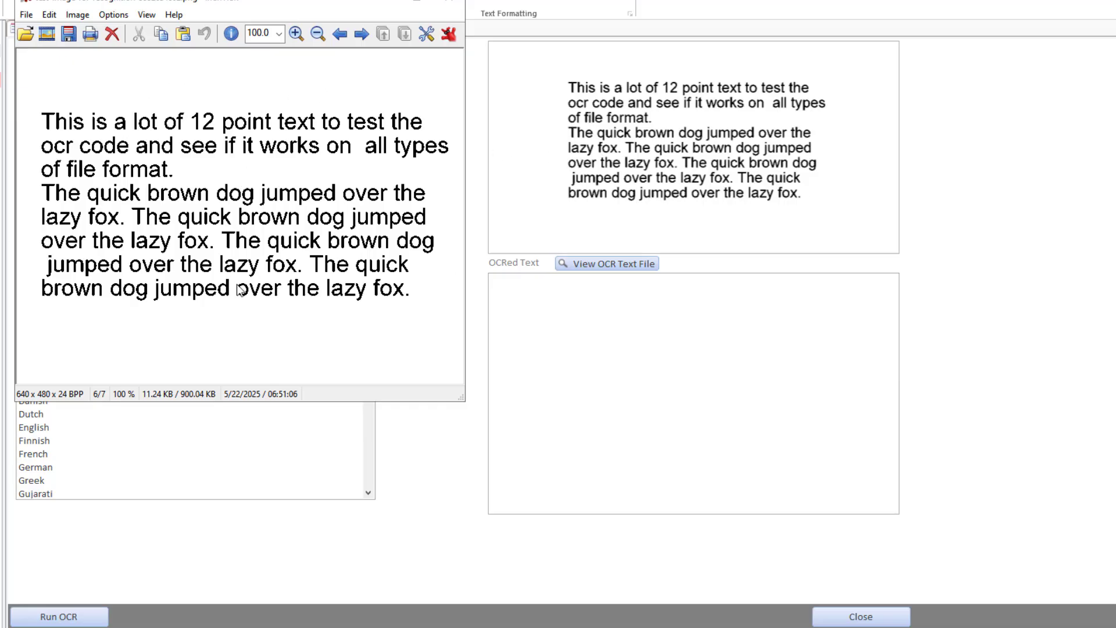
{"action": "mouse_move", "coordinate": [250, 163]}
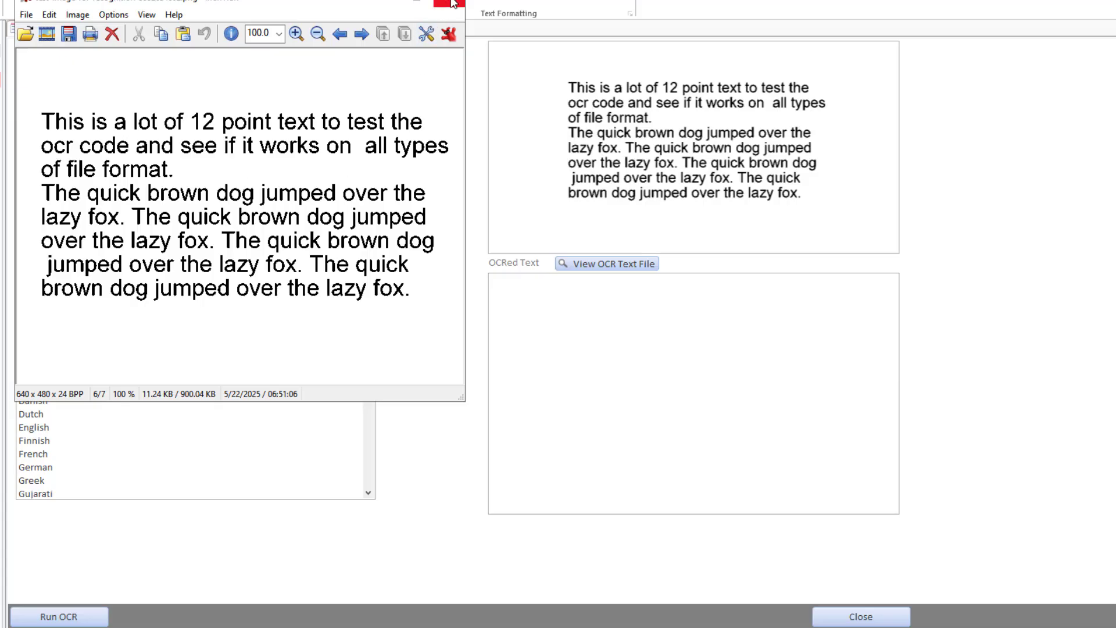
{"action": "mouse_move", "coordinate": [444, 6]}
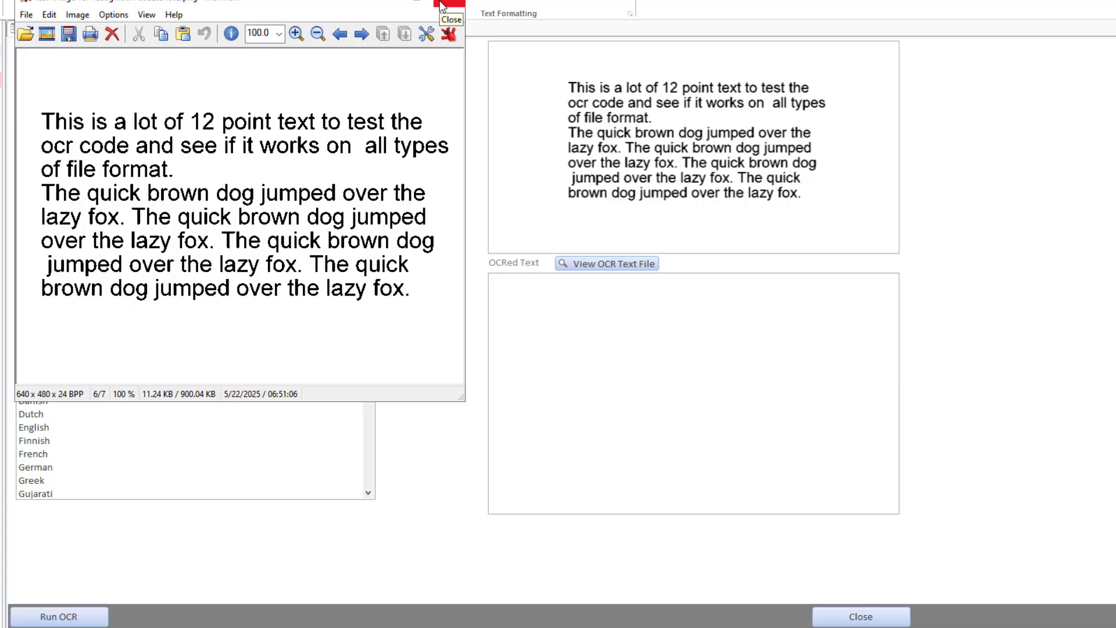
{"action": "left_click", "coordinate": [446, 6]}
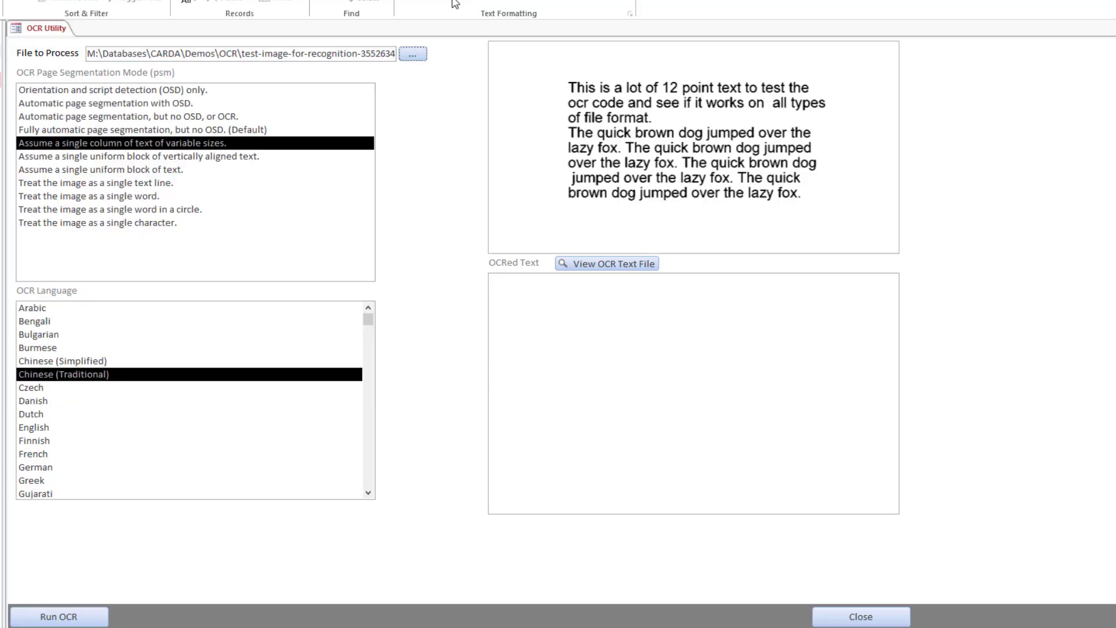
{"action": "mouse_move", "coordinate": [36, 68]}
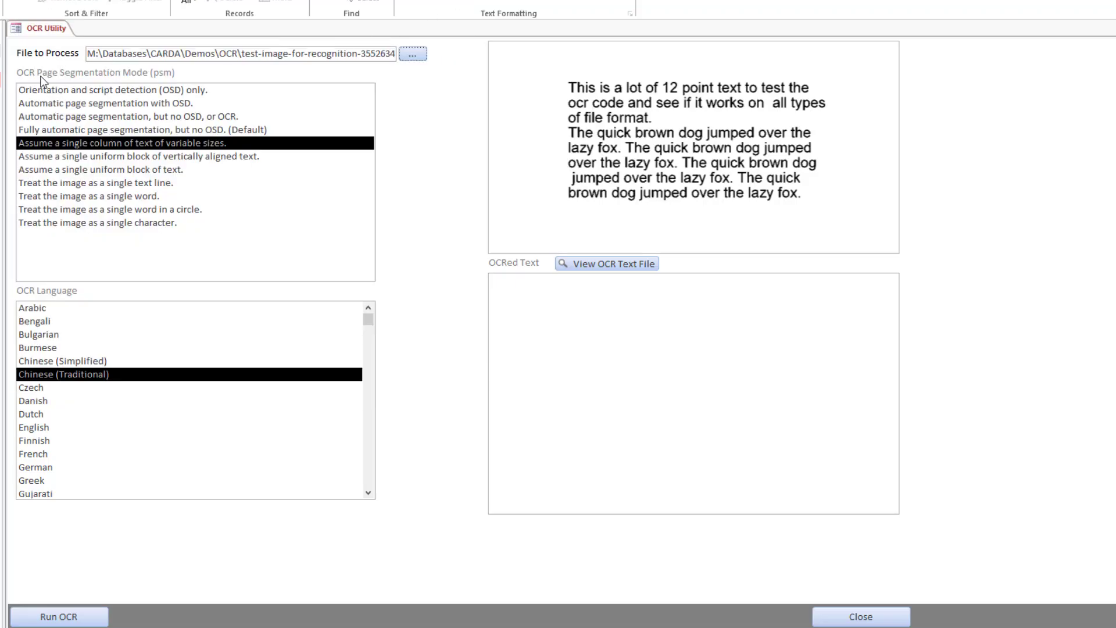
{"action": "mouse_move", "coordinate": [73, 94]}
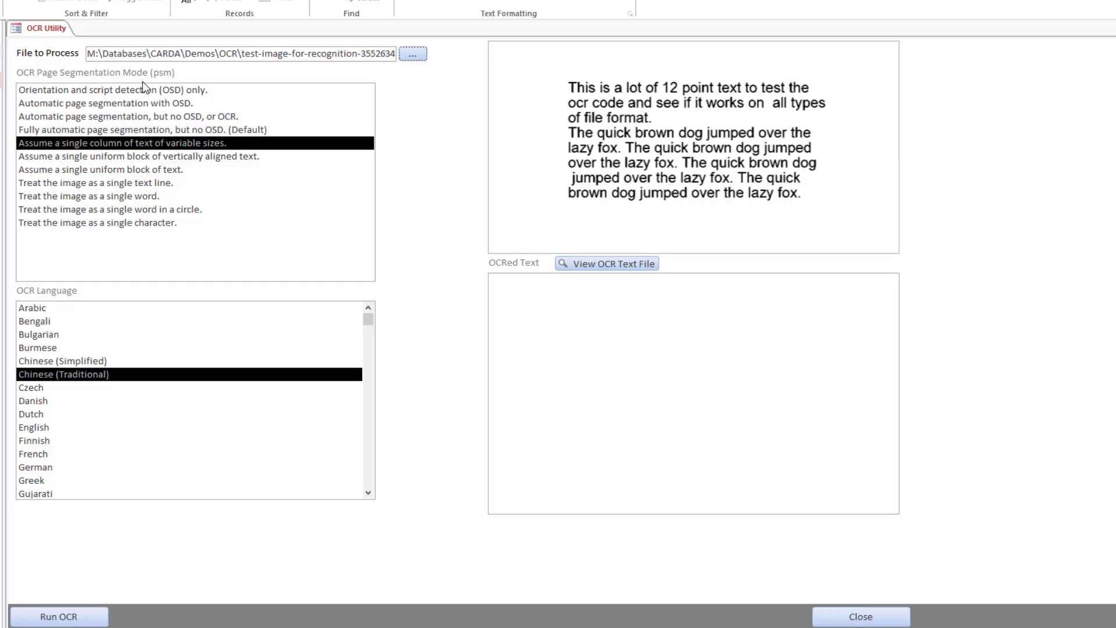
{"action": "mouse_move", "coordinate": [125, 95]}
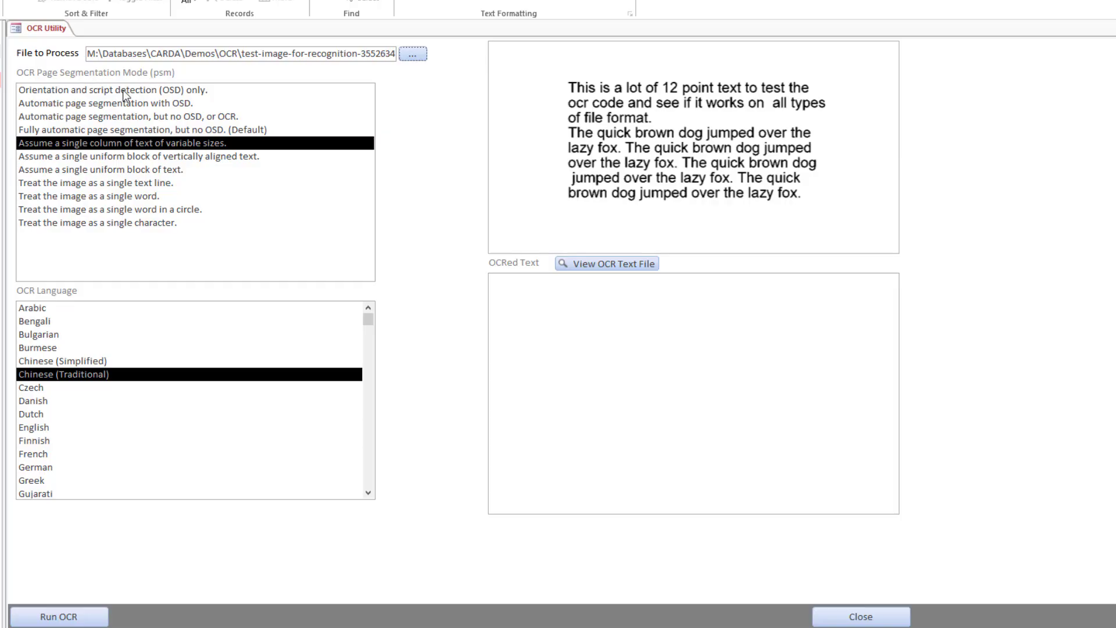
{"action": "mouse_move", "coordinate": [103, 111]}
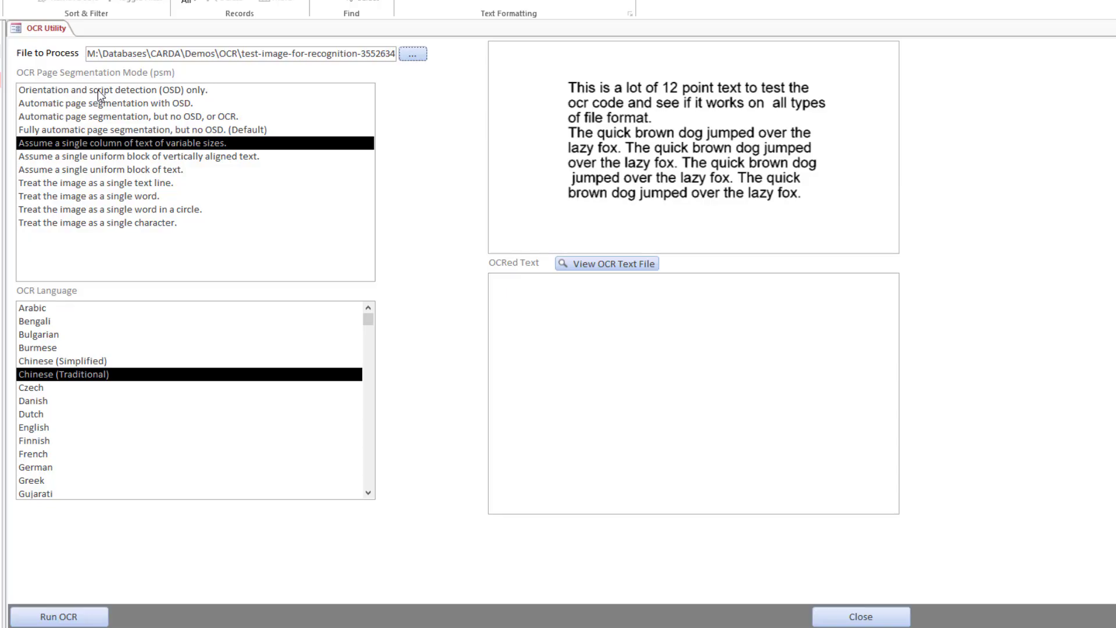
{"action": "mouse_move", "coordinate": [88, 159]}
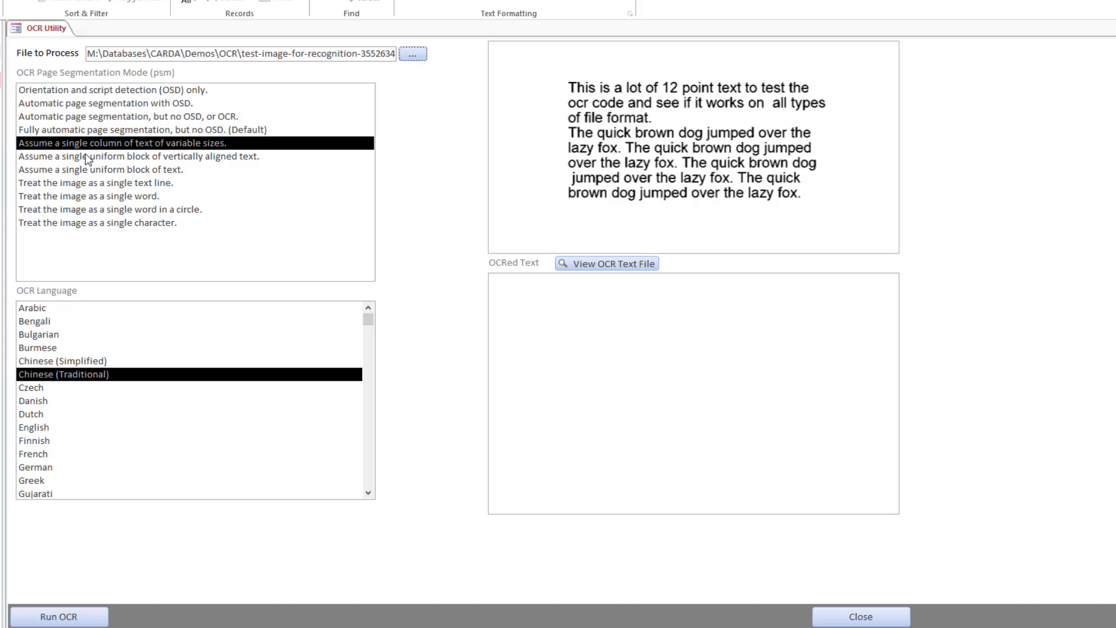
Restore fully automatic page segmentation (default) and select English as the OCR language.
{"action": "left_click", "coordinate": [142, 130]}
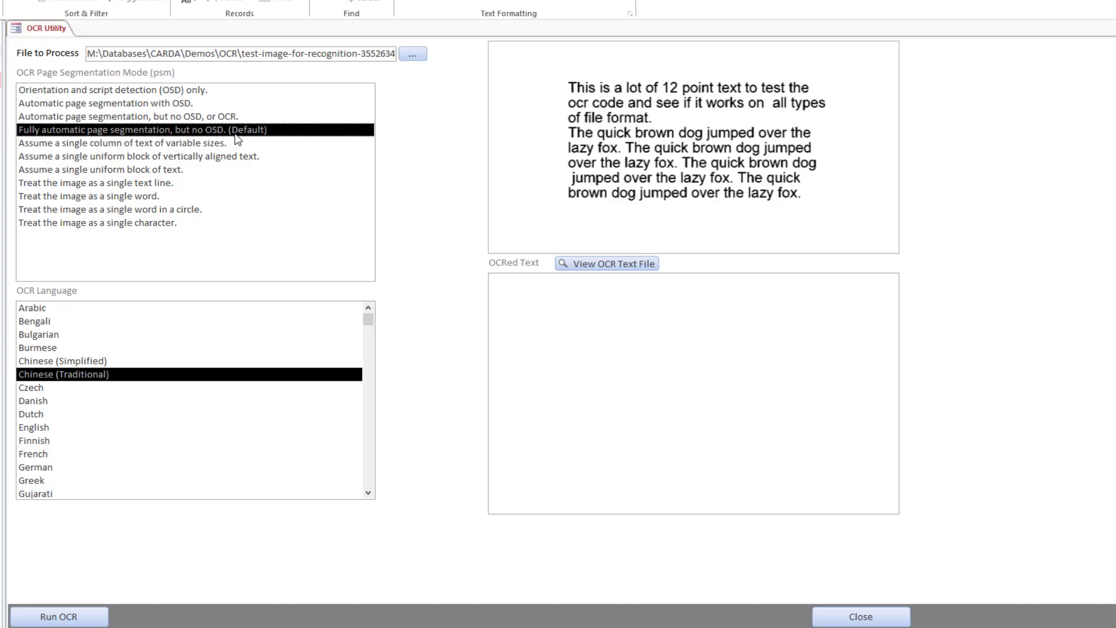
{"action": "mouse_move", "coordinate": [86, 145]}
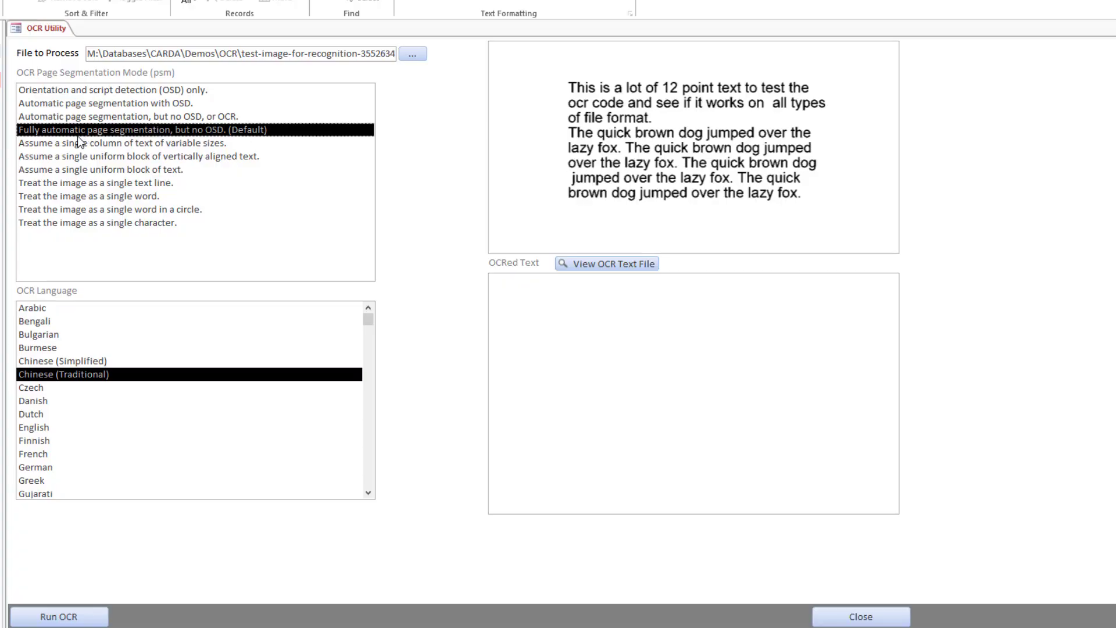
{"action": "mouse_move", "coordinate": [117, 141]}
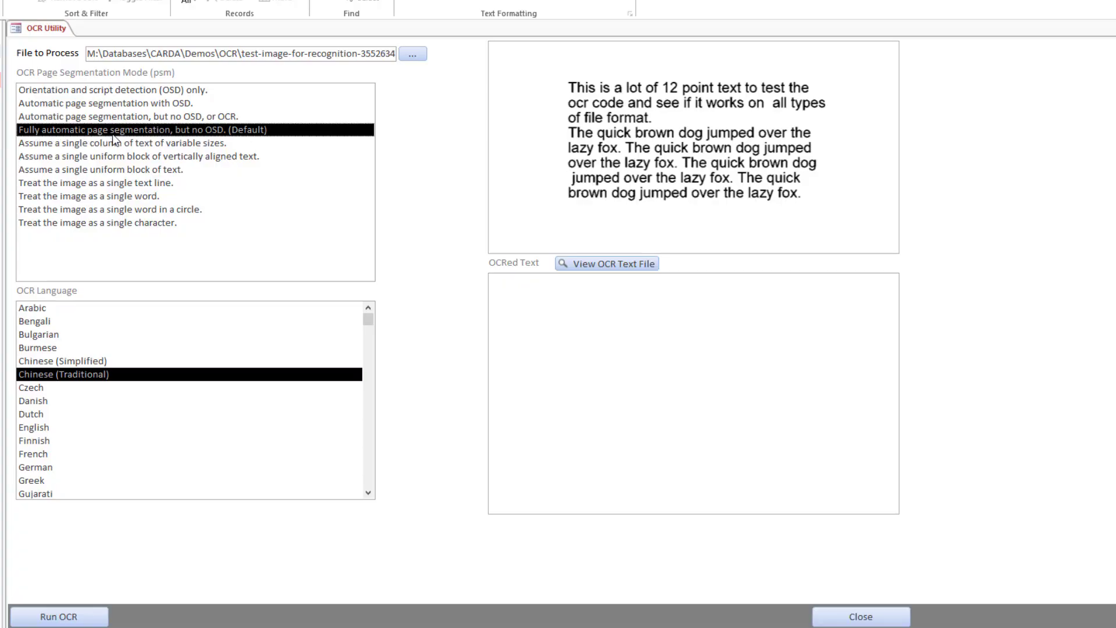
{"action": "mouse_move", "coordinate": [105, 311]}
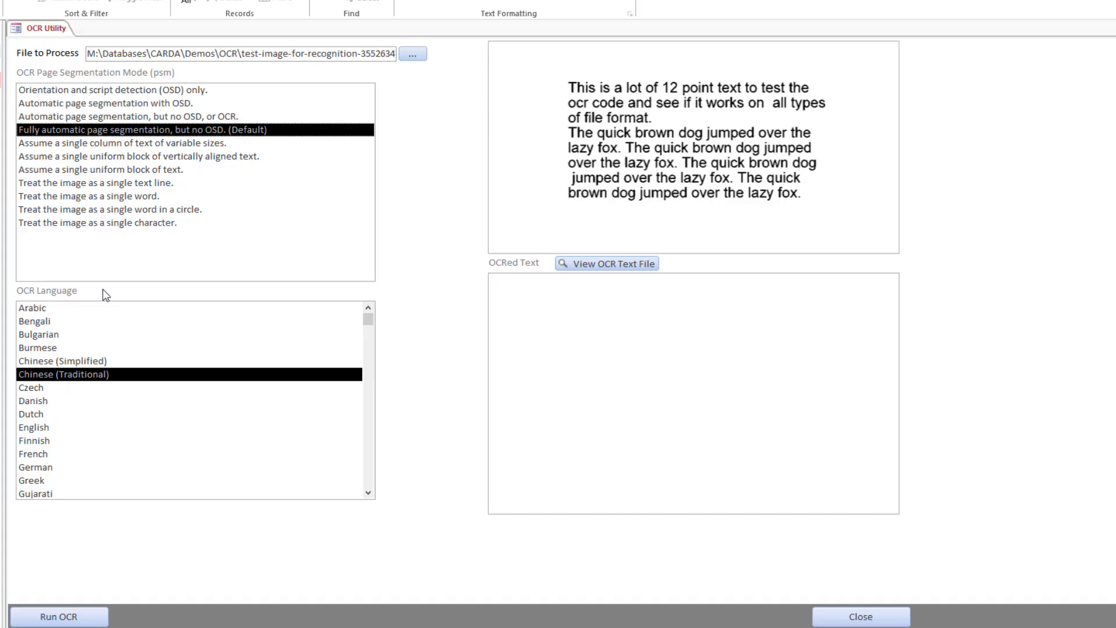
{"action": "mouse_move", "coordinate": [97, 399]}
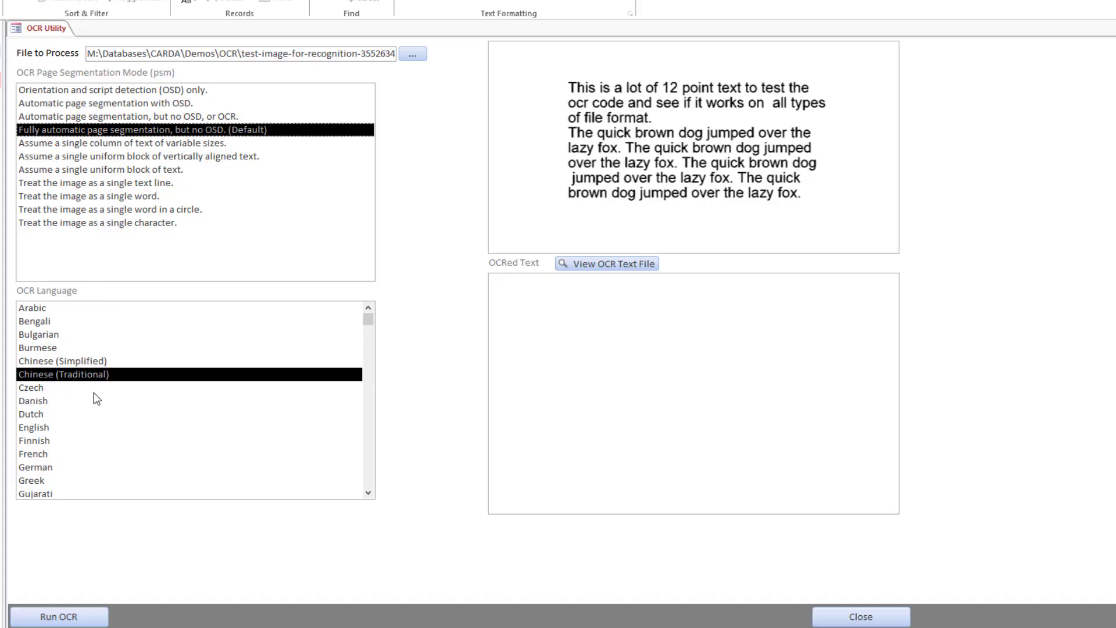
{"action": "left_click", "coordinate": [34, 427]}
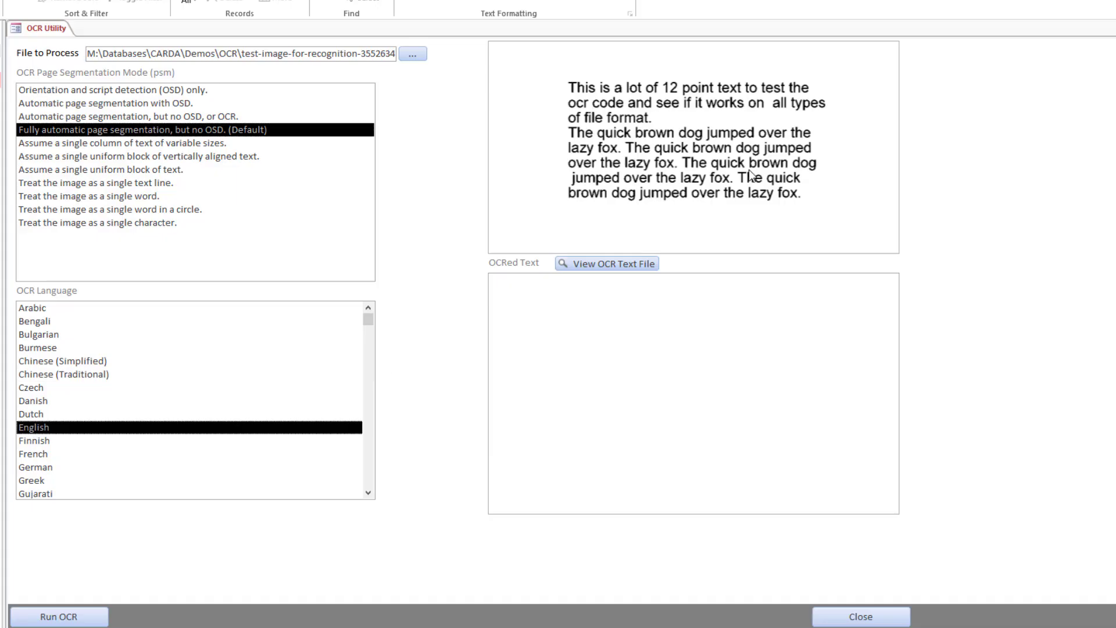
{"action": "mouse_move", "coordinate": [615, 196]}
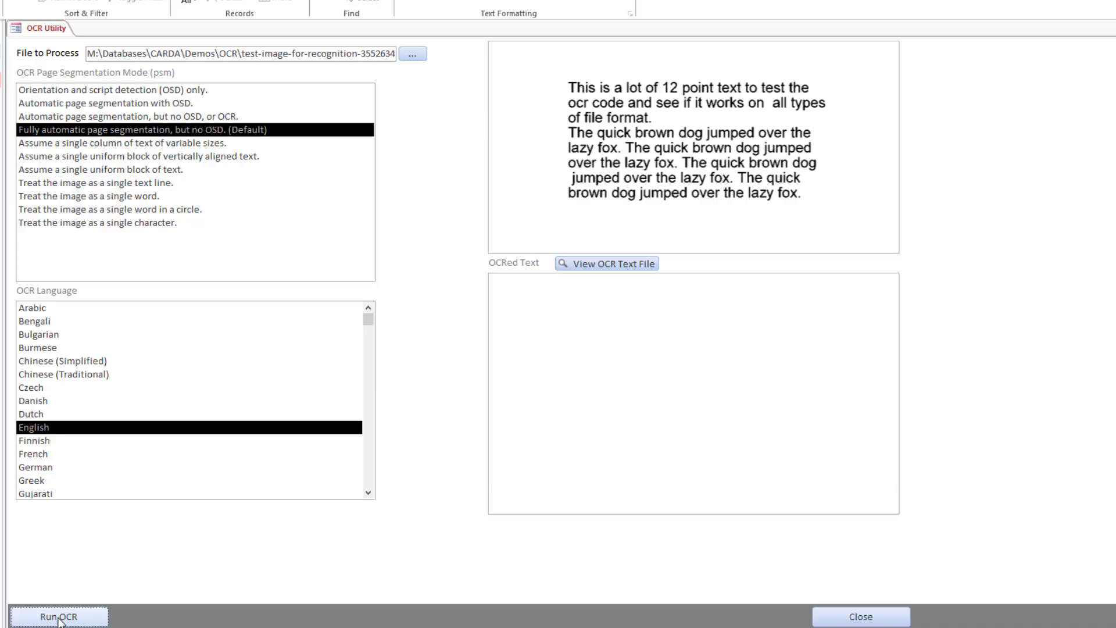
Run OCR on the loaded test image to produce the recognised English paragraph.
{"action": "left_click", "coordinate": [53, 616]}
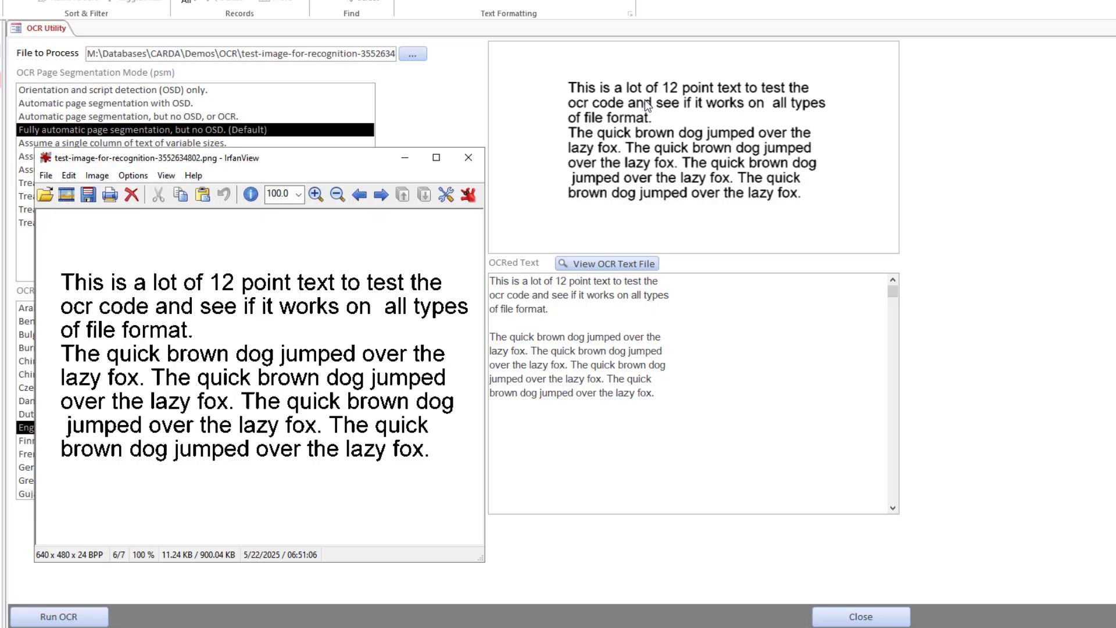
{"action": "mouse_move", "coordinate": [532, 356]}
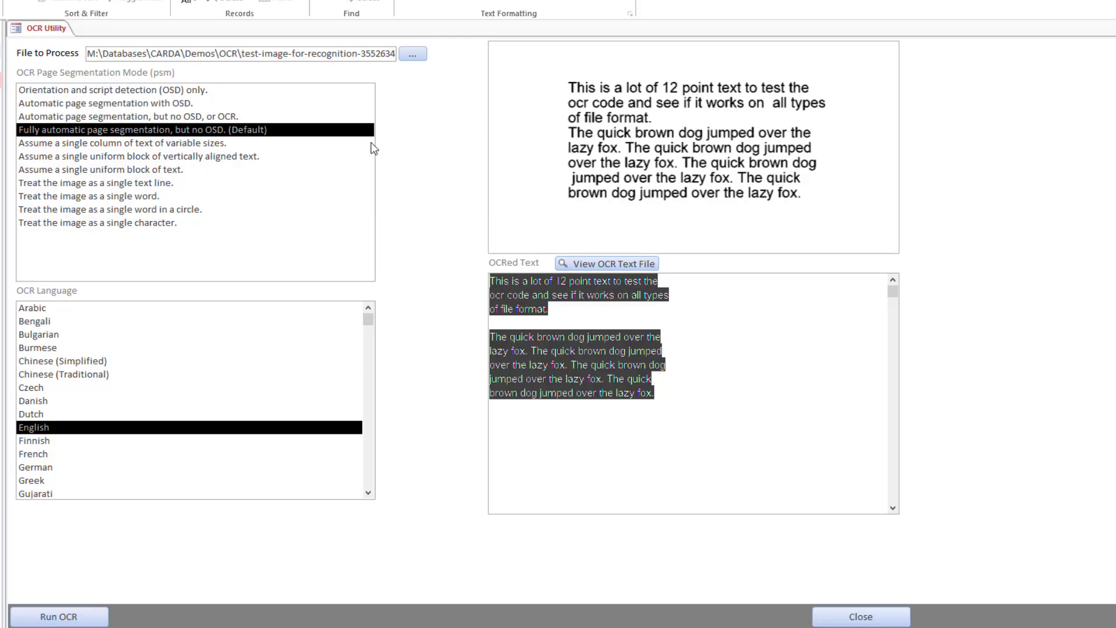
{"action": "mouse_move", "coordinate": [389, 105]}
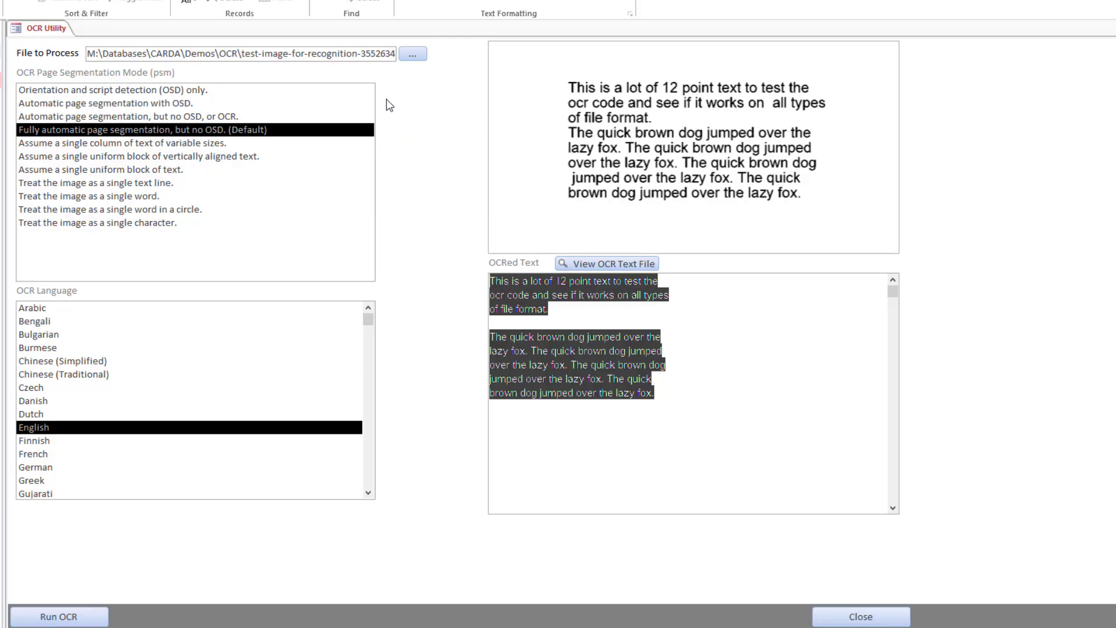
{"action": "mouse_move", "coordinate": [379, 598]}
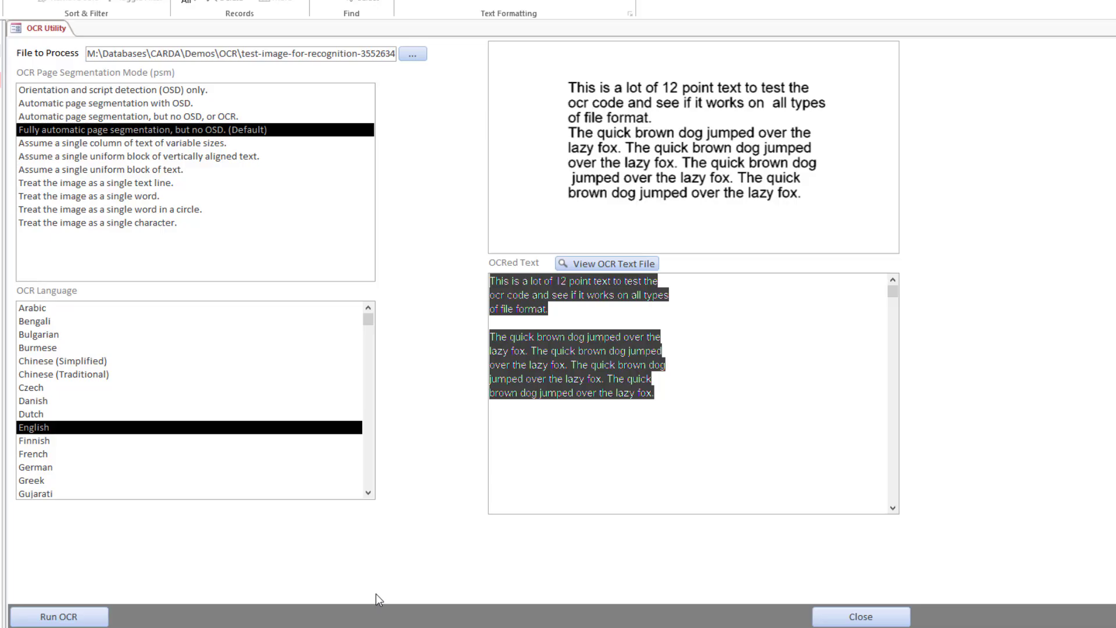
{"action": "mouse_move", "coordinate": [341, 615]}
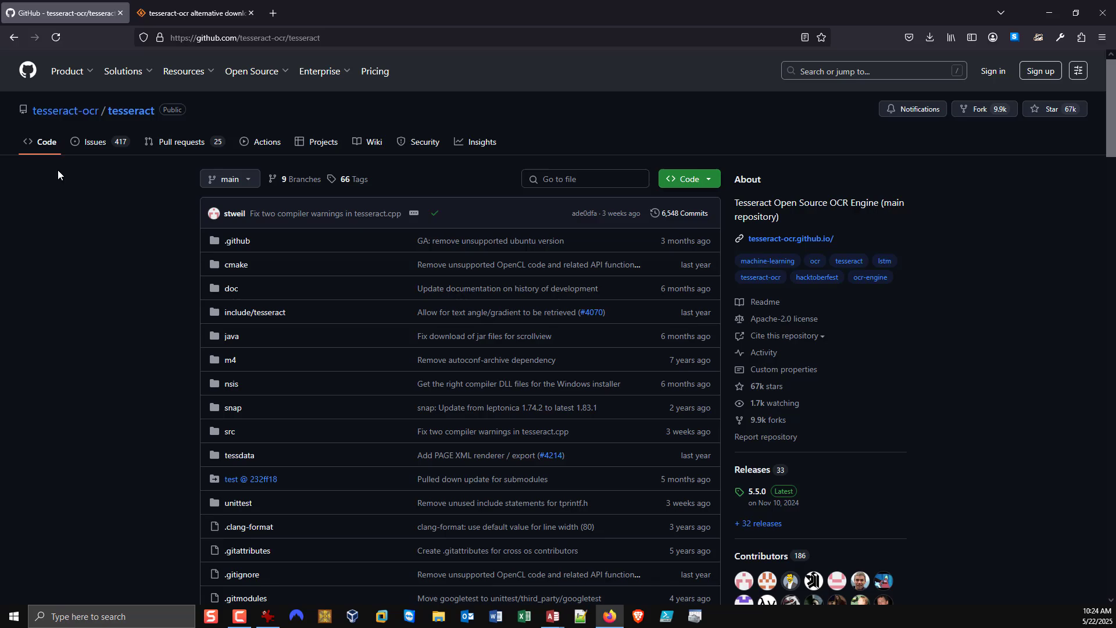
{"action": "mouse_move", "coordinate": [63, 177]}
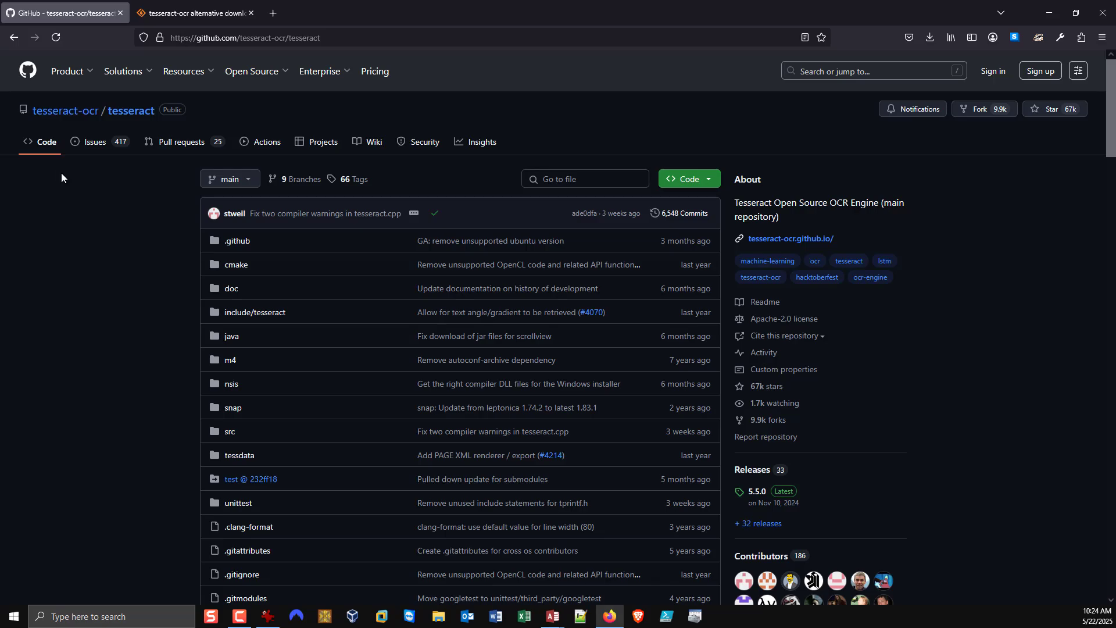
{"action": "mouse_move", "coordinate": [288, 188]}
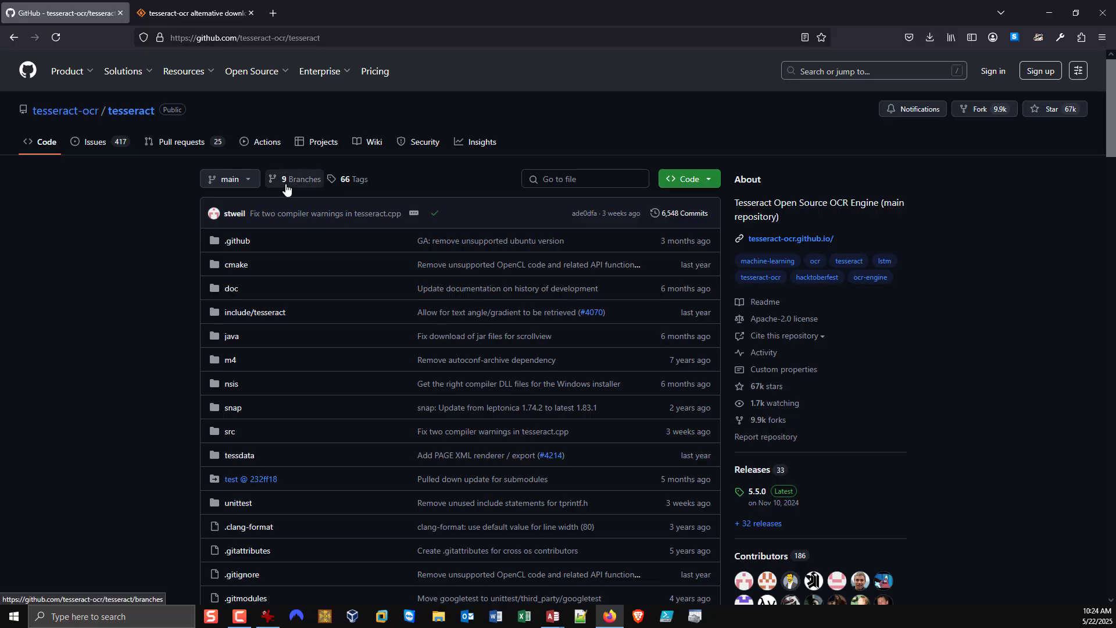
{"action": "mouse_move", "coordinate": [374, 292]}
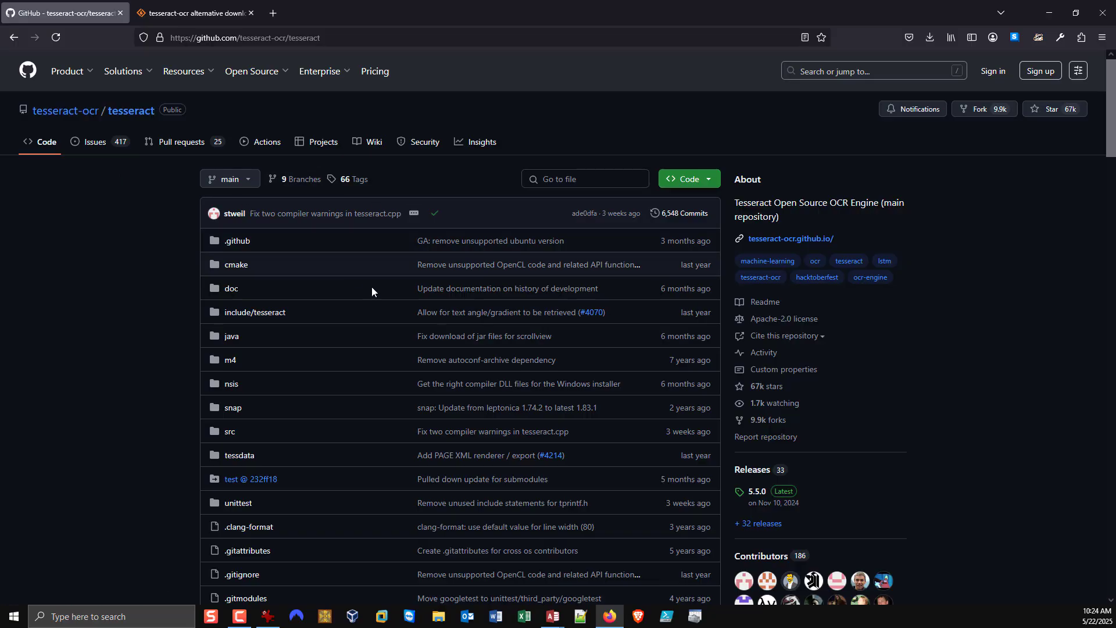
{"action": "mouse_move", "coordinate": [757, 491]}
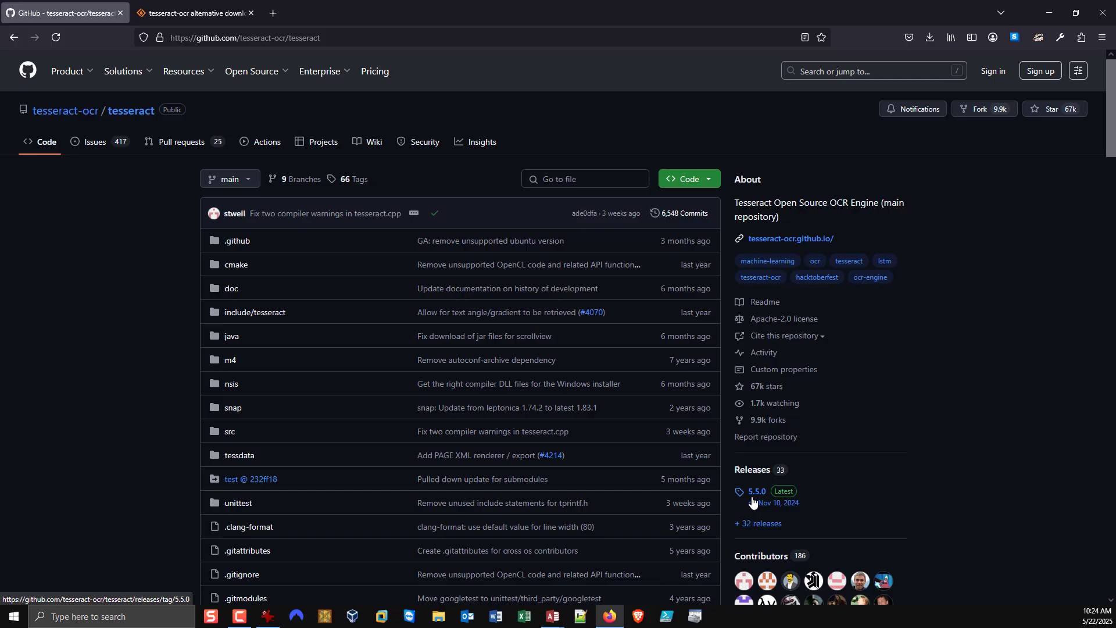
{"action": "mouse_move", "coordinate": [776, 503]}
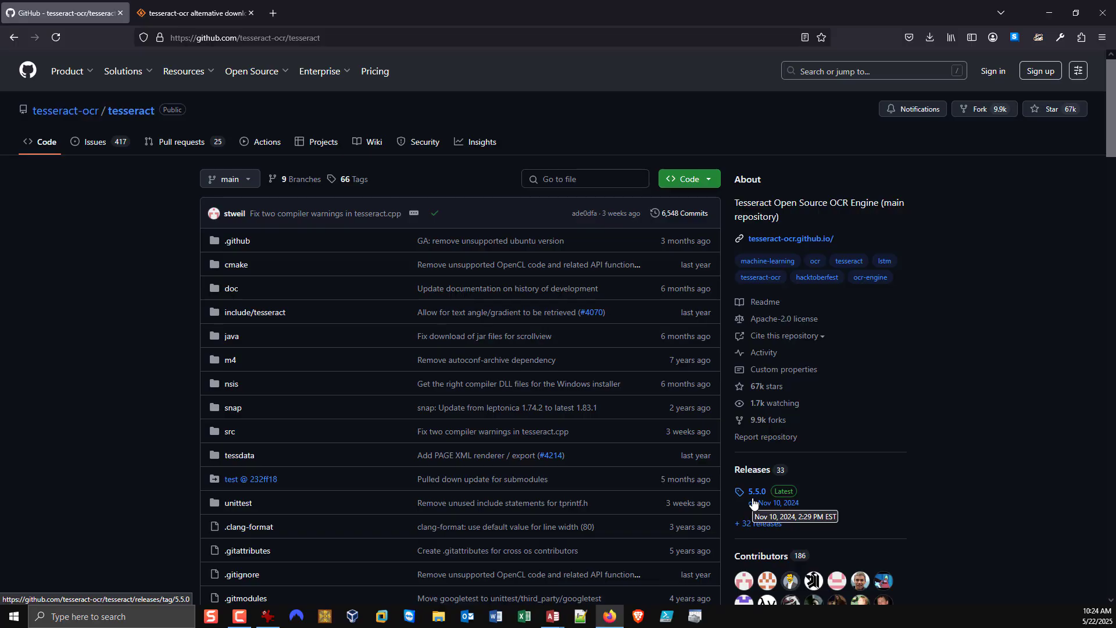
{"action": "mouse_move", "coordinate": [625, 401]}
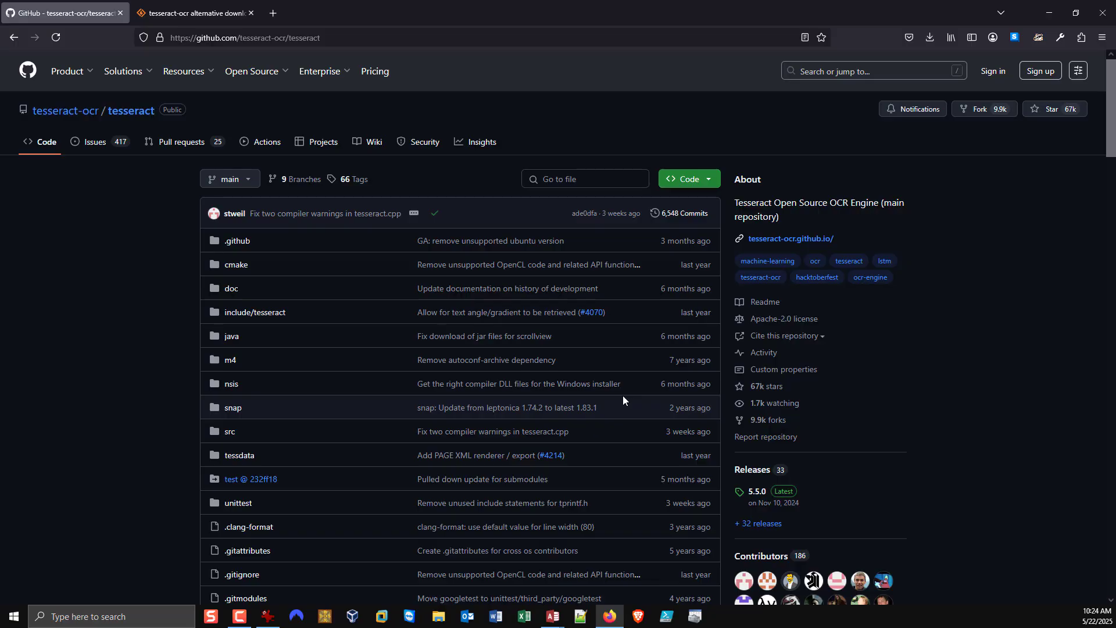
{"action": "mouse_move", "coordinate": [576, 411]}
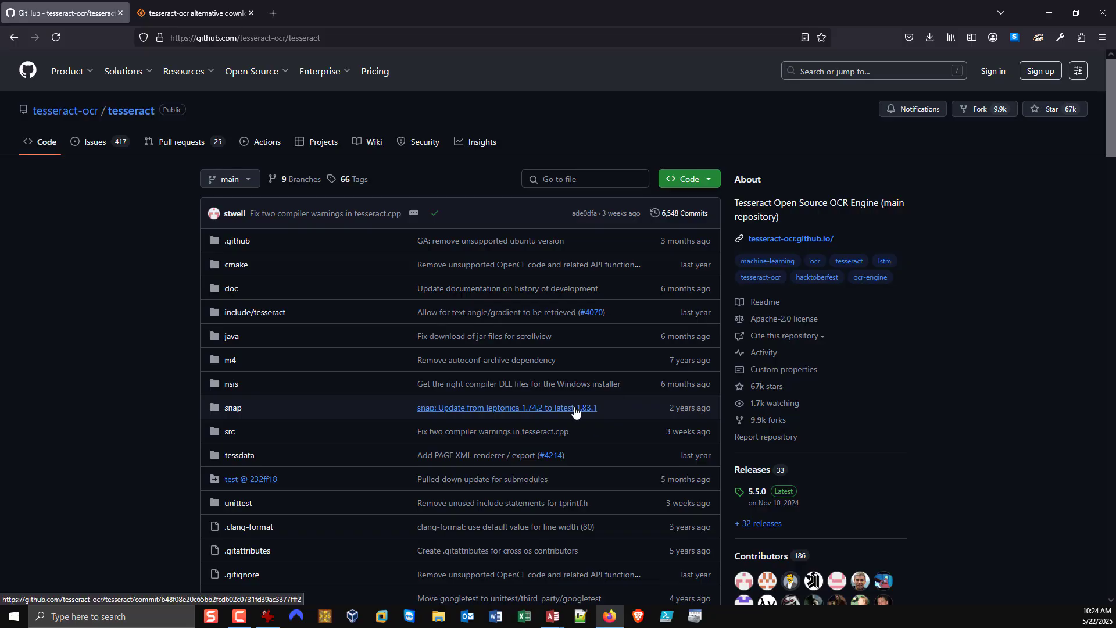
{"action": "mouse_move", "coordinate": [571, 421]}
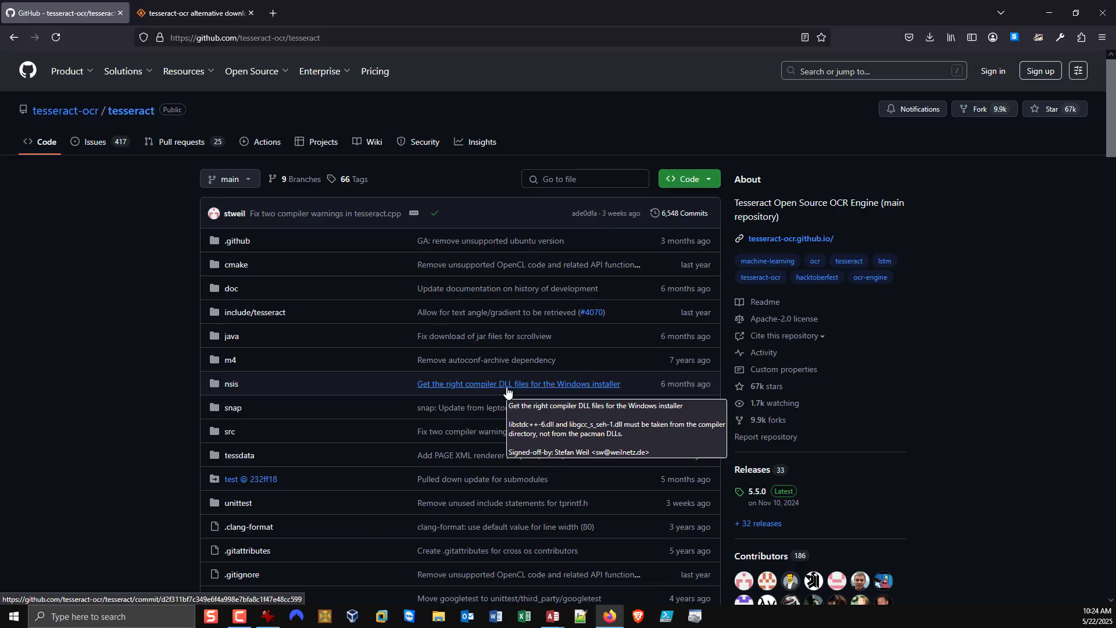
{"action": "mouse_move", "coordinate": [400, 354]}
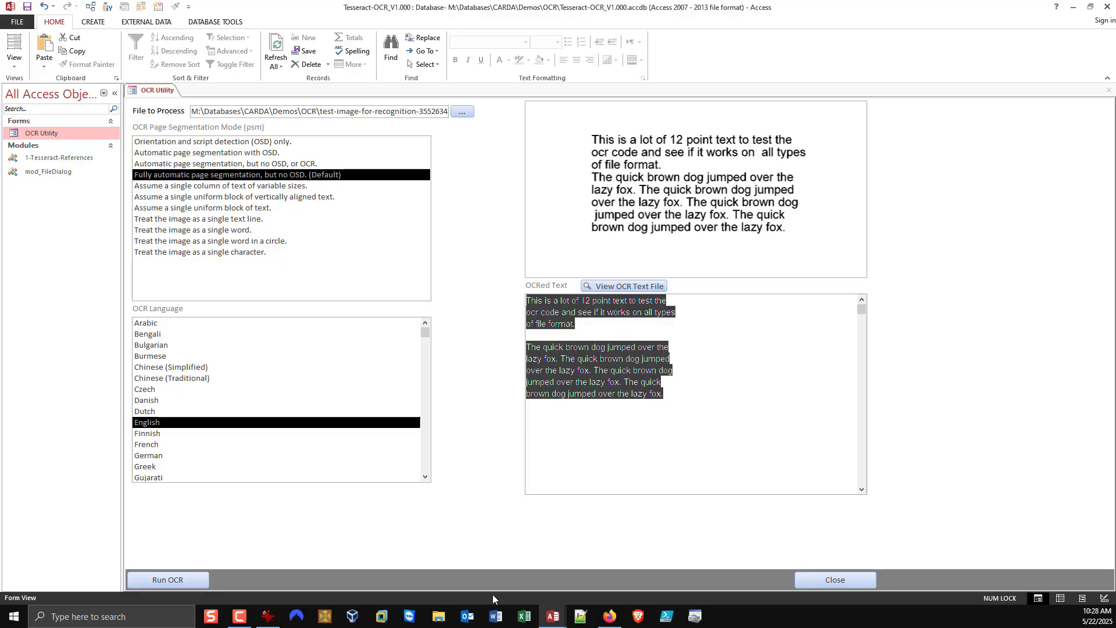
{"action": "mouse_move", "coordinate": [214, 437]}
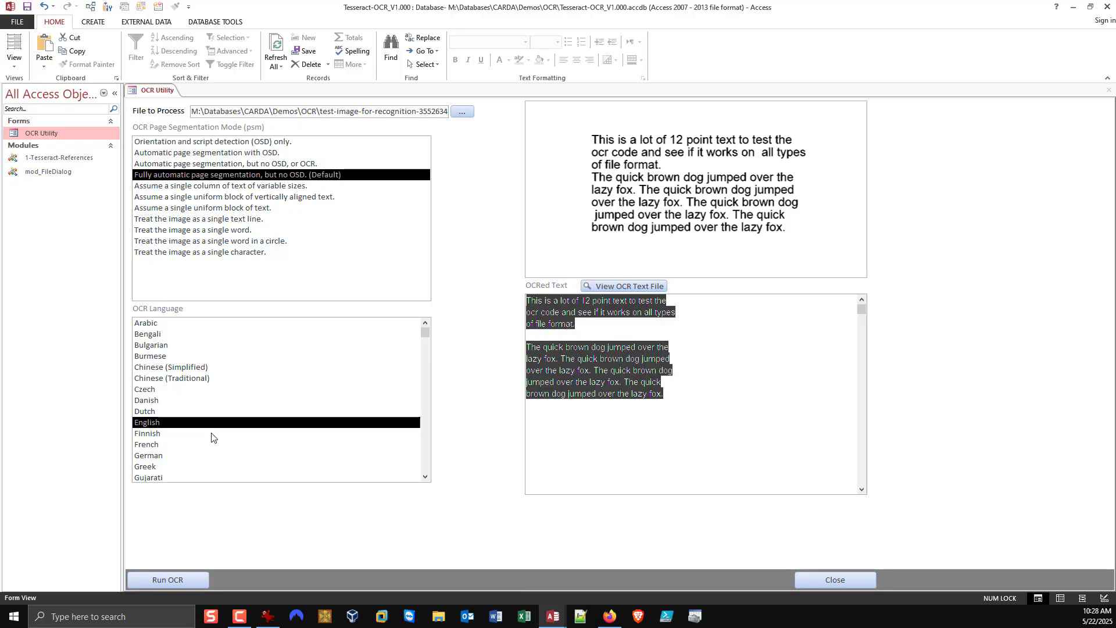
{"action": "mouse_move", "coordinate": [162, 374]}
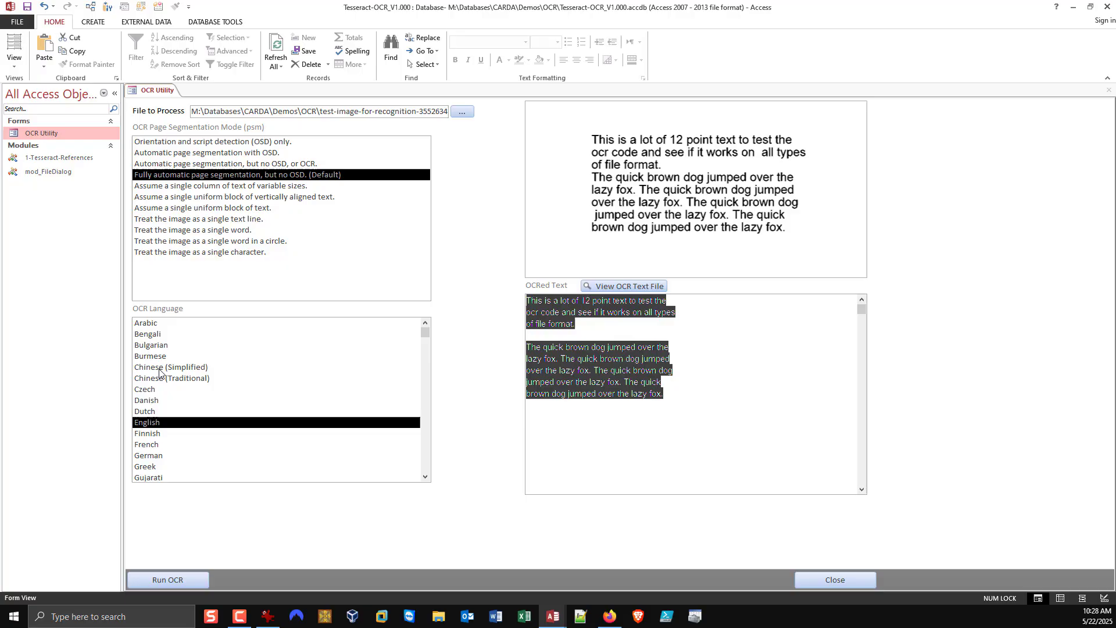
{"action": "mouse_move", "coordinate": [189, 373]}
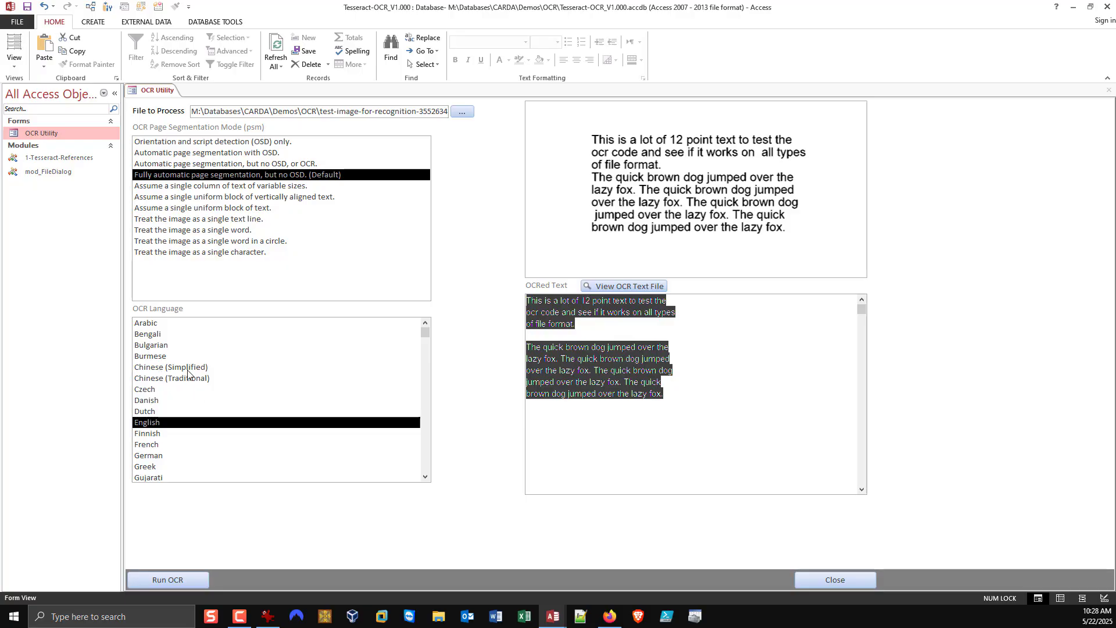
Select Chinese (Traditional) as OCR language and highlight all of the recognised text.
{"action": "left_click", "coordinate": [172, 378]}
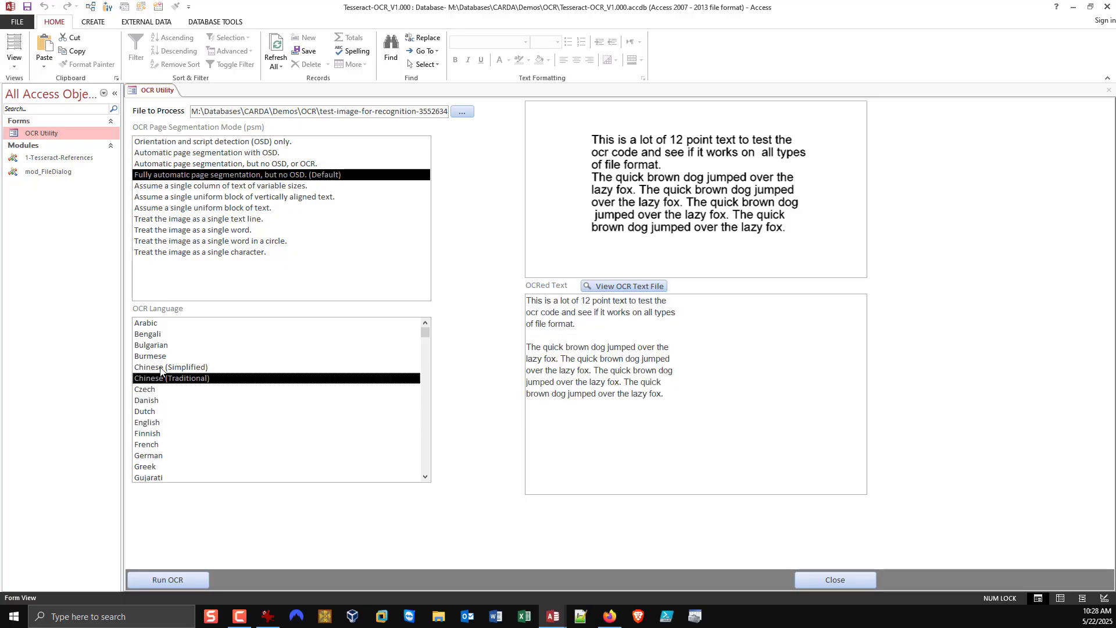
{"action": "mouse_move", "coordinate": [159, 358]}
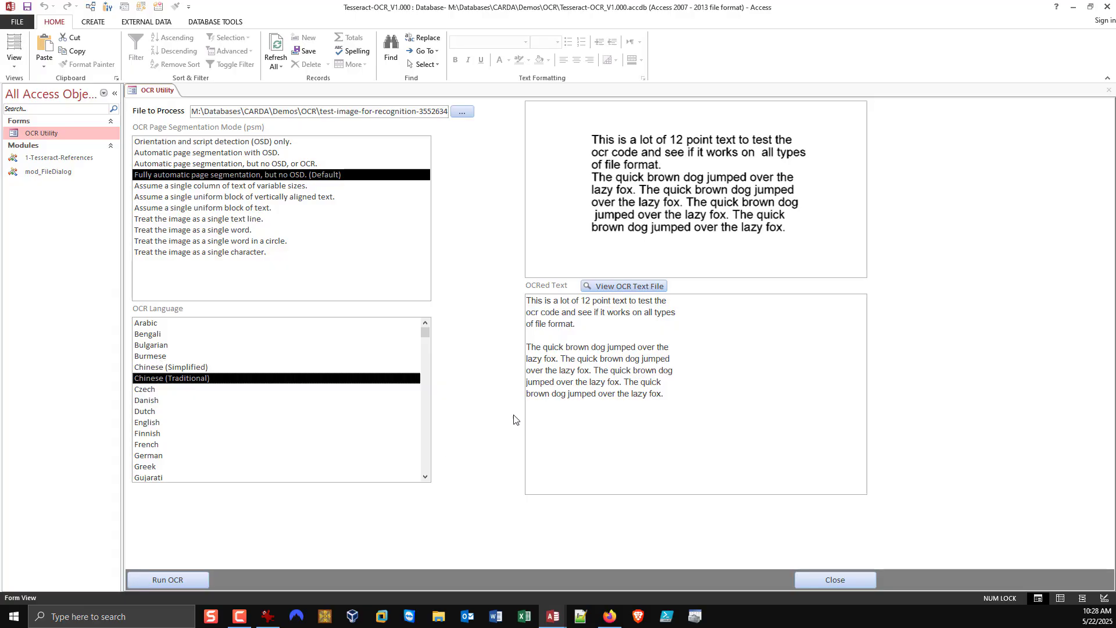
{"action": "left_click_drag", "start_coordinate": [528, 300], "coordinate": [600, 394]}
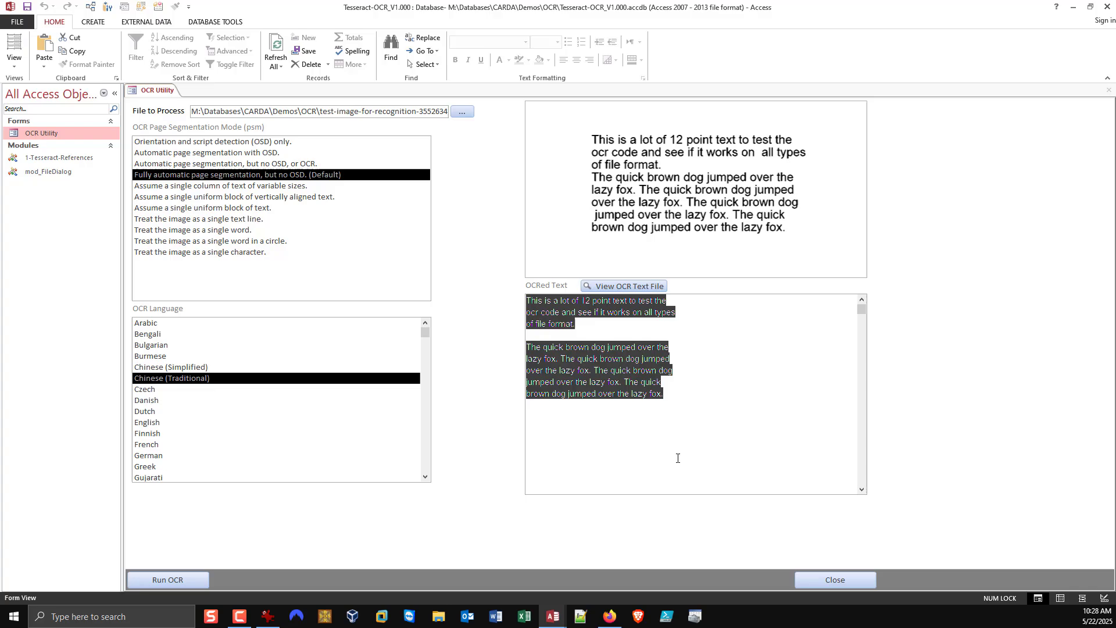
{"action": "mouse_move", "coordinate": [475, 515]}
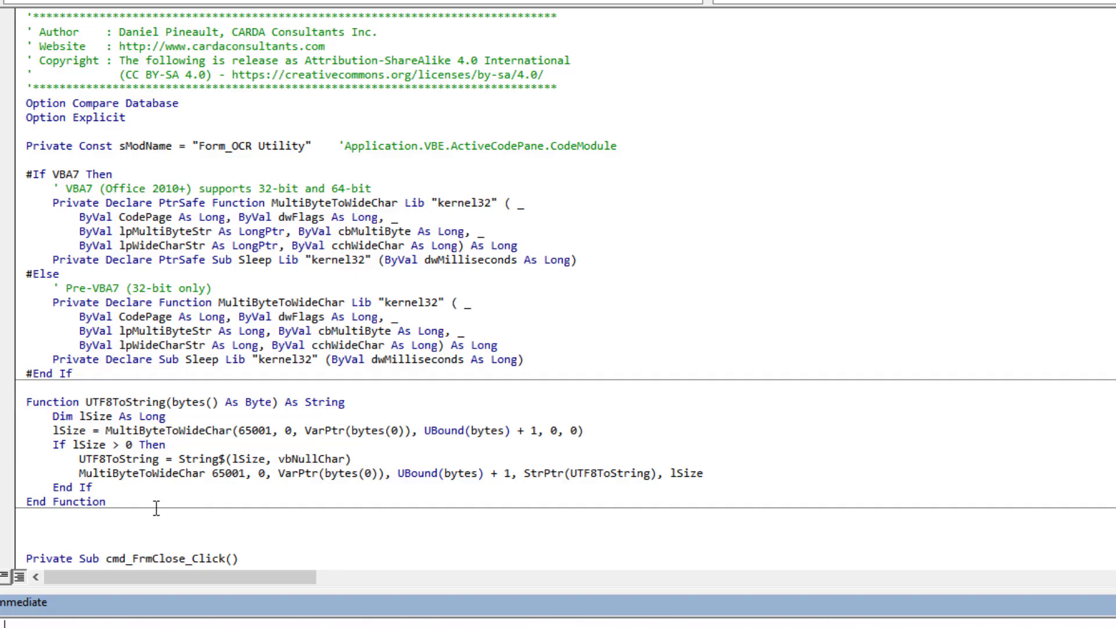
{"action": "left_click_drag", "start_coordinate": [26, 173], "coordinate": [482, 501]}
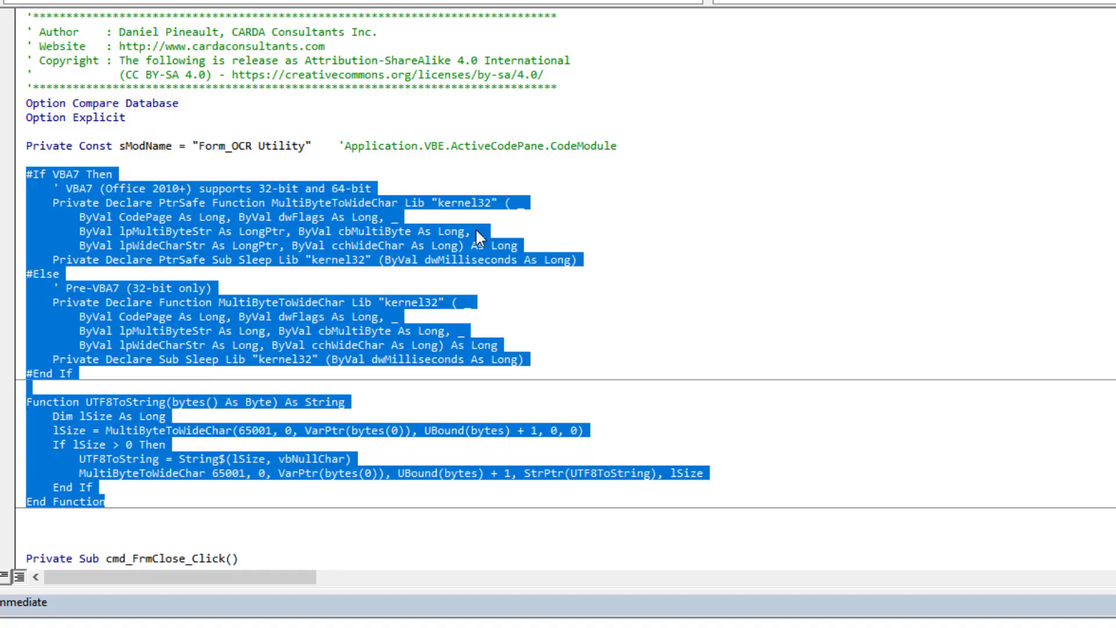
{"action": "left_click", "coordinate": [41, 218]}
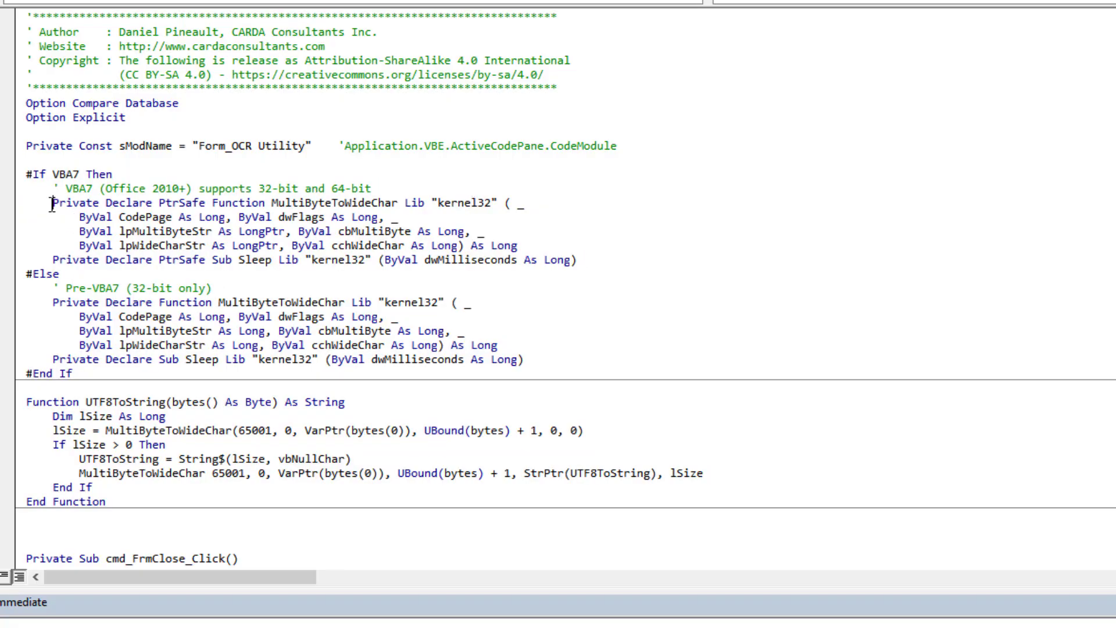
{"action": "left_click_drag", "start_coordinate": [62, 202], "coordinate": [517, 245]}
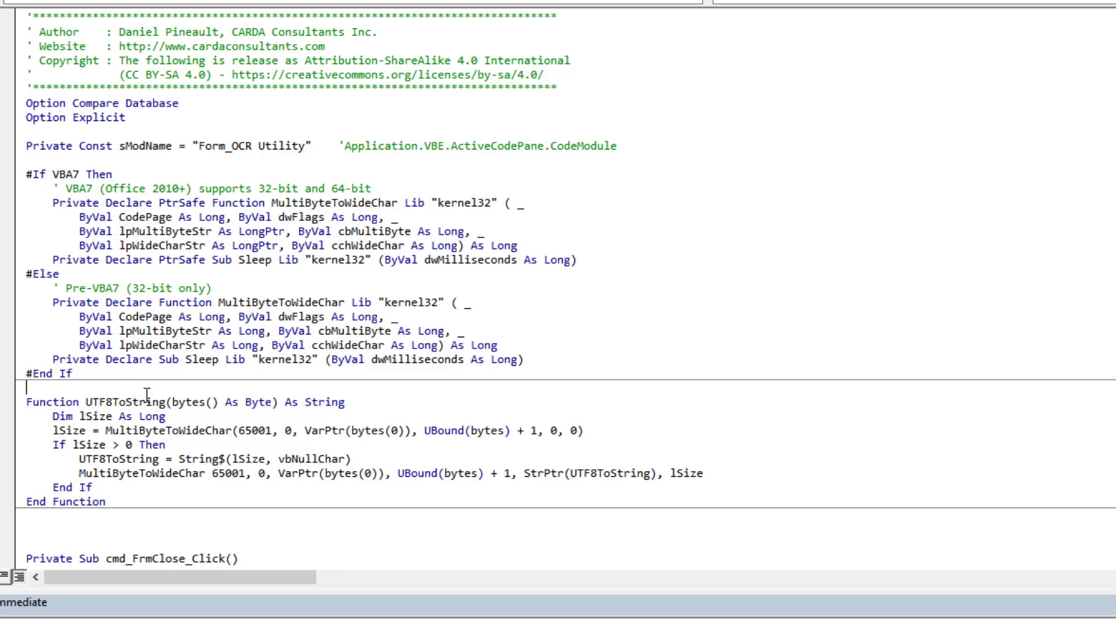
{"action": "double_click", "coordinate": [139, 430]}
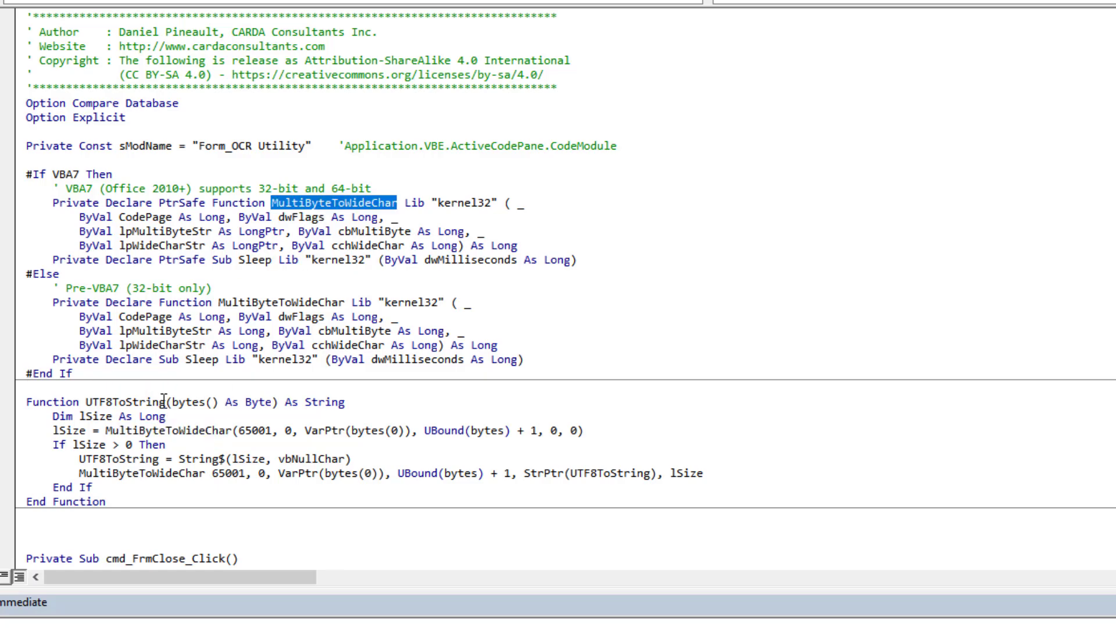
{"action": "double_click", "coordinate": [167, 431]}
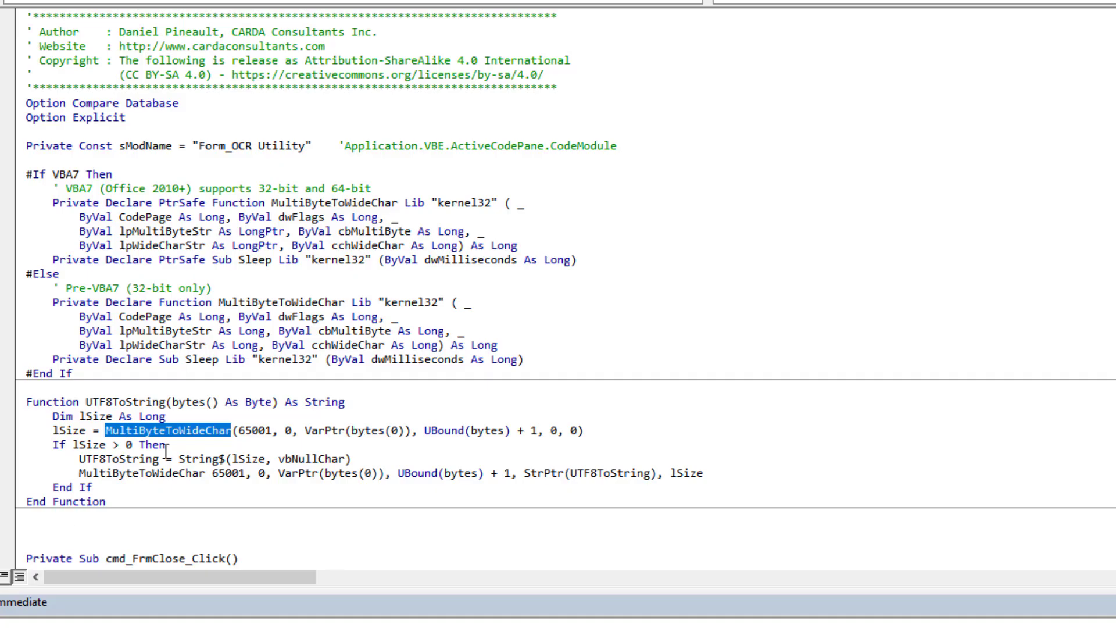
{"action": "mouse_move", "coordinate": [174, 474]}
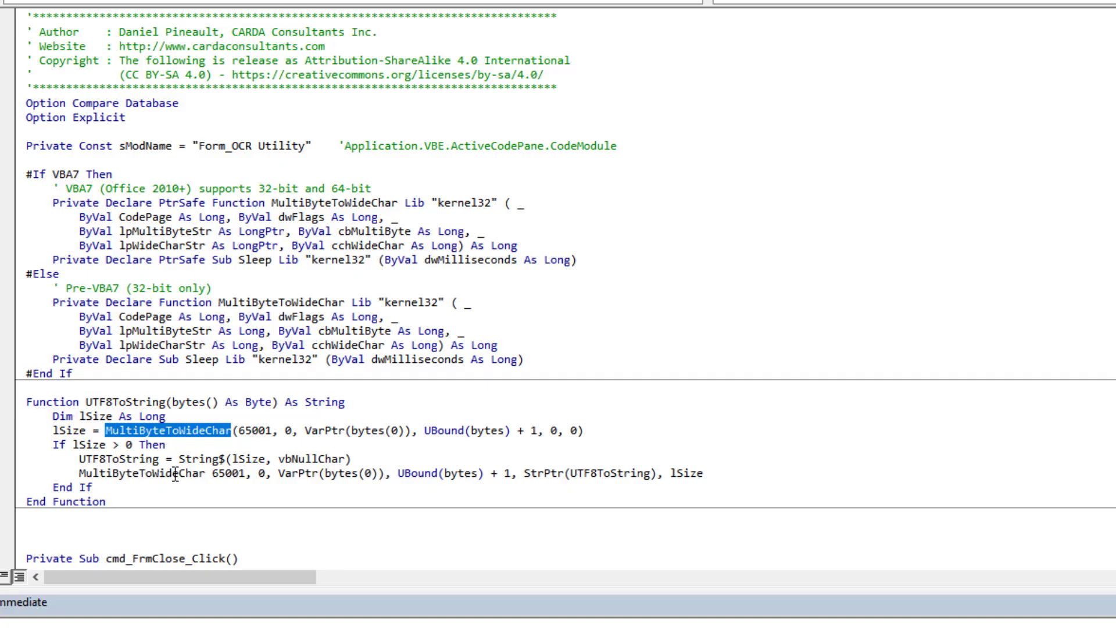
{"action": "scroll", "scroll_direction": "down", "scroll_amount": 3}
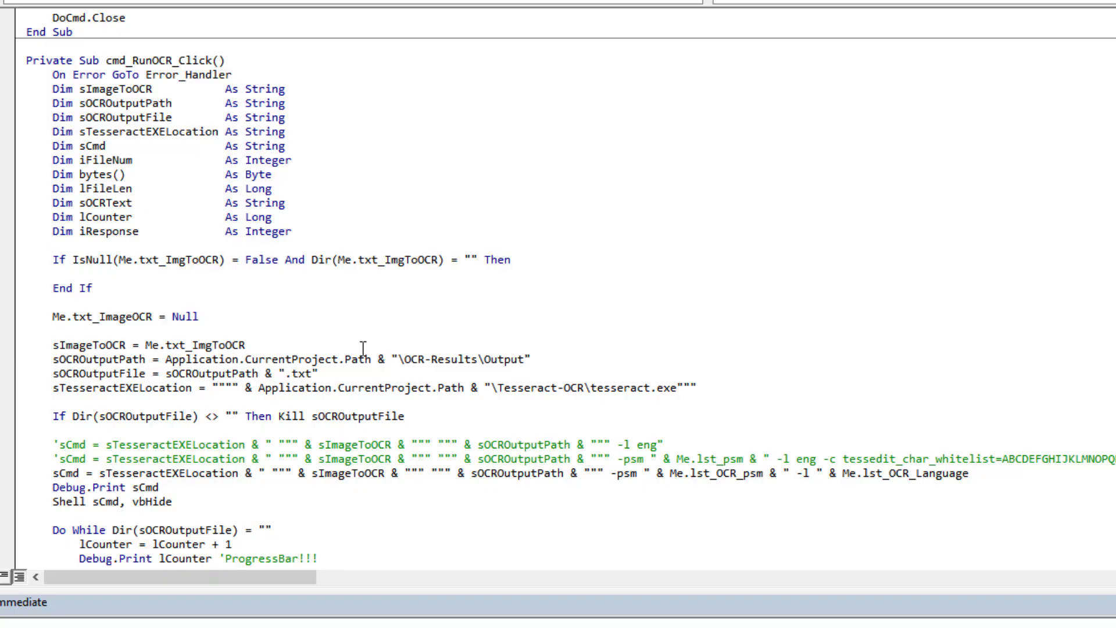
Switch from the form to the VBA editor showing the run-recognition loop.
{"action": "scroll", "scroll_direction": "down", "scroll_amount": 3}
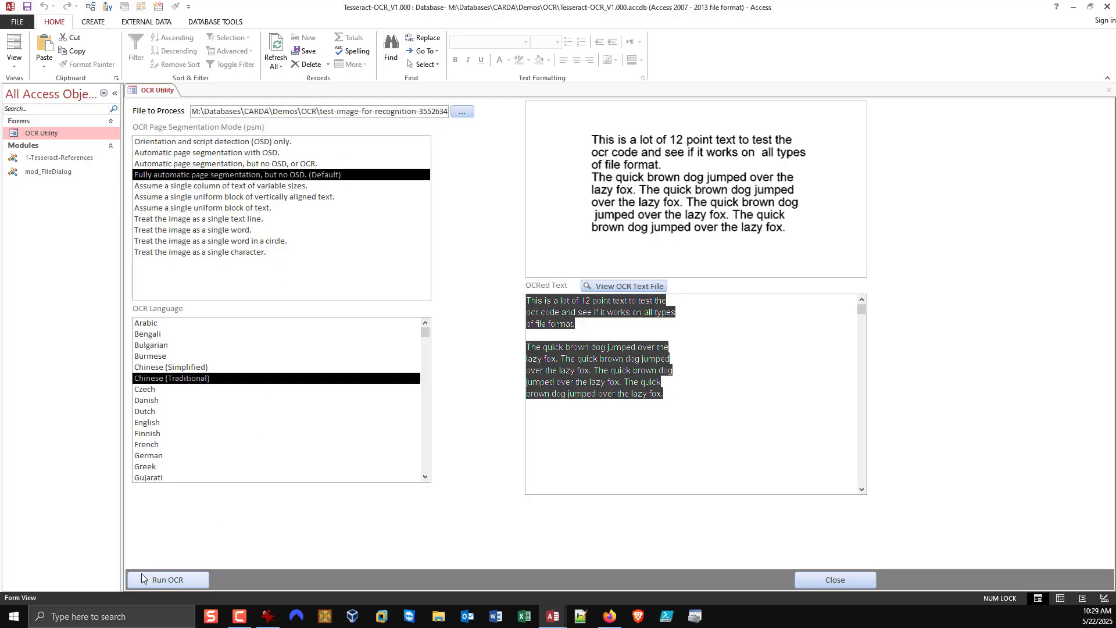
{"action": "mouse_move", "coordinate": [158, 579]}
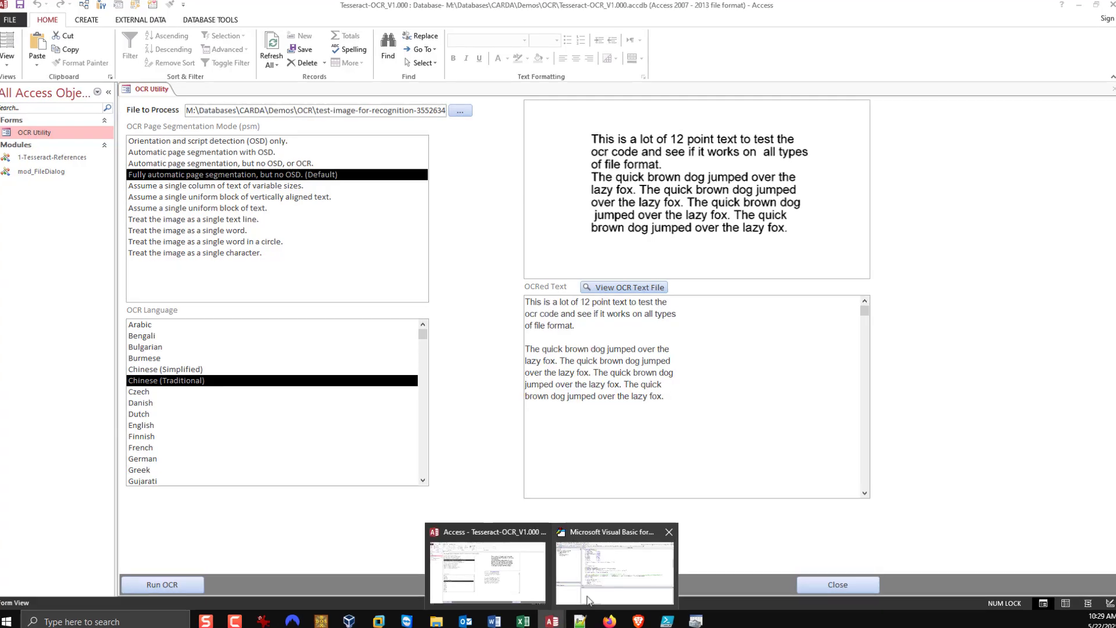
{"action": "left_click", "coordinate": [615, 569]}
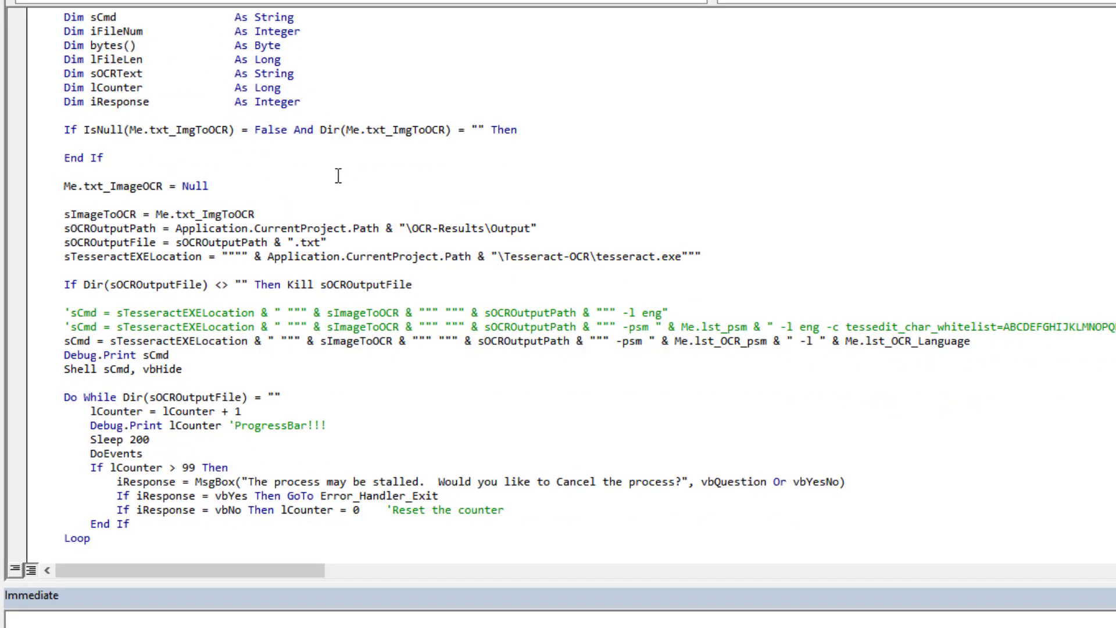
{"action": "scroll", "scroll_direction": "down", "scroll_amount": 3}
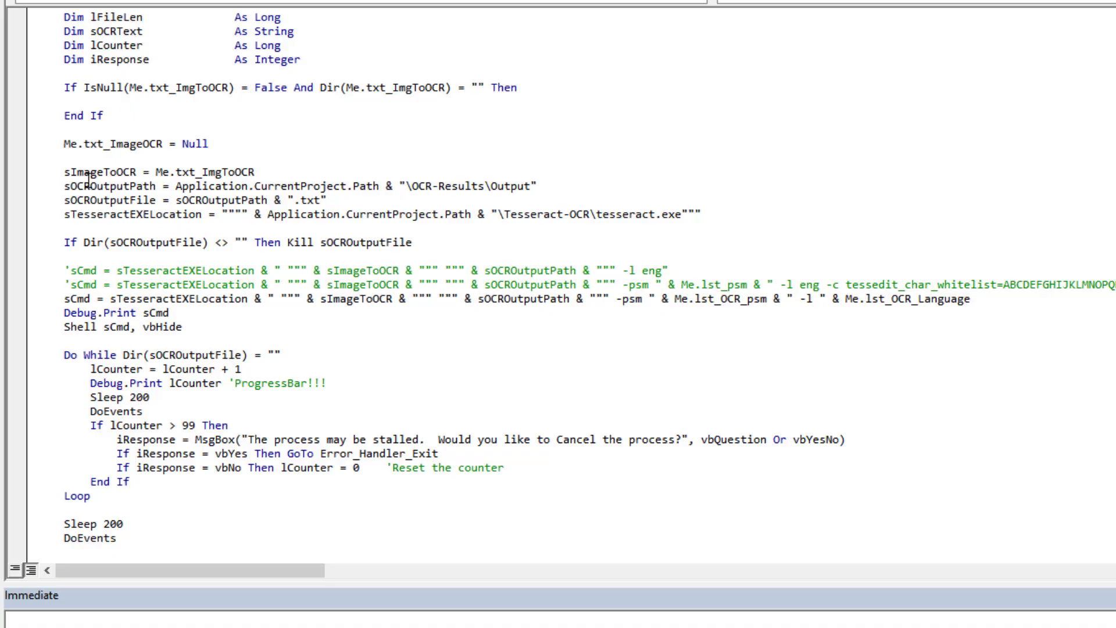
{"action": "double_click", "coordinate": [89, 189]}
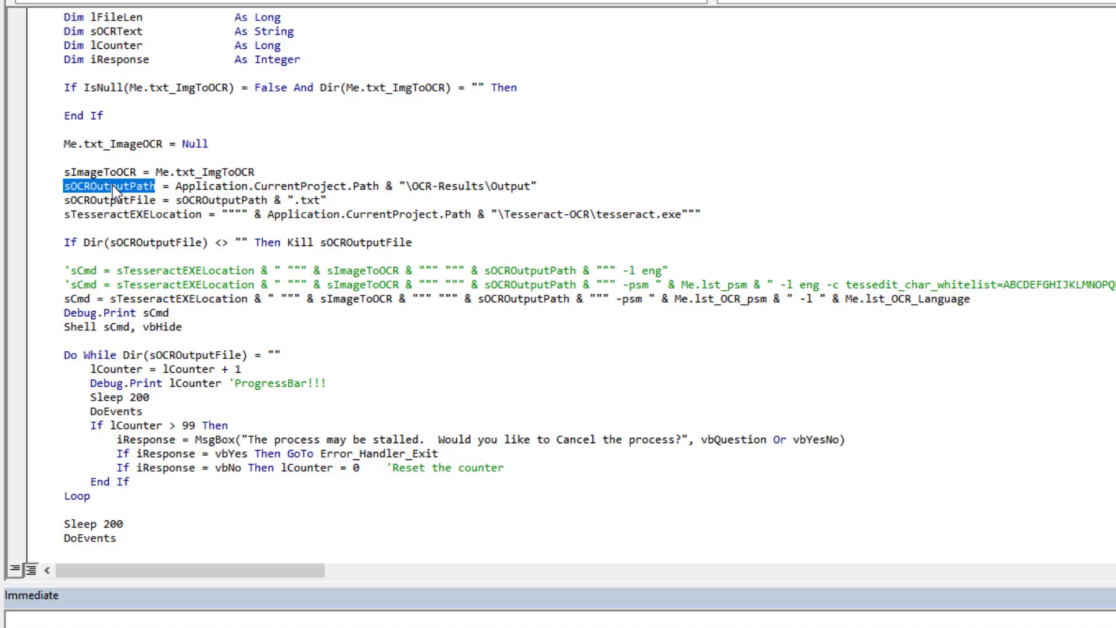
{"action": "mouse_move", "coordinate": [496, 192]}
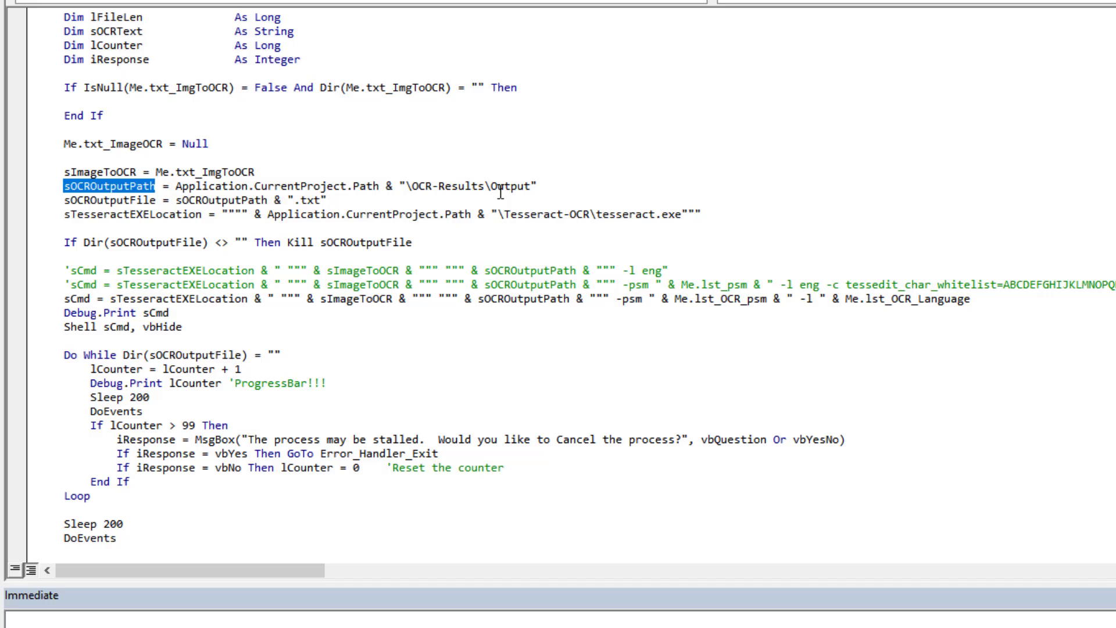
{"action": "left_click", "coordinate": [520, 186]}
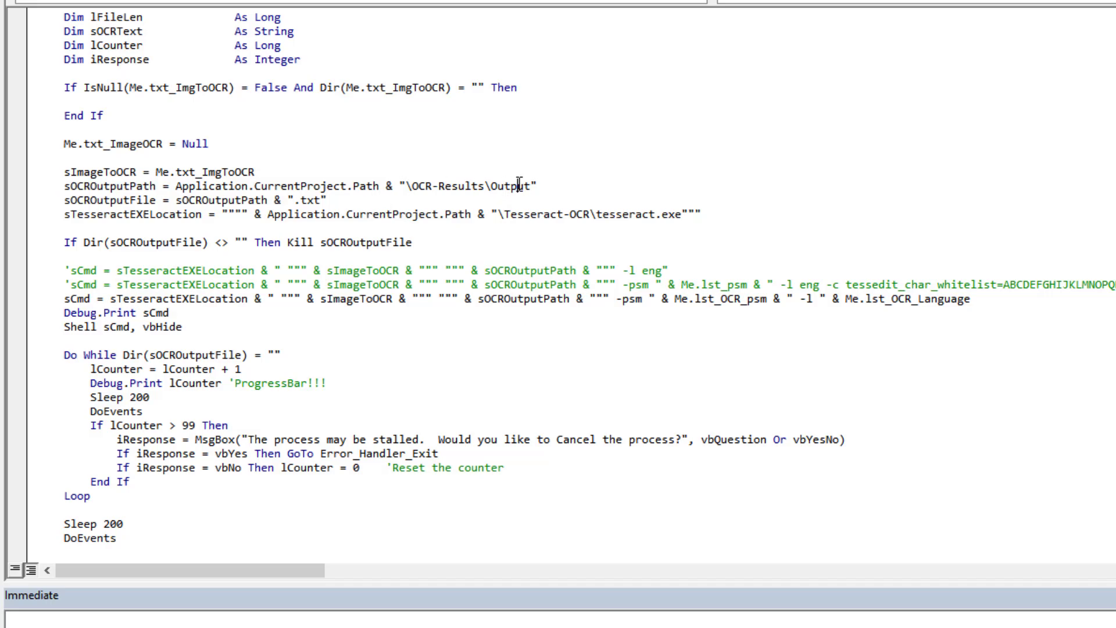
{"action": "double_click", "coordinate": [511, 185]}
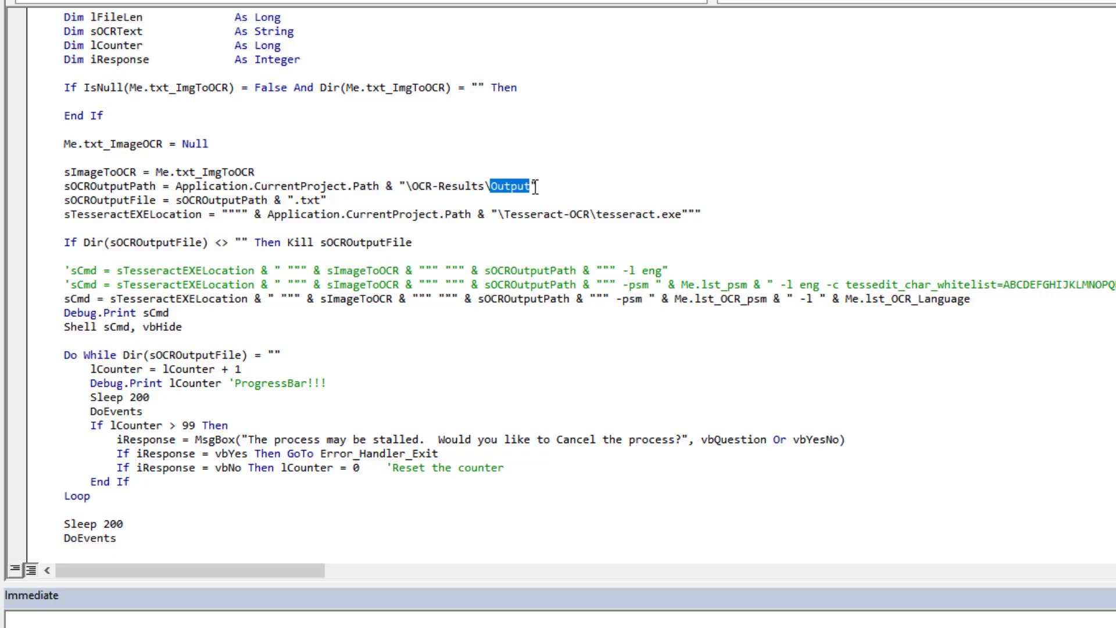
{"action": "mouse_move", "coordinate": [205, 201]}
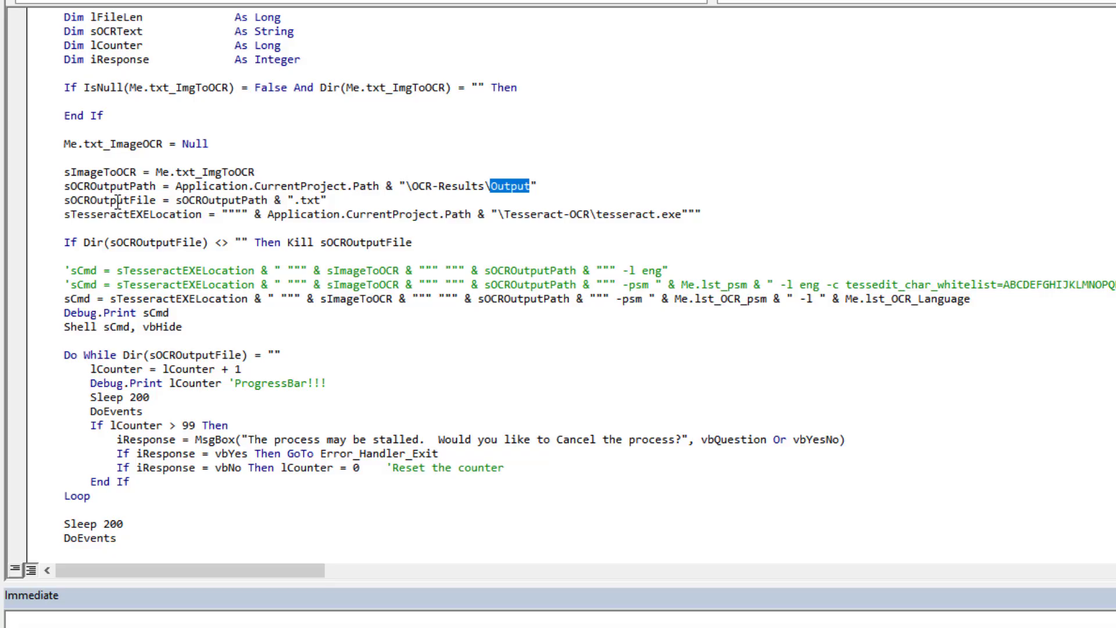
{"action": "double_click", "coordinate": [96, 190]}
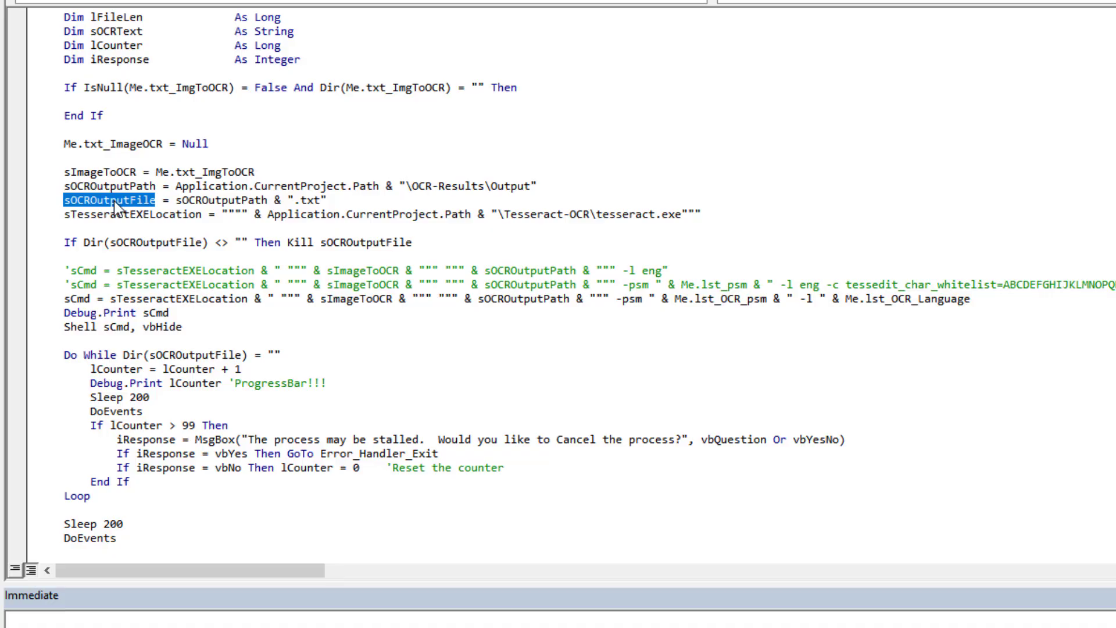
{"action": "mouse_move", "coordinate": [129, 172]}
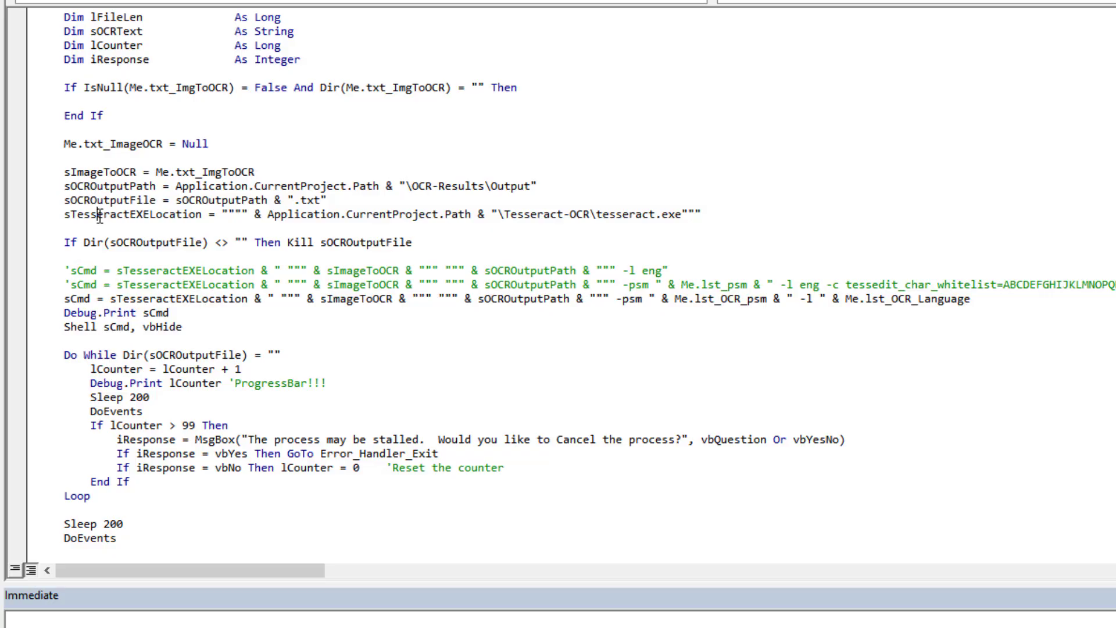
{"action": "double_click", "coordinate": [133, 214]}
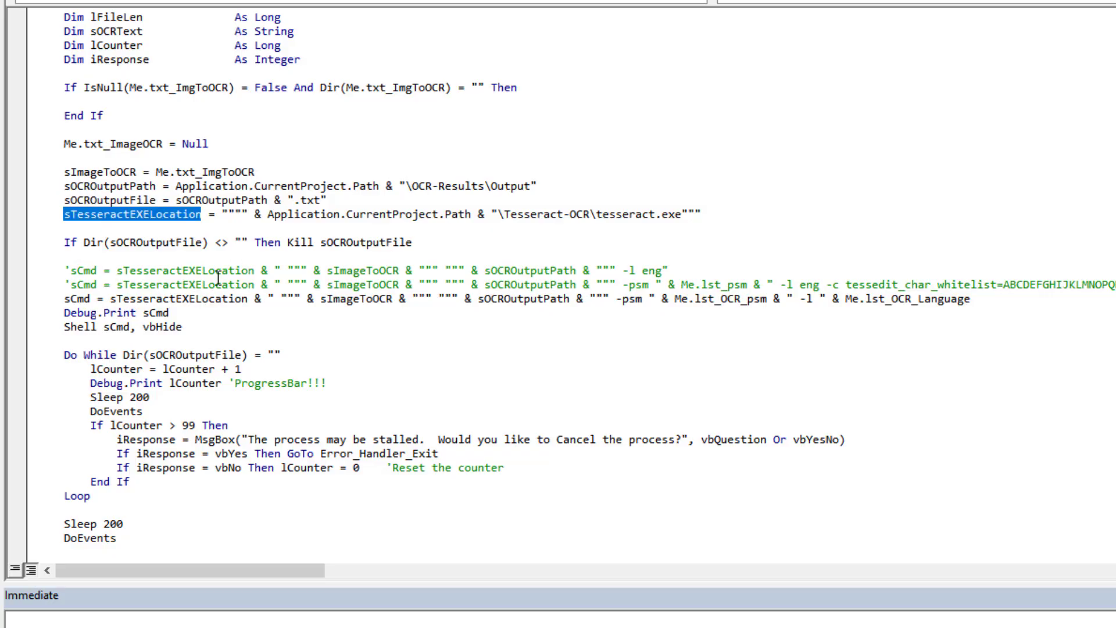
{"action": "double_click", "coordinate": [675, 214]}
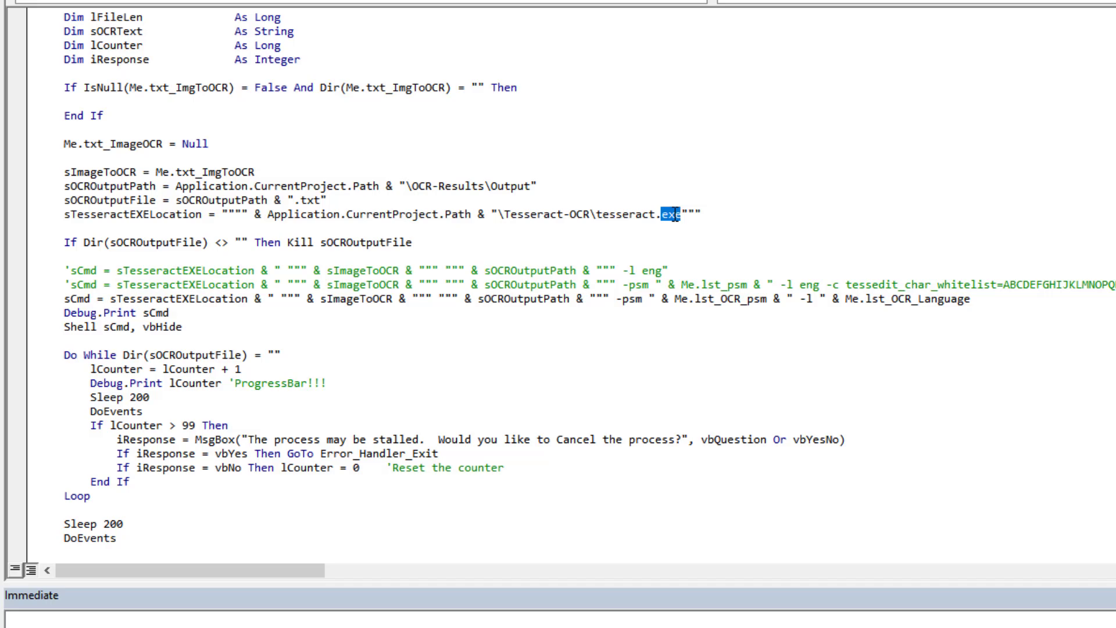
{"action": "mouse_move", "coordinate": [788, 495]}
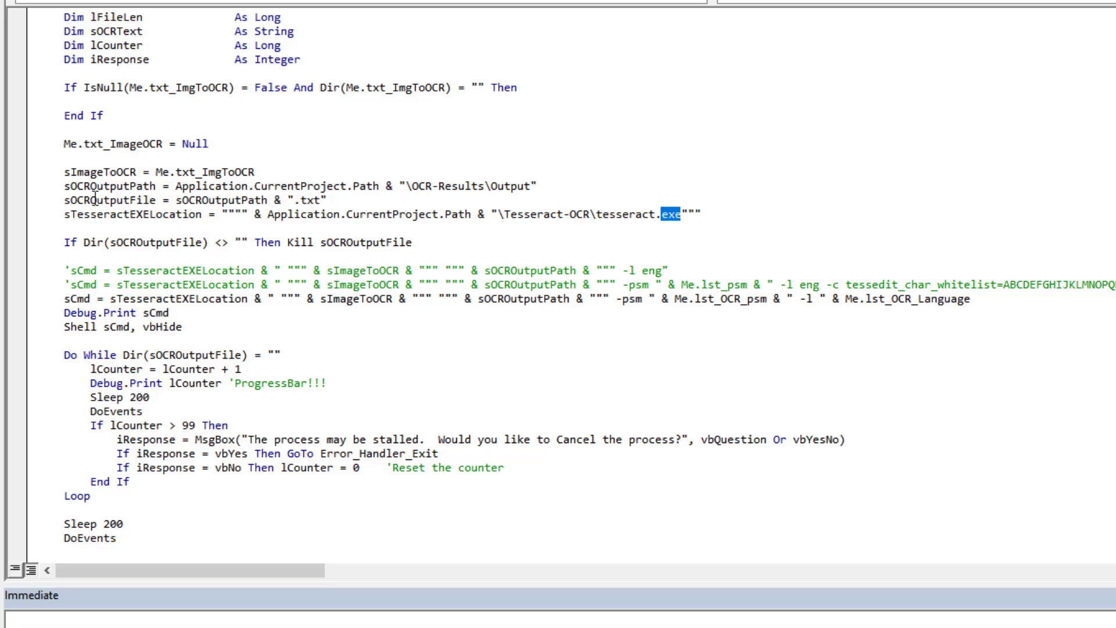
{"action": "scroll", "scroll_direction": "down", "scroll_amount": 3}
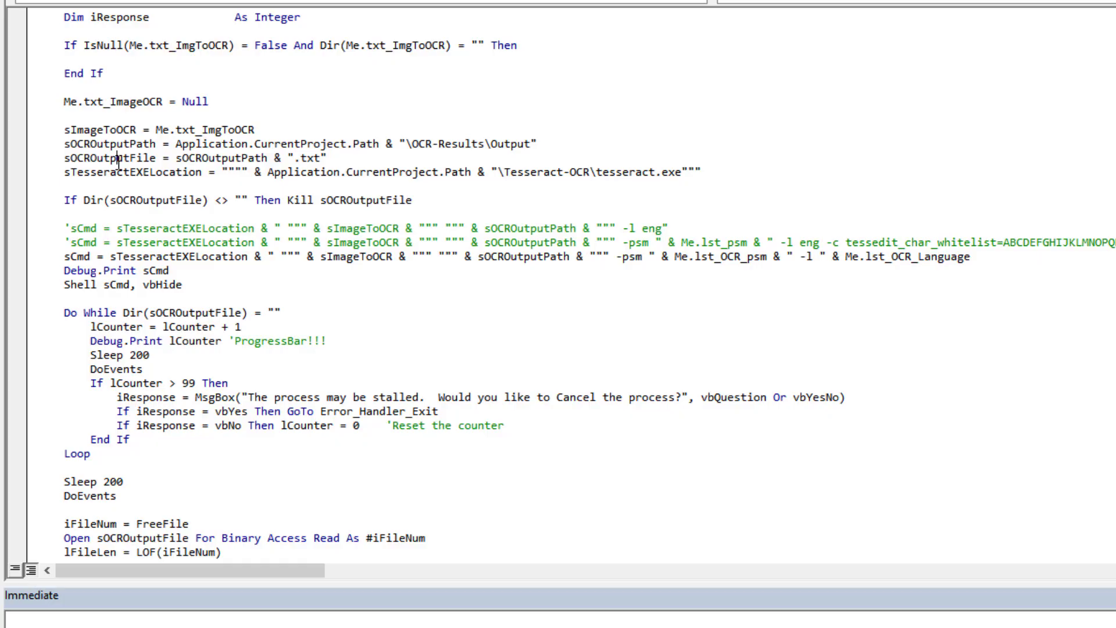
{"action": "double_click", "coordinate": [98, 159]}
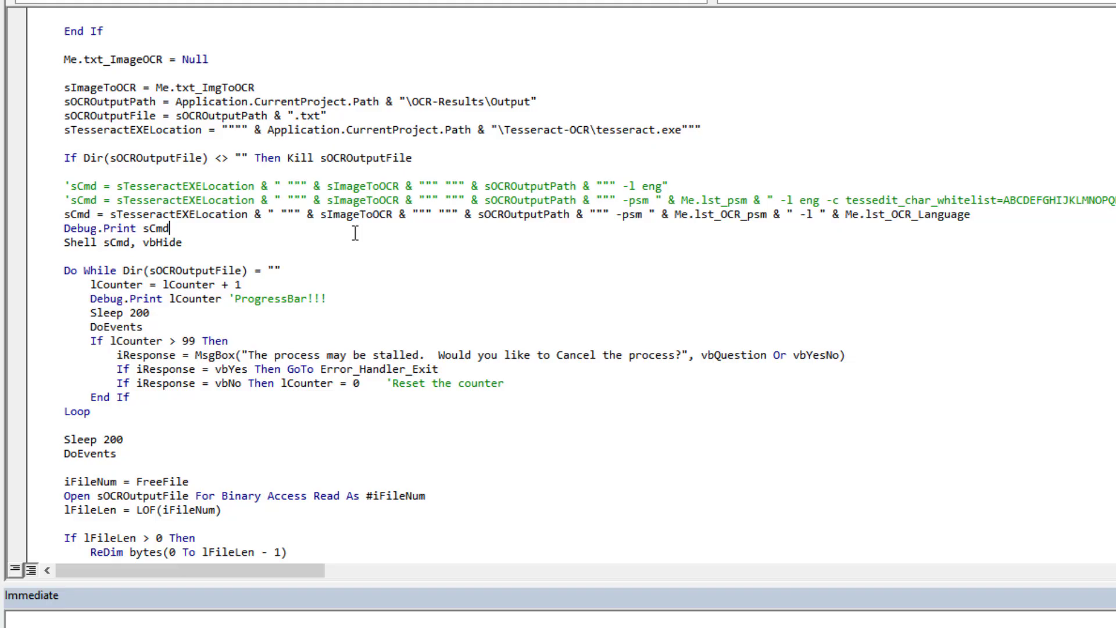
{"action": "double_click", "coordinate": [176, 215]}
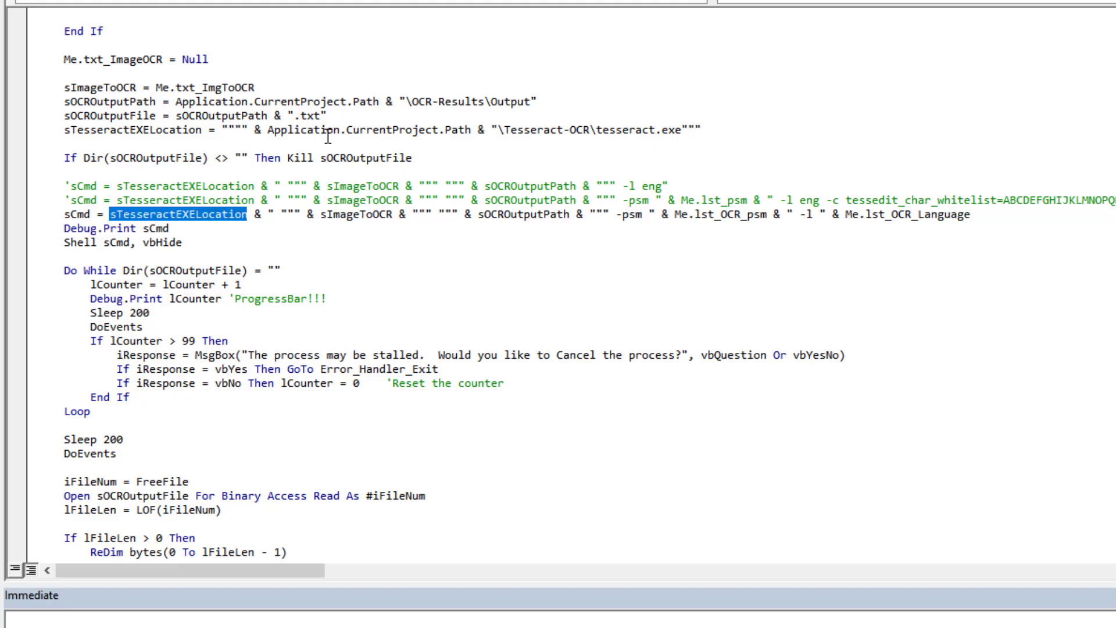
{"action": "double_click", "coordinate": [355, 214]}
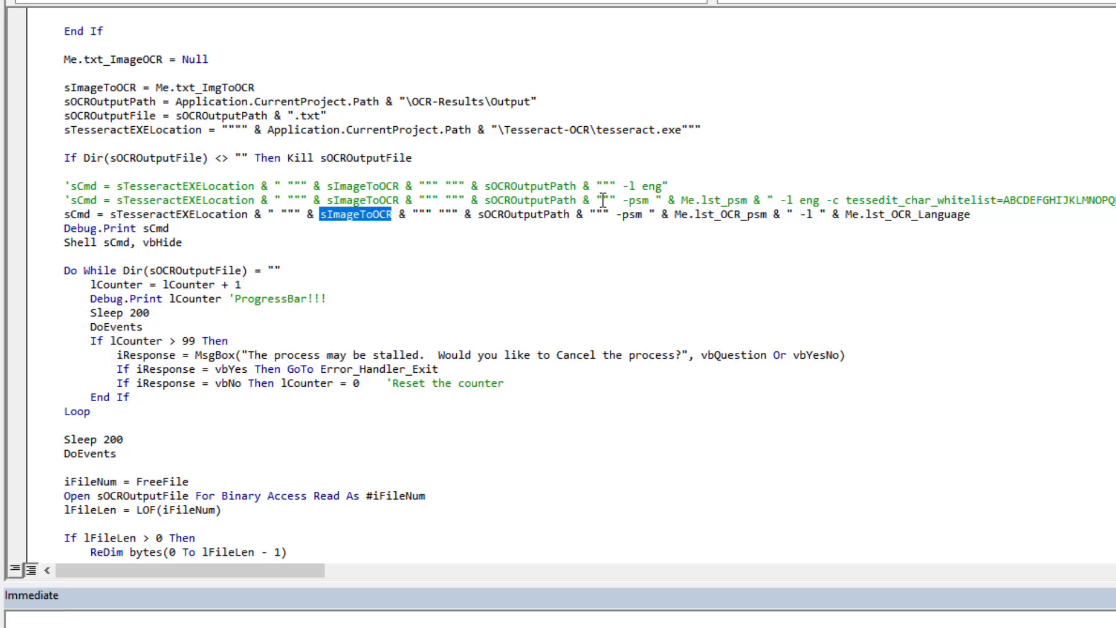
{"action": "double_click", "coordinate": [522, 215]}
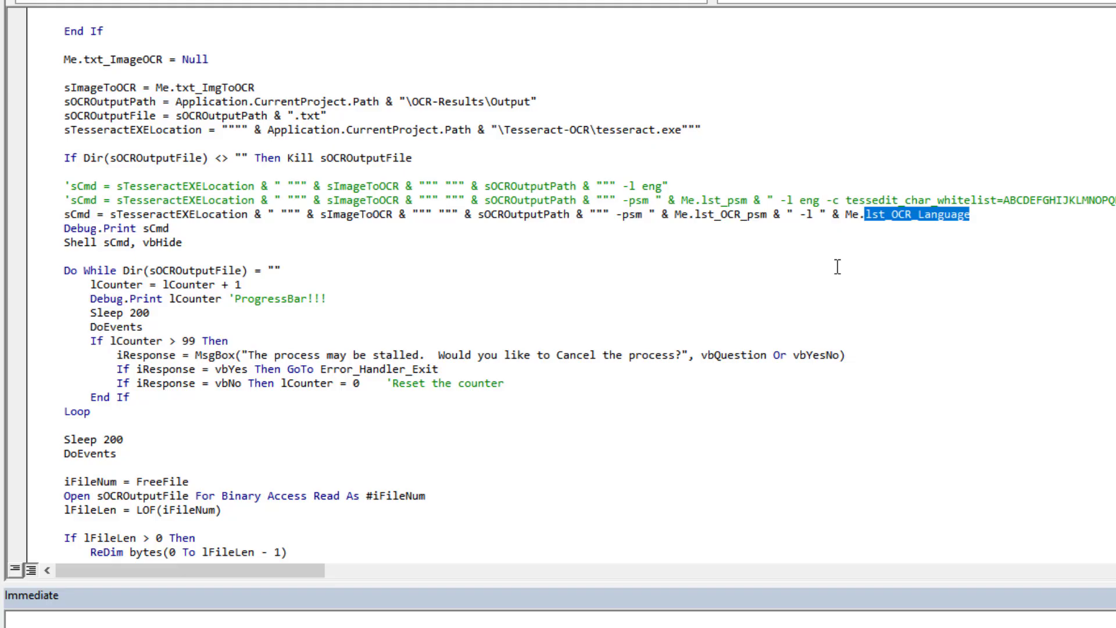
{"action": "mouse_move", "coordinate": [824, 272]}
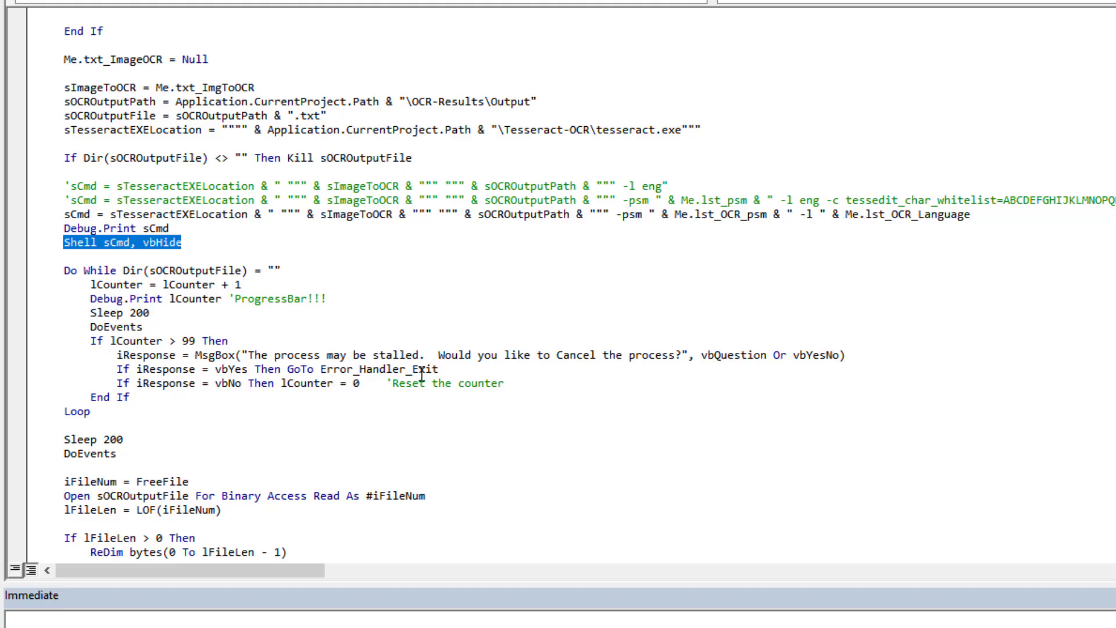
{"action": "left_click", "coordinate": [61, 269]}
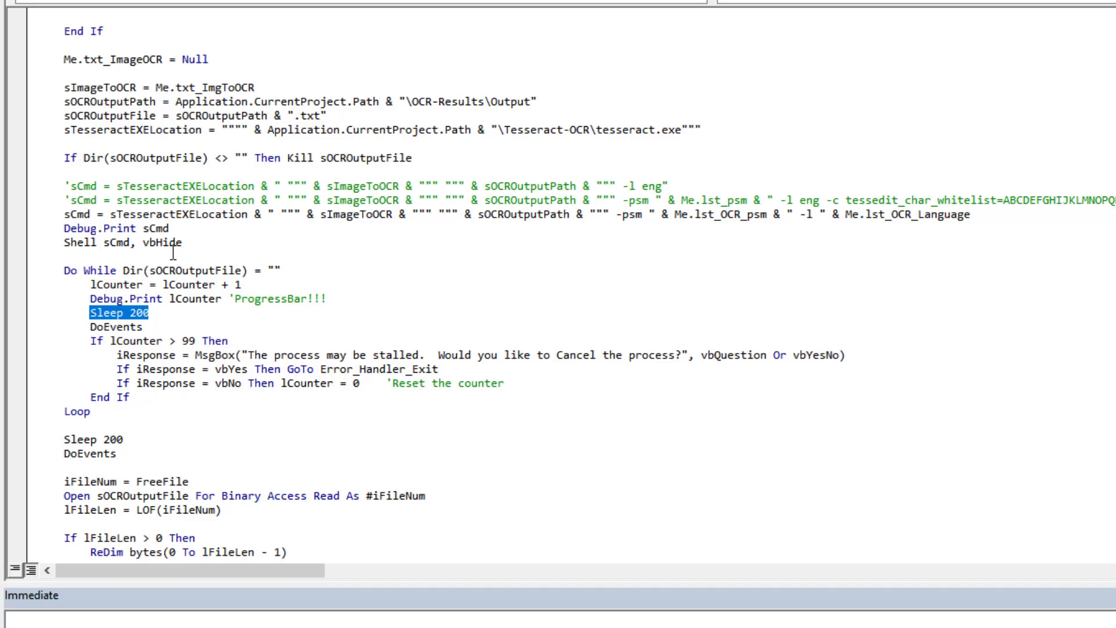
{"action": "double_click", "coordinate": [174, 270]}
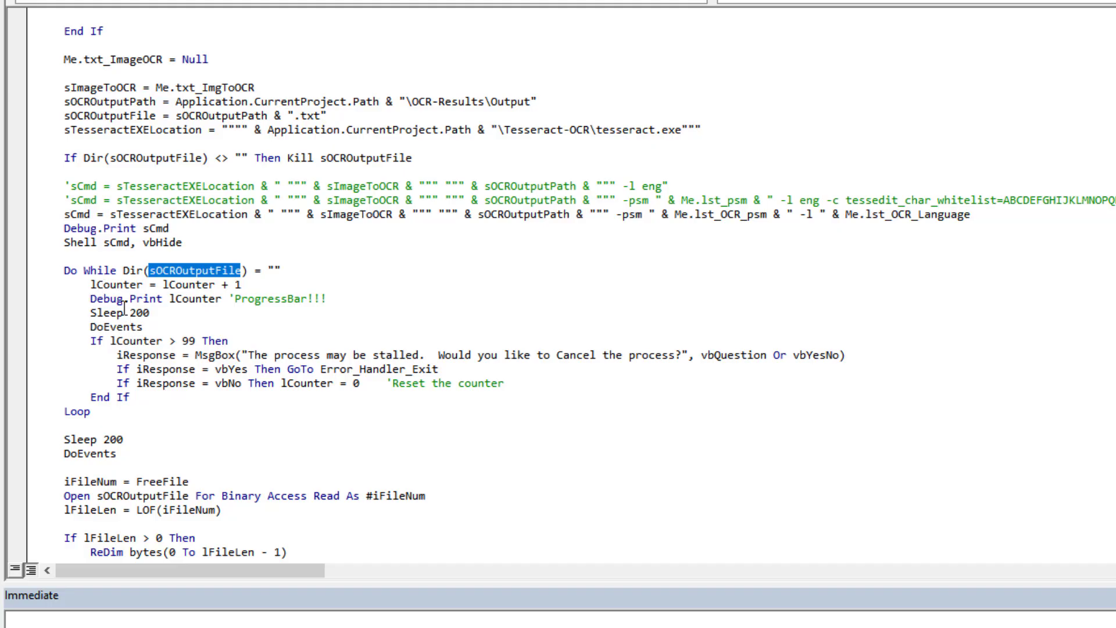
{"action": "mouse_move", "coordinate": [133, 418]}
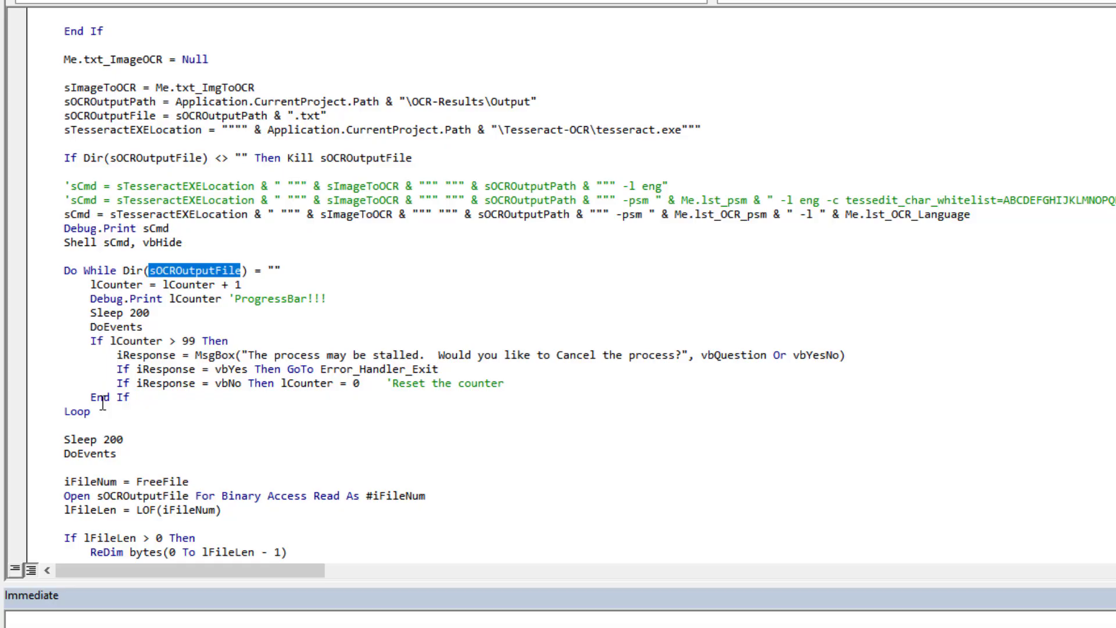
{"action": "mouse_move", "coordinate": [258, 355]}
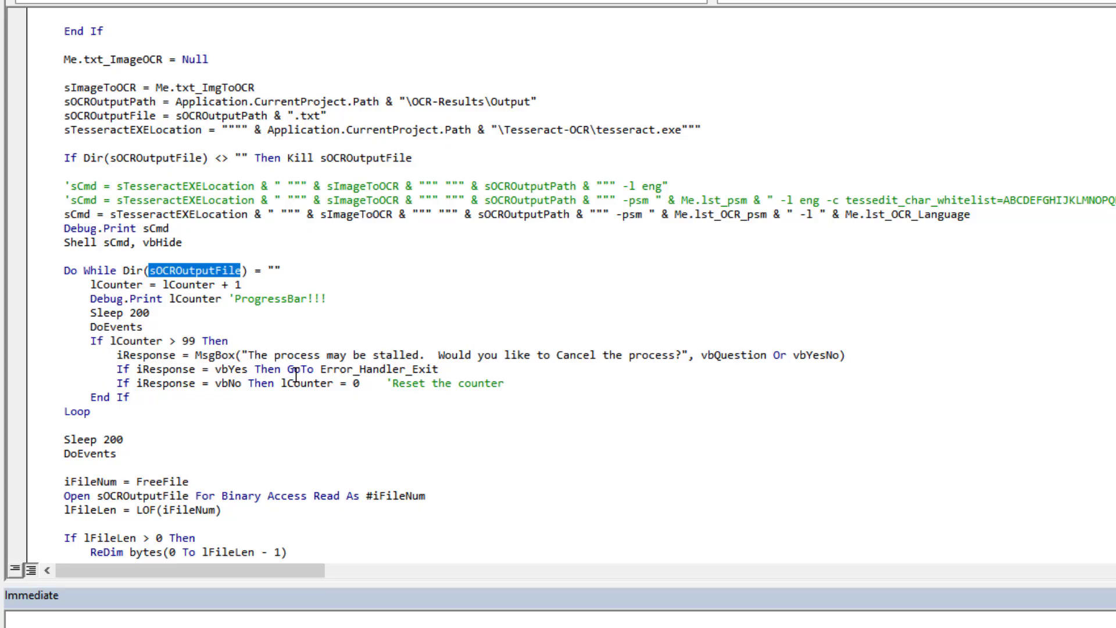
{"action": "mouse_move", "coordinate": [225, 384]}
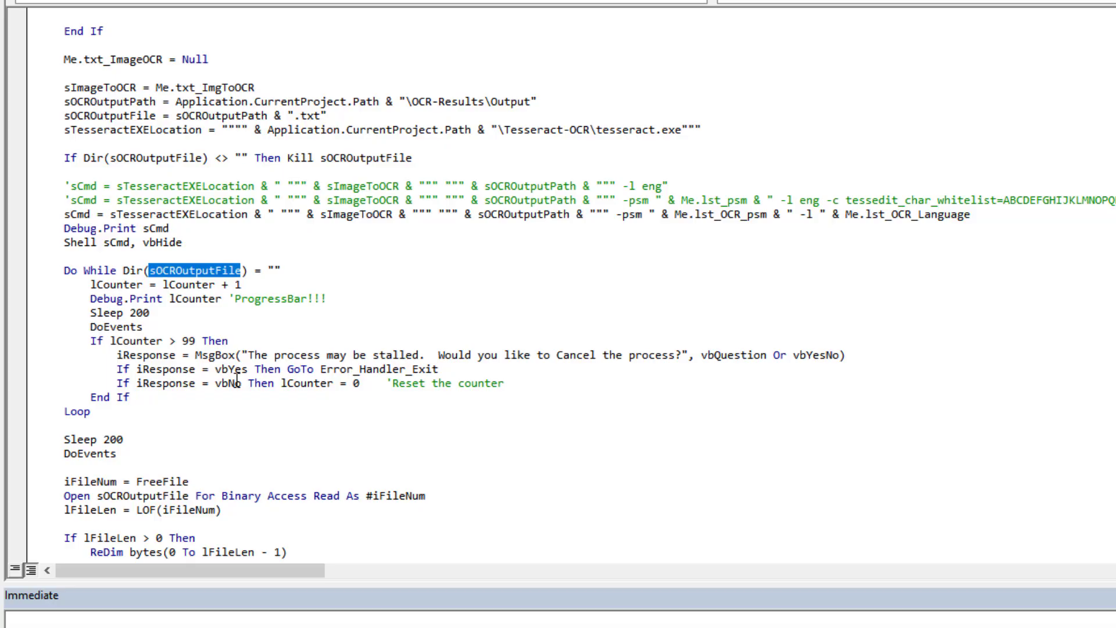
{"action": "mouse_move", "coordinate": [168, 299]}
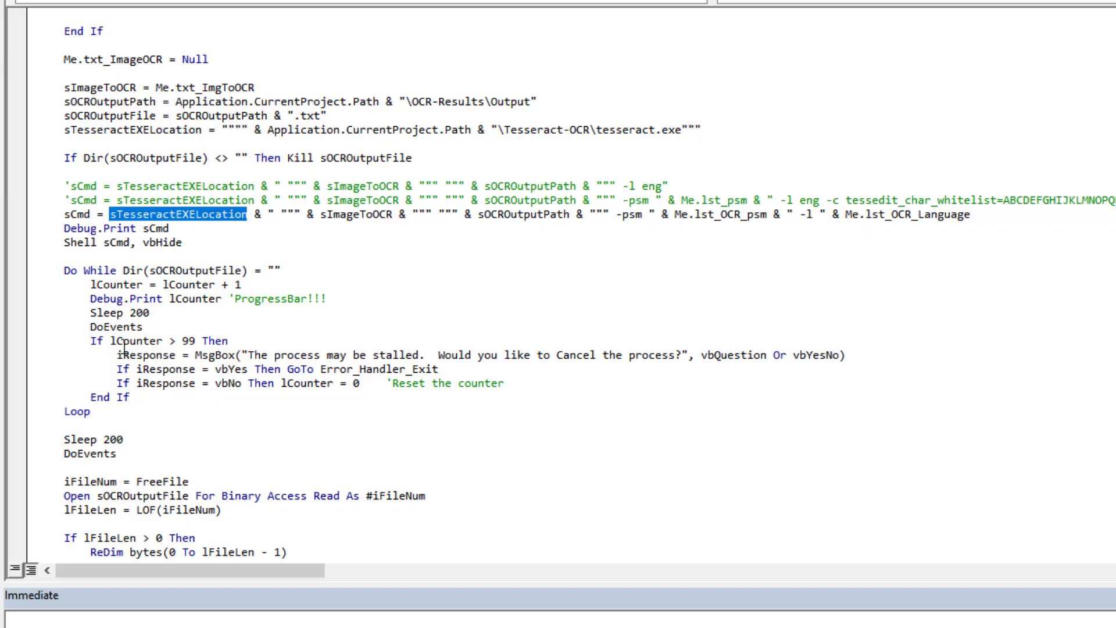
{"action": "scroll", "scroll_direction": "down", "scroll_amount": 3}
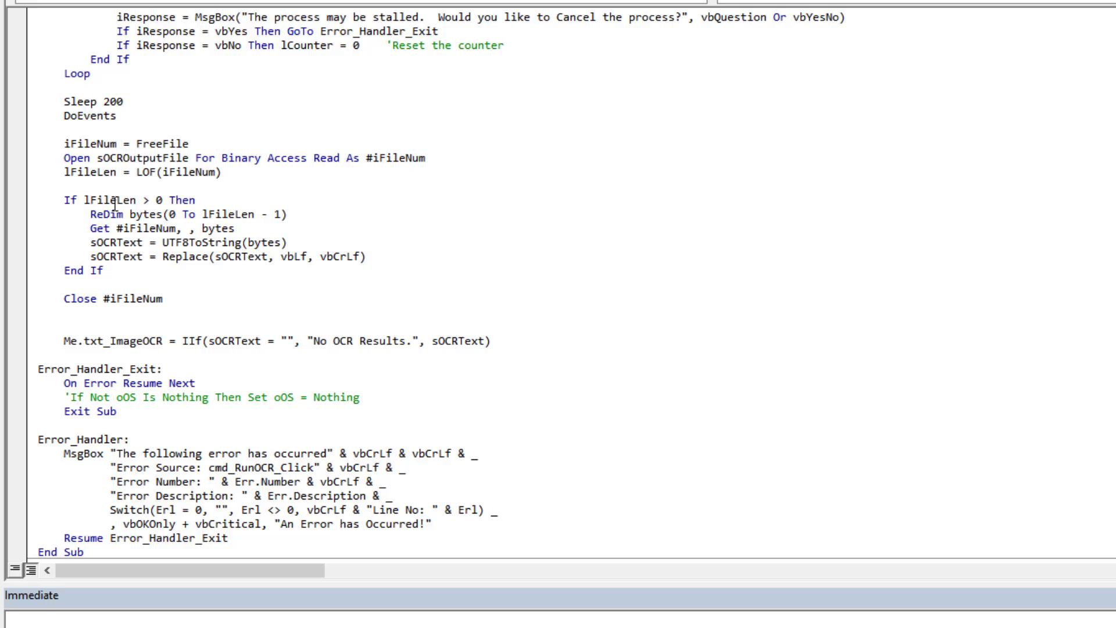
{"action": "mouse_move", "coordinate": [115, 185]}
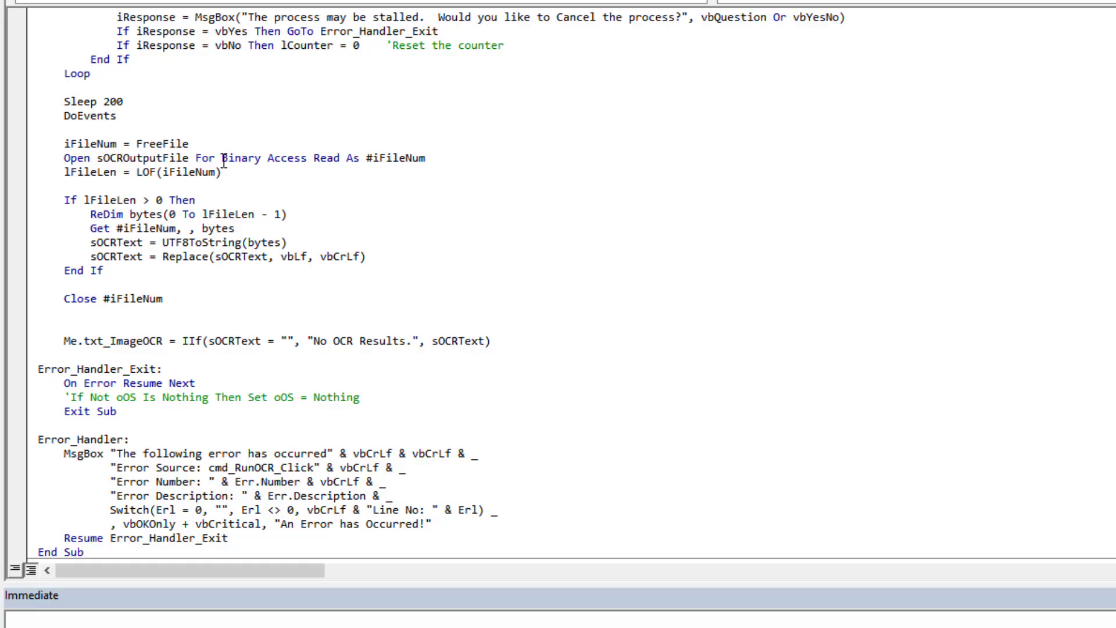
{"action": "mouse_move", "coordinate": [208, 242]}
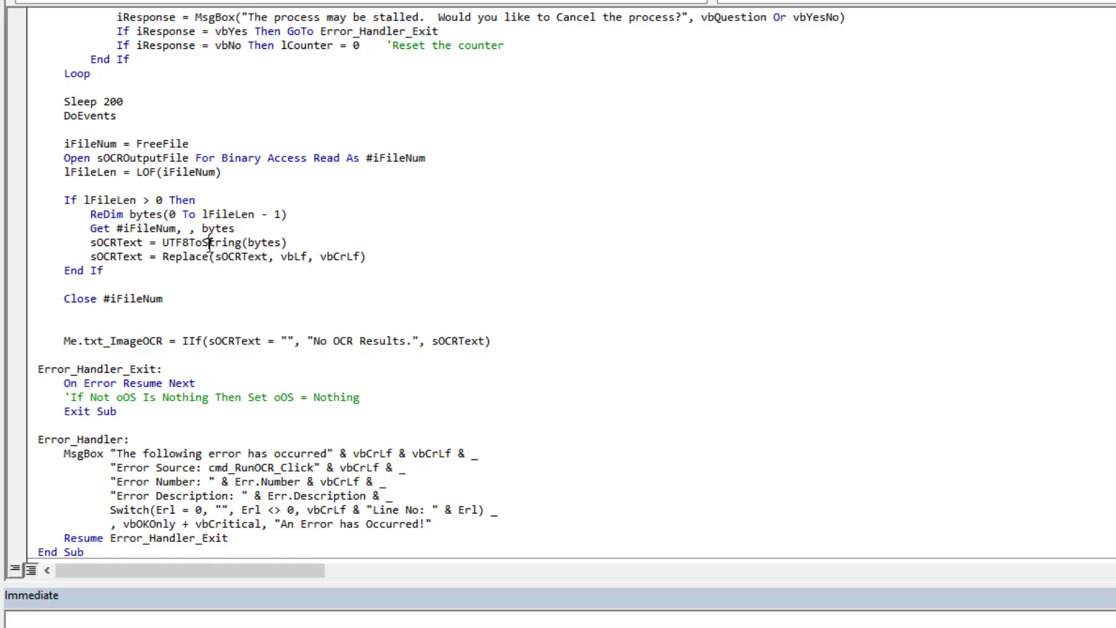
{"action": "double_click", "coordinate": [190, 242]}
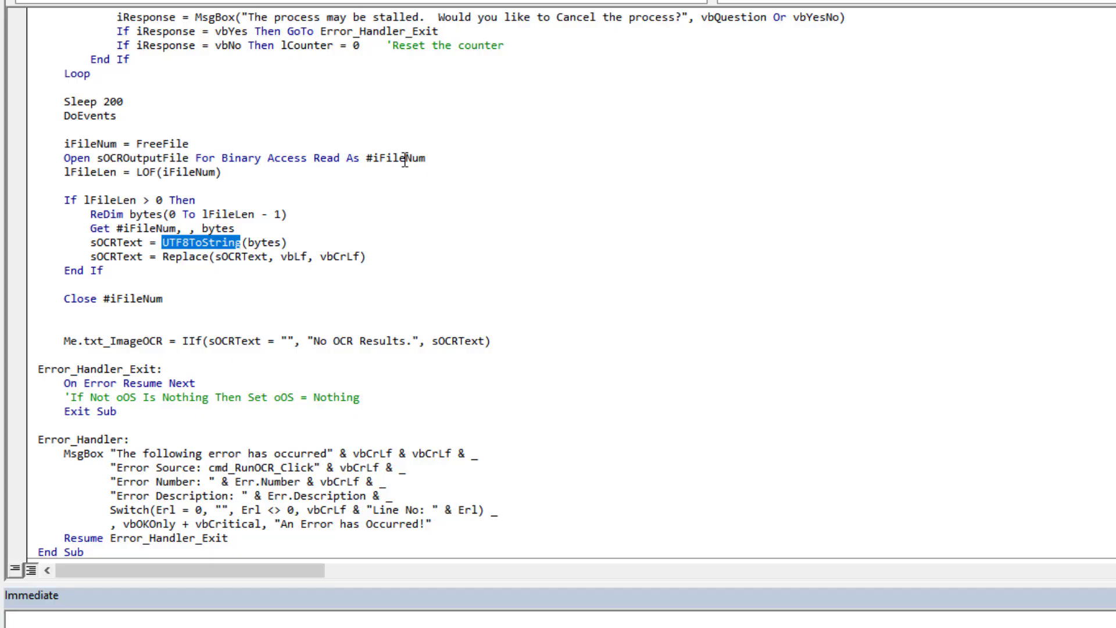
{"action": "mouse_move", "coordinate": [78, 215]}
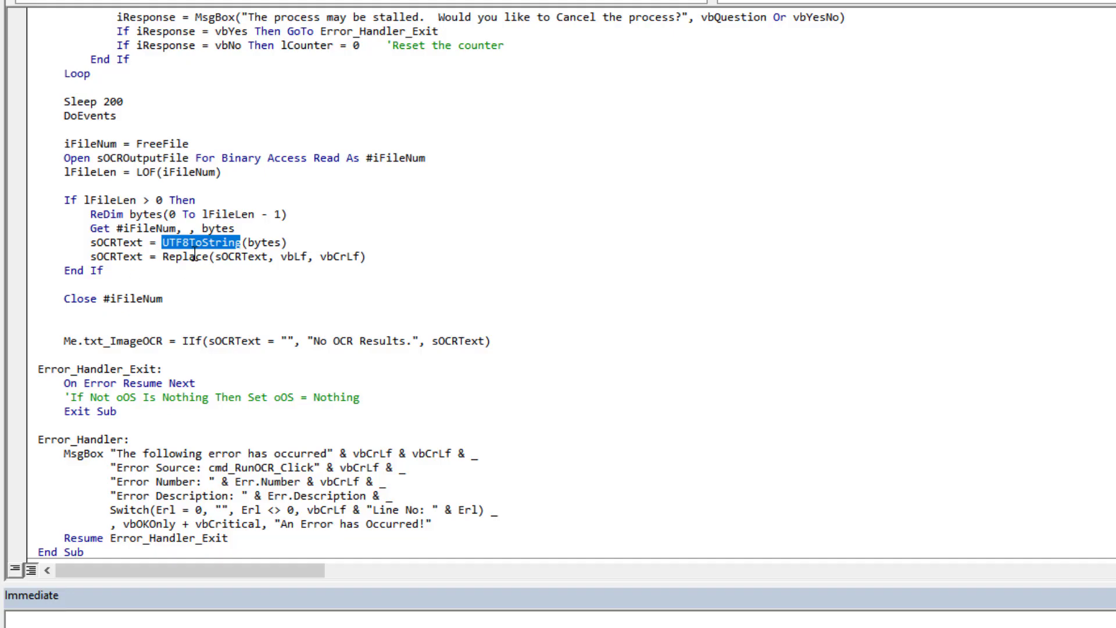
{"action": "double_click", "coordinate": [292, 257]}
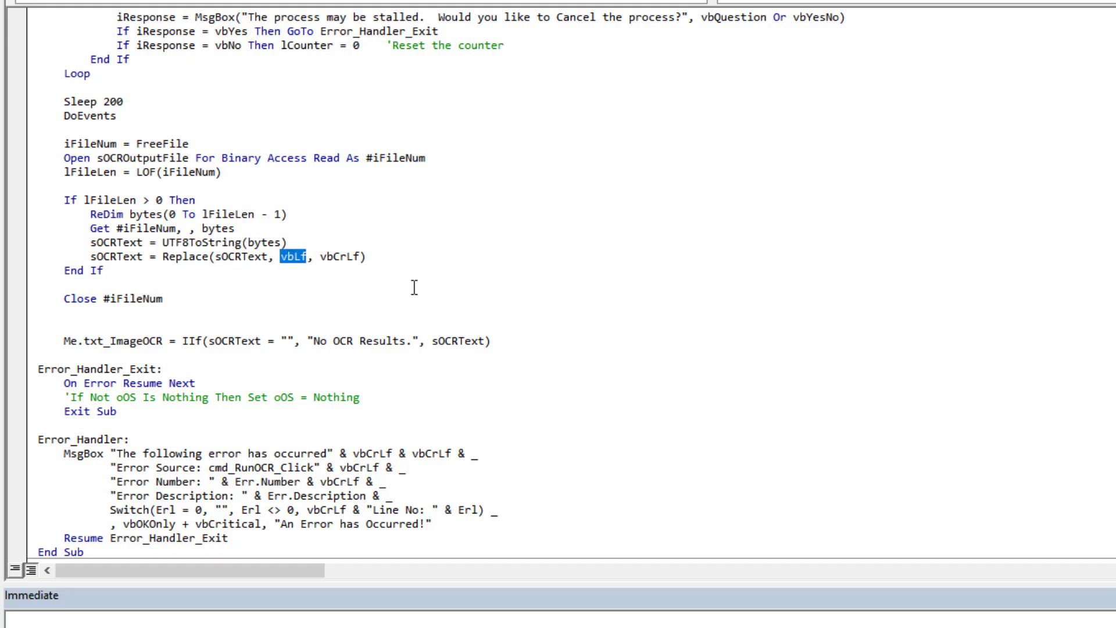
{"action": "mouse_move", "coordinate": [345, 262]}
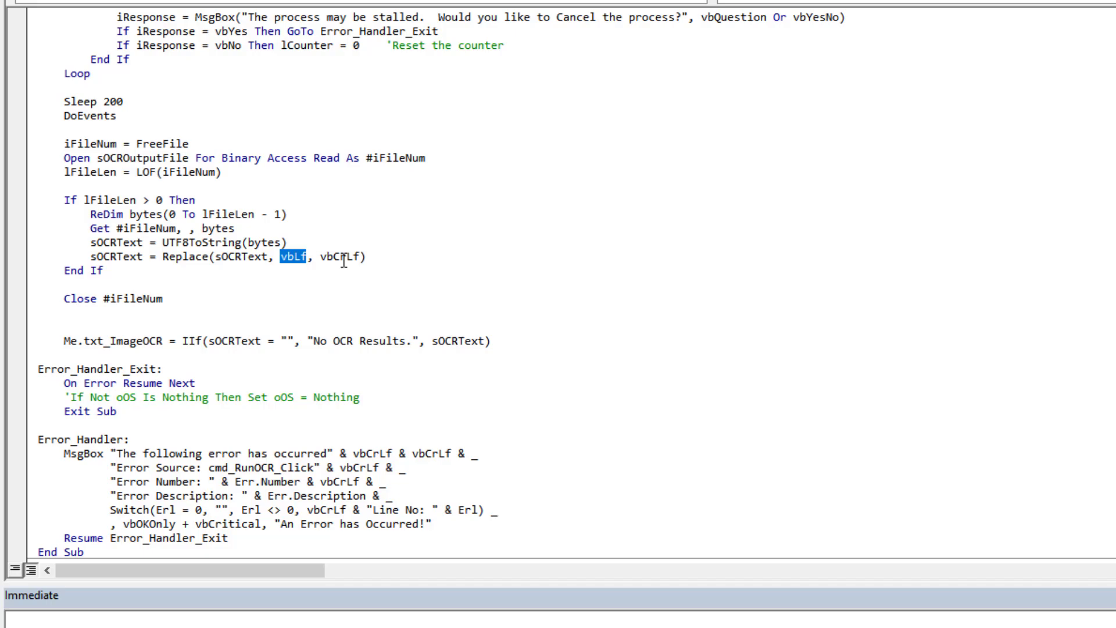
{"action": "mouse_move", "coordinate": [348, 256]}
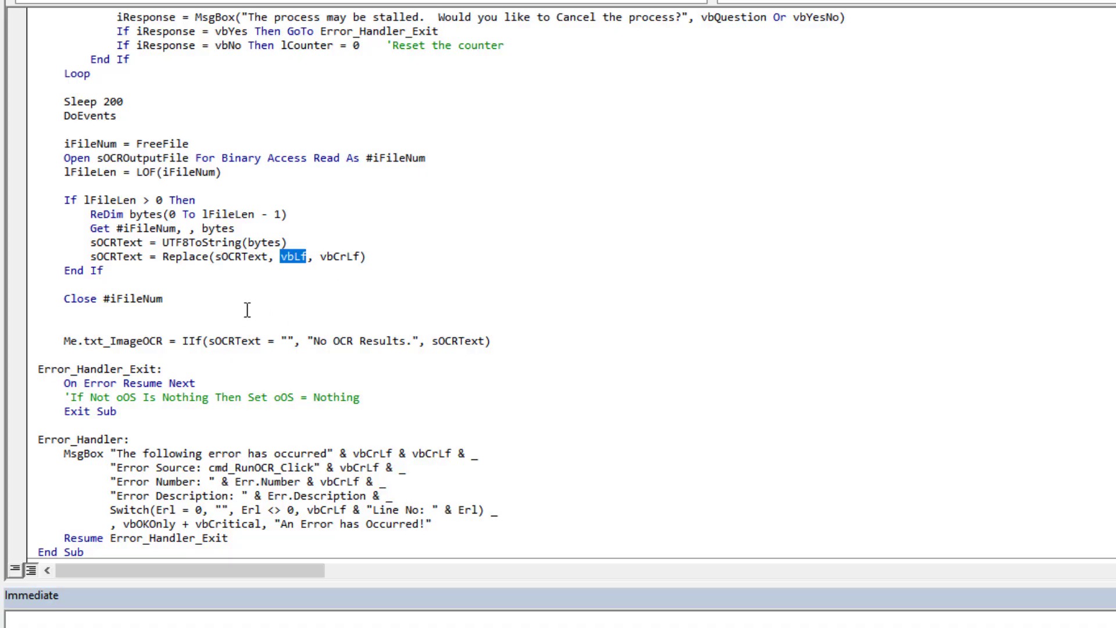
{"action": "double_click", "coordinate": [94, 241]}
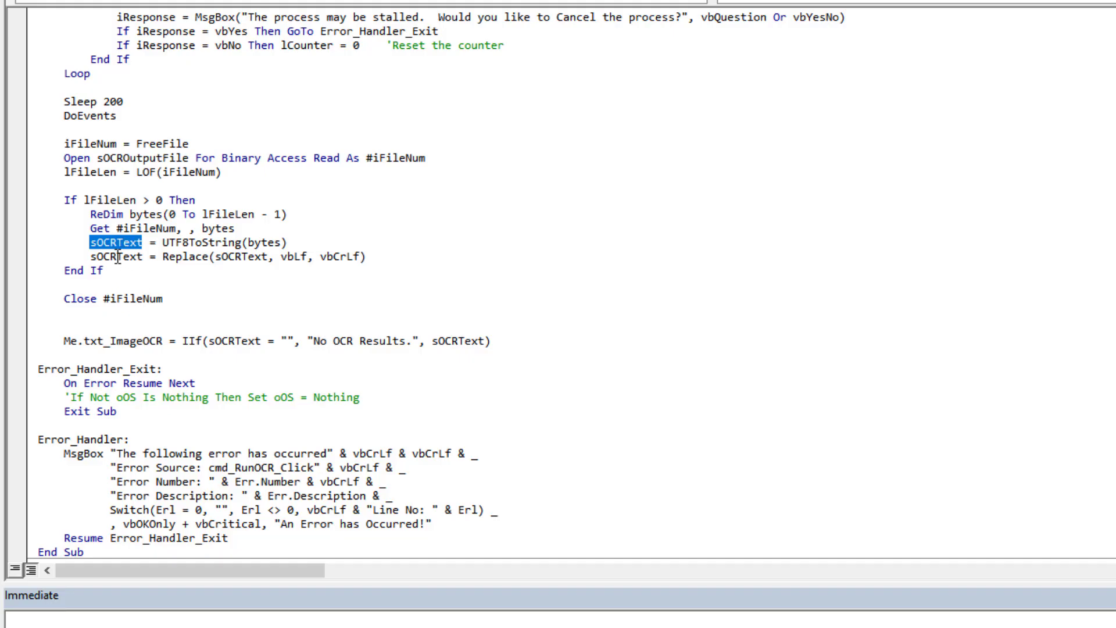
{"action": "left_click", "coordinate": [111, 300]}
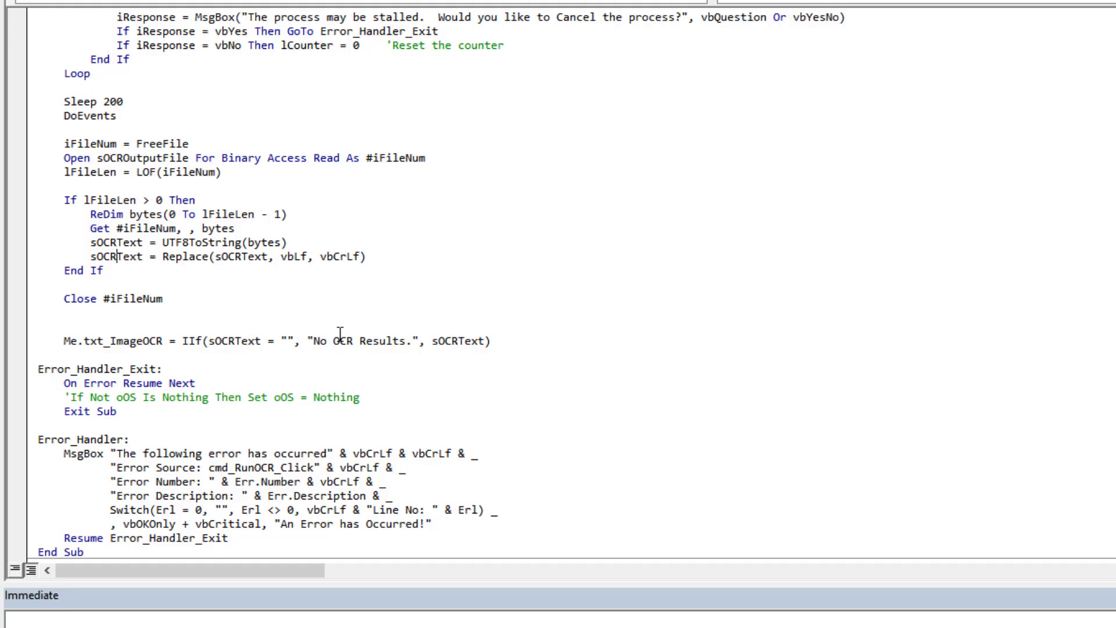
{"action": "double_click", "coordinate": [457, 341]}
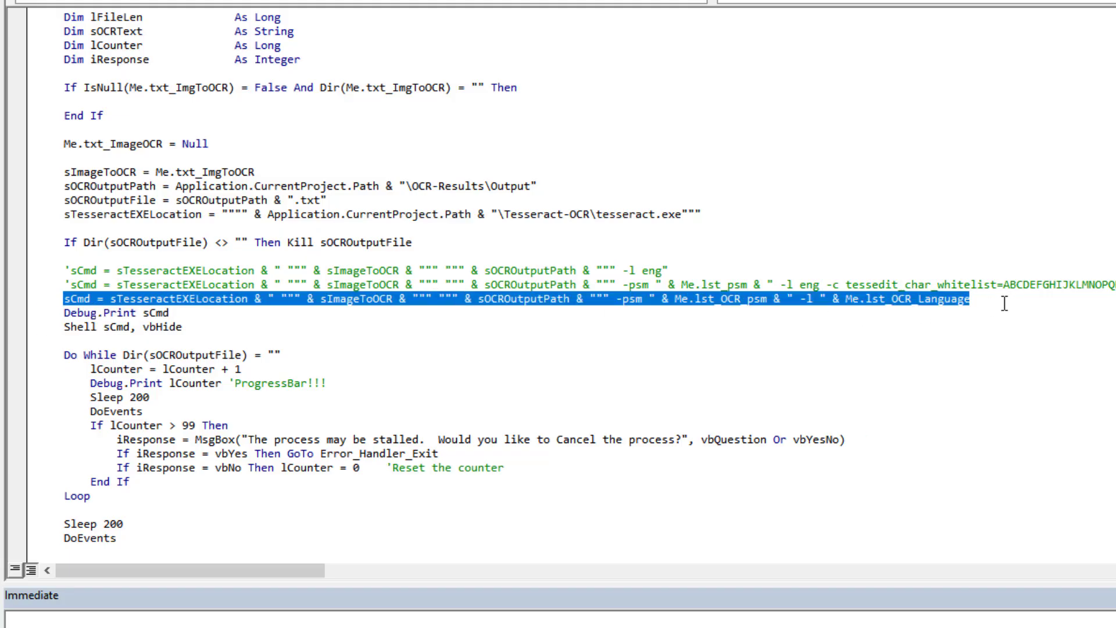
{"action": "mouse_move", "coordinate": [208, 330]}
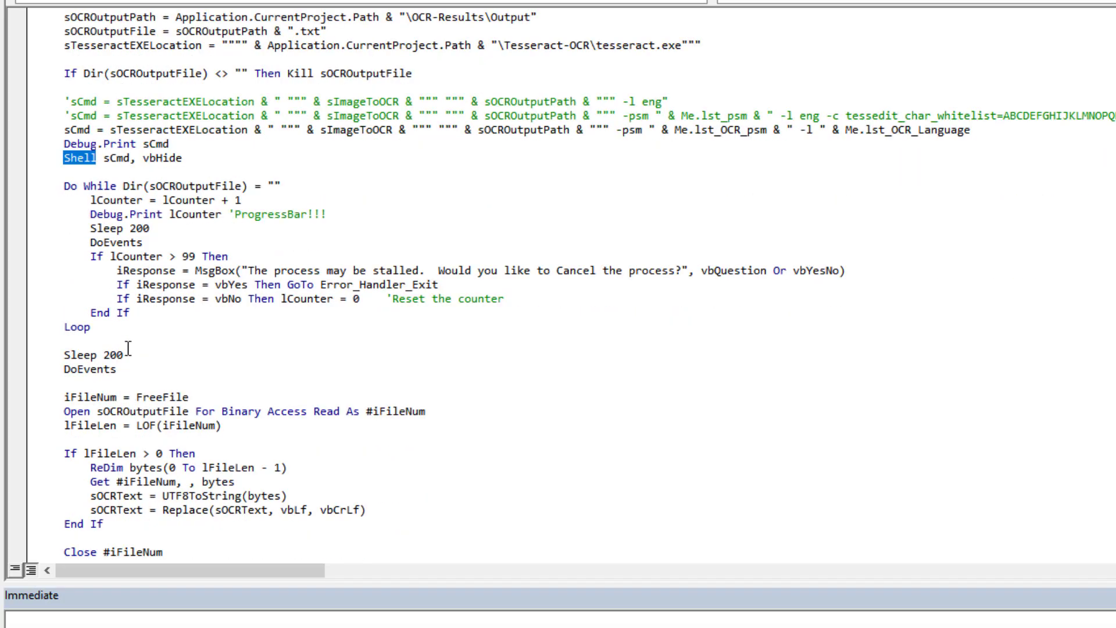
{"action": "scroll", "scroll_direction": "down", "scroll_amount": 3}
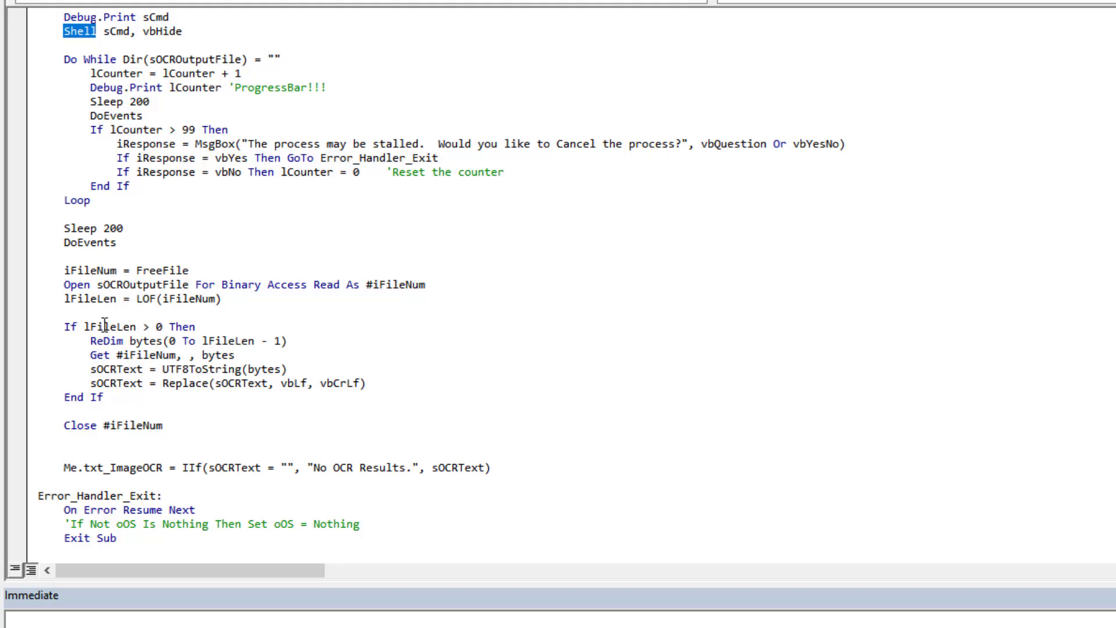
{"action": "double_click", "coordinate": [122, 467]}
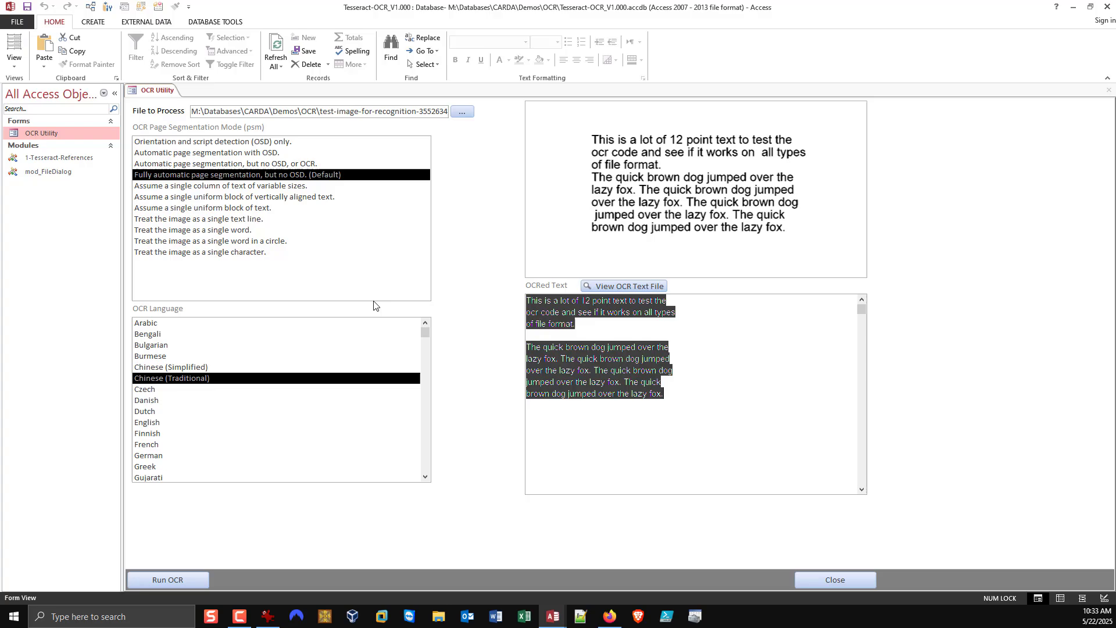
Load the sample4 advertisement scan and run OCR with Chinese (Traditional) selected.
{"action": "left_click", "coordinate": [462, 111]}
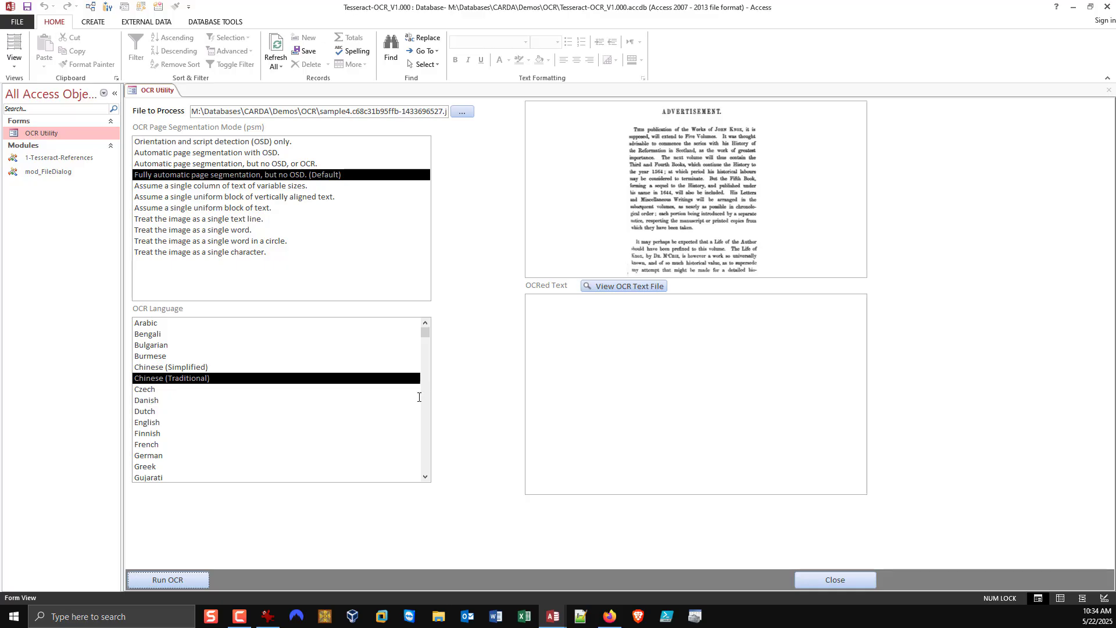
{"action": "mouse_move", "coordinate": [161, 392]}
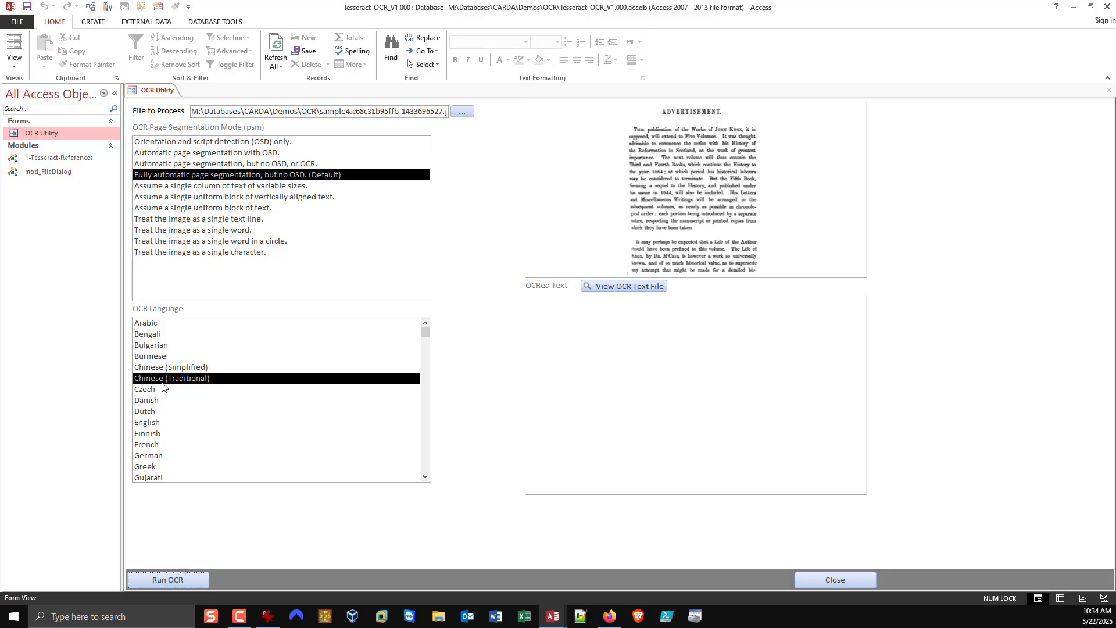
{"action": "mouse_move", "coordinate": [463, 372]}
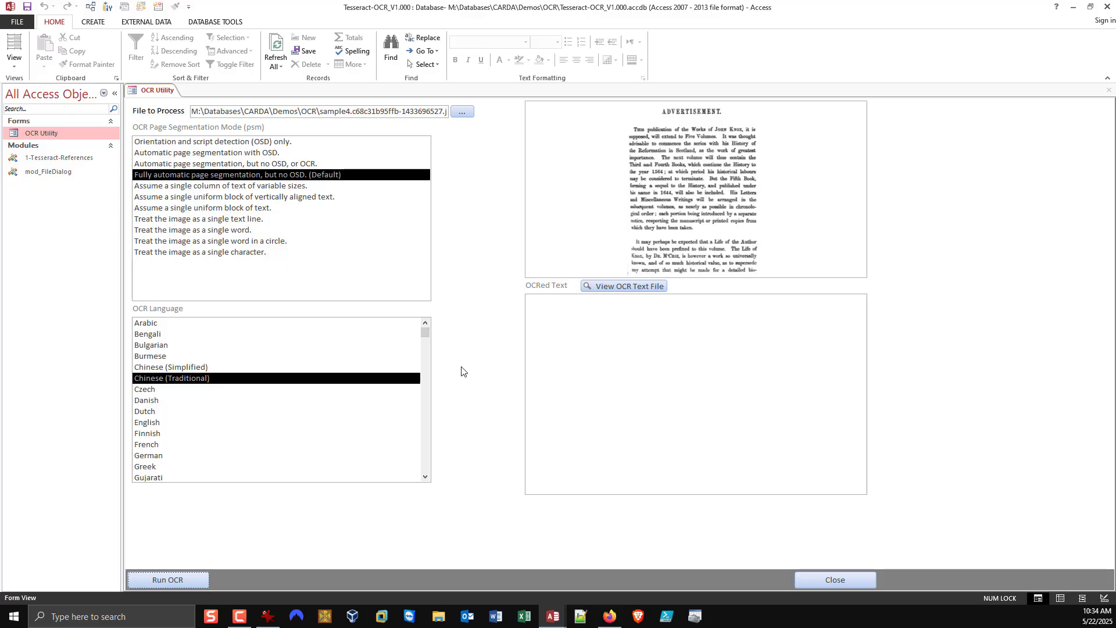
{"action": "mouse_move", "coordinate": [471, 375]}
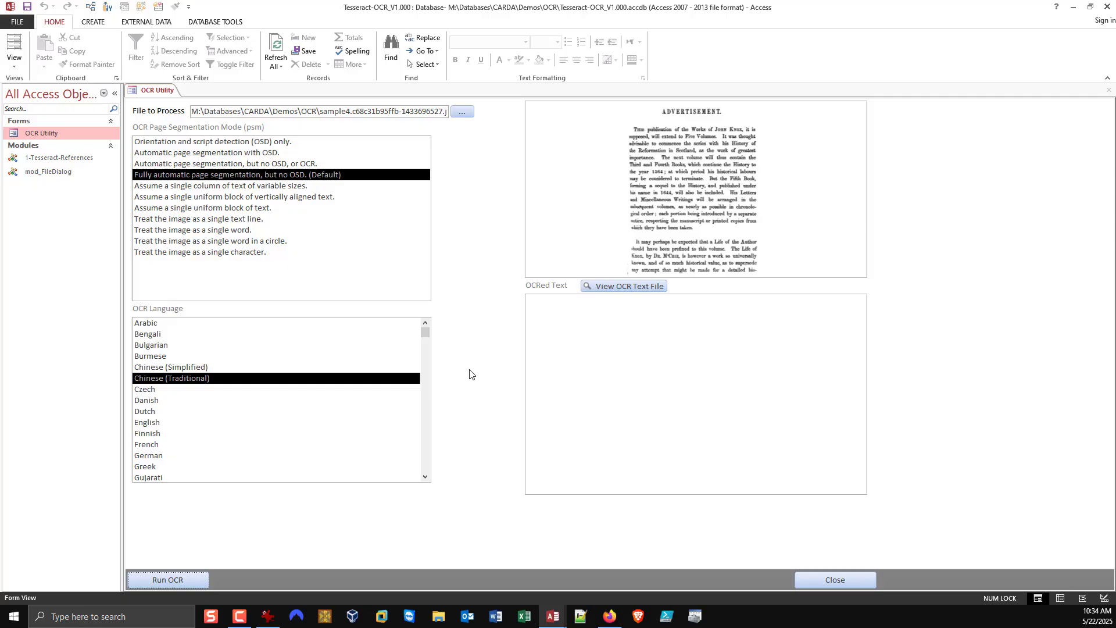
{"action": "mouse_move", "coordinate": [476, 385]}
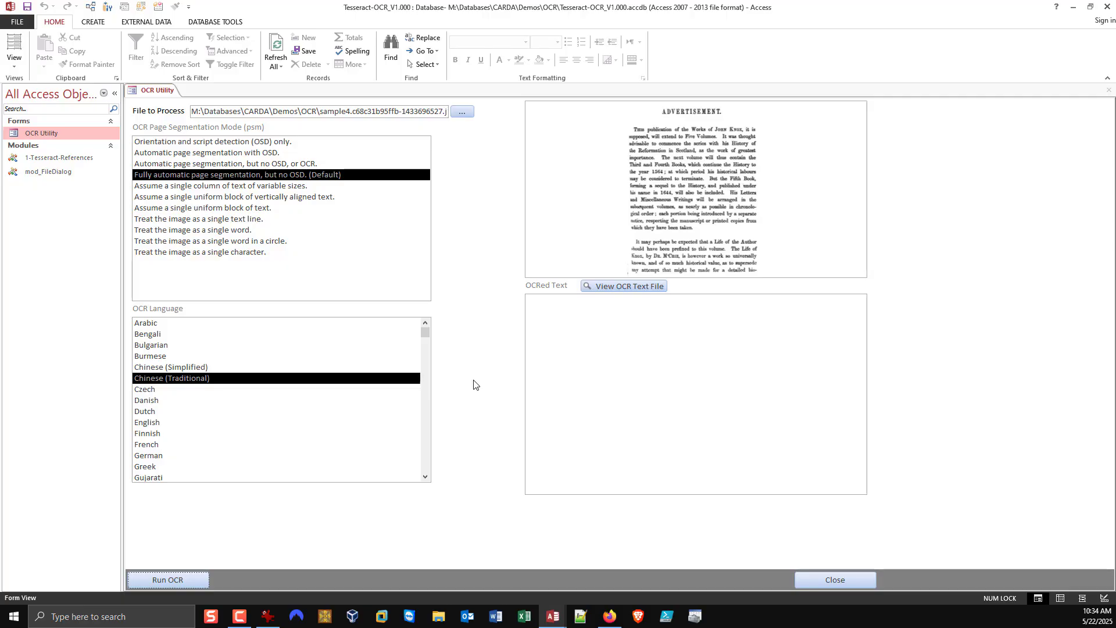
{"action": "mouse_move", "coordinate": [483, 386]}
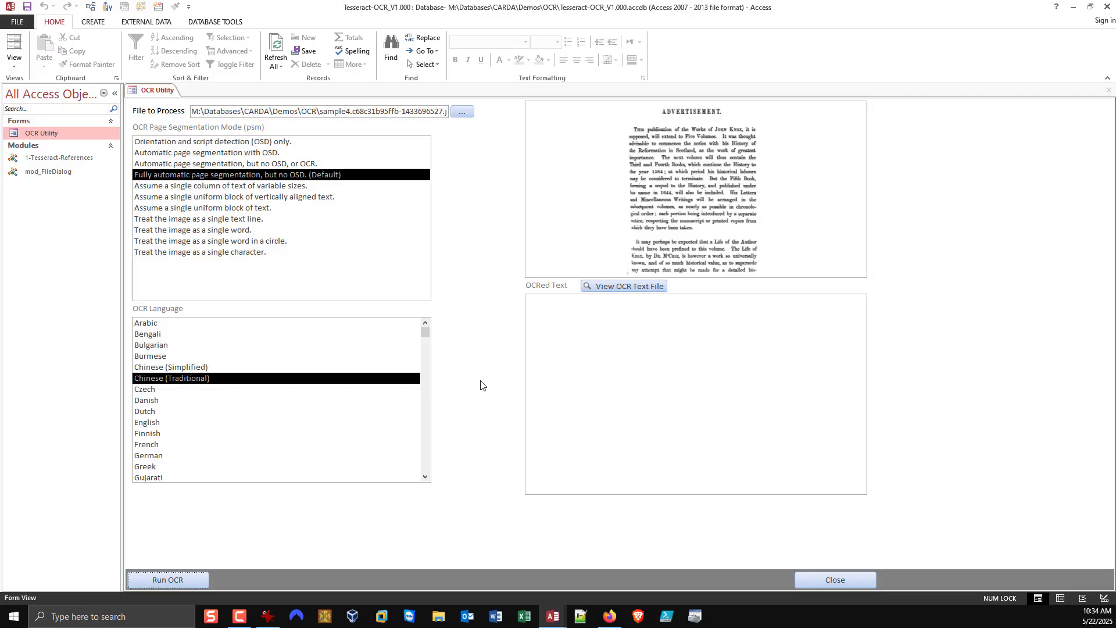
{"action": "mouse_move", "coordinate": [495, 617]}
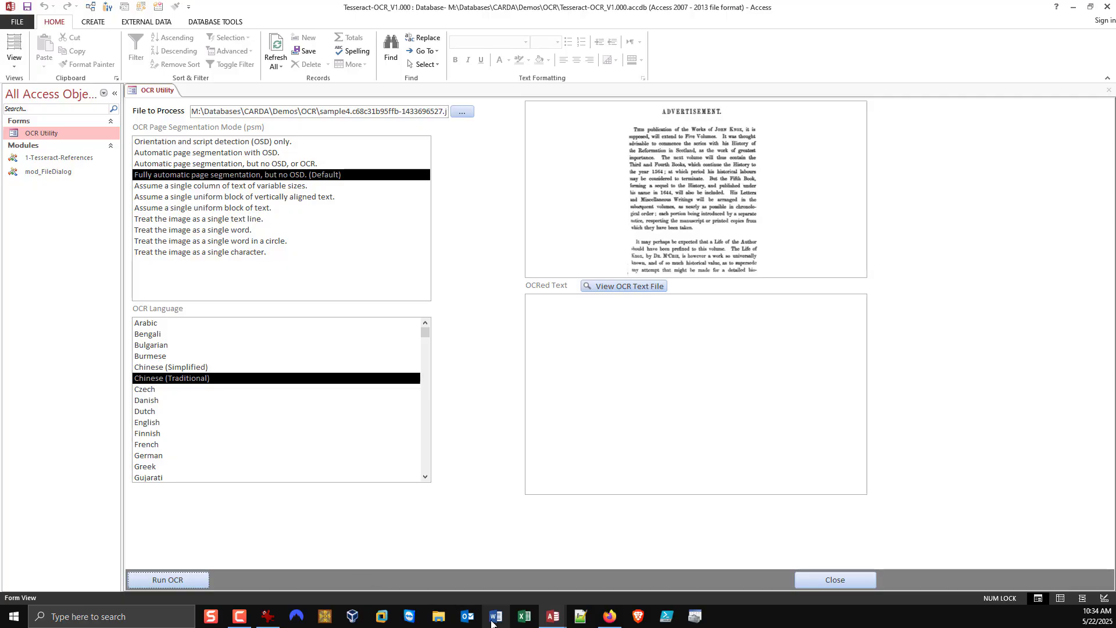
{"action": "left_click", "coordinate": [167, 579]}
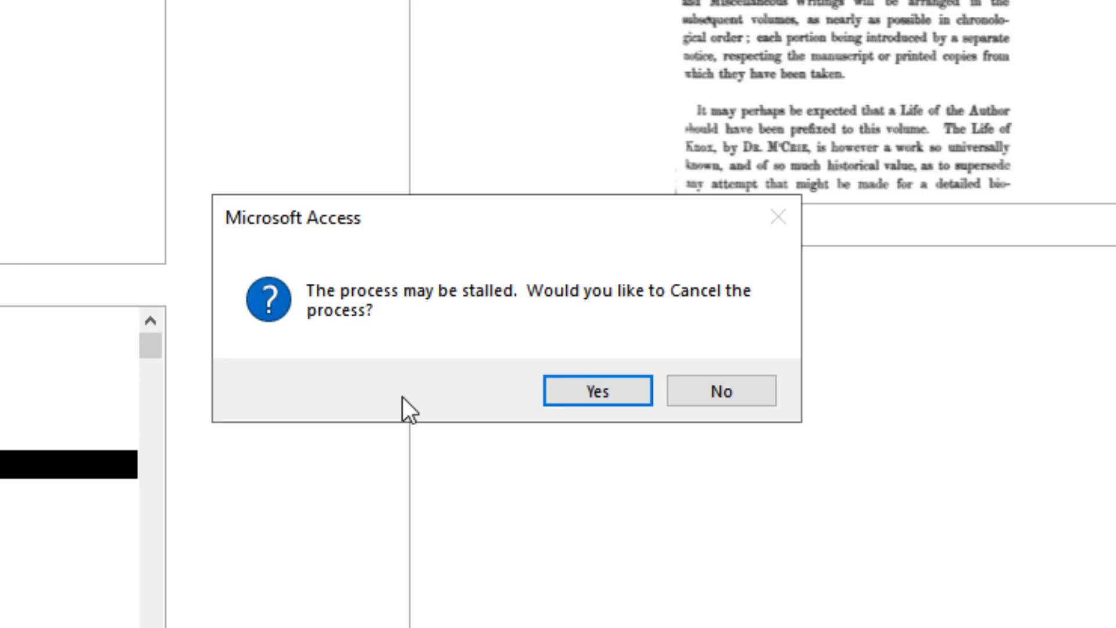
{"action": "mouse_move", "coordinate": [475, 310]}
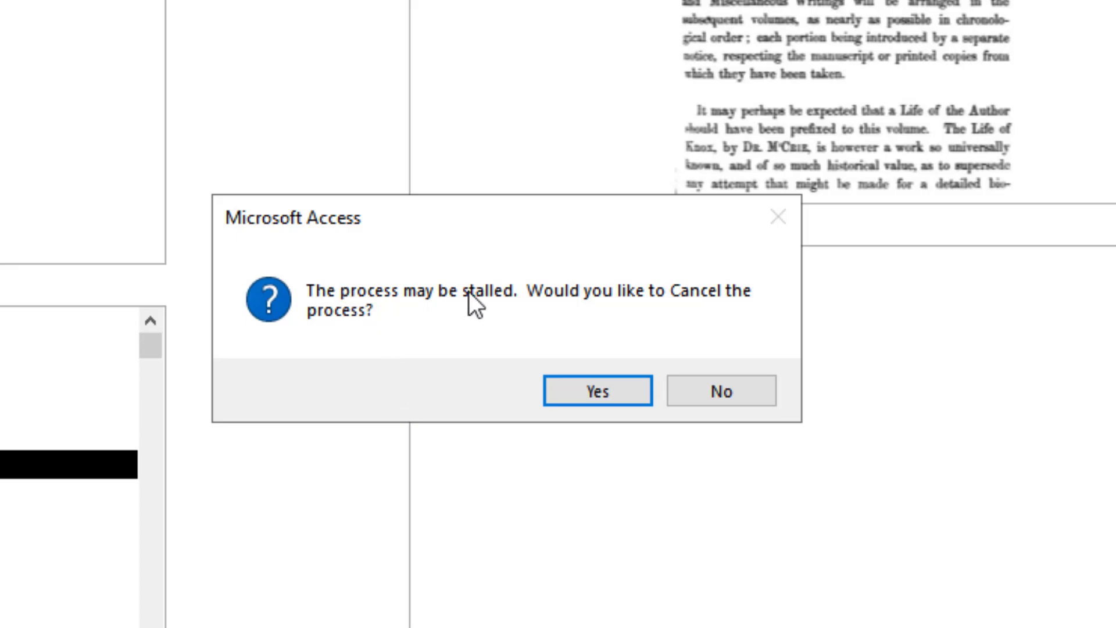
{"action": "mouse_move", "coordinate": [551, 382]}
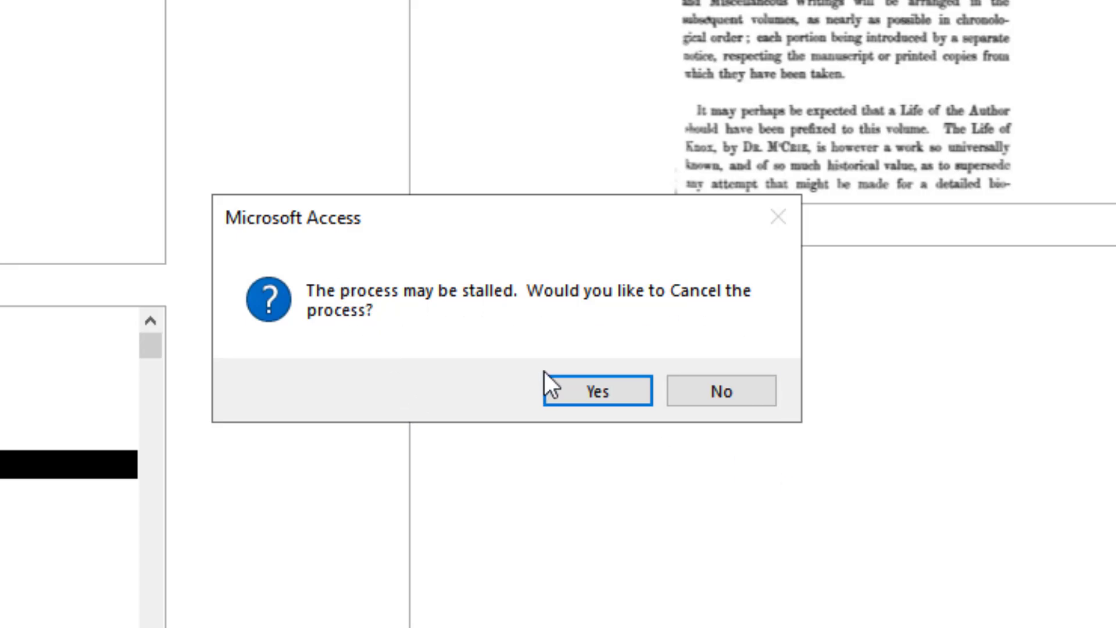
Cancel the stalled process, switch to English and rerun OCR to fill the text box.
{"action": "left_click", "coordinate": [597, 390]}
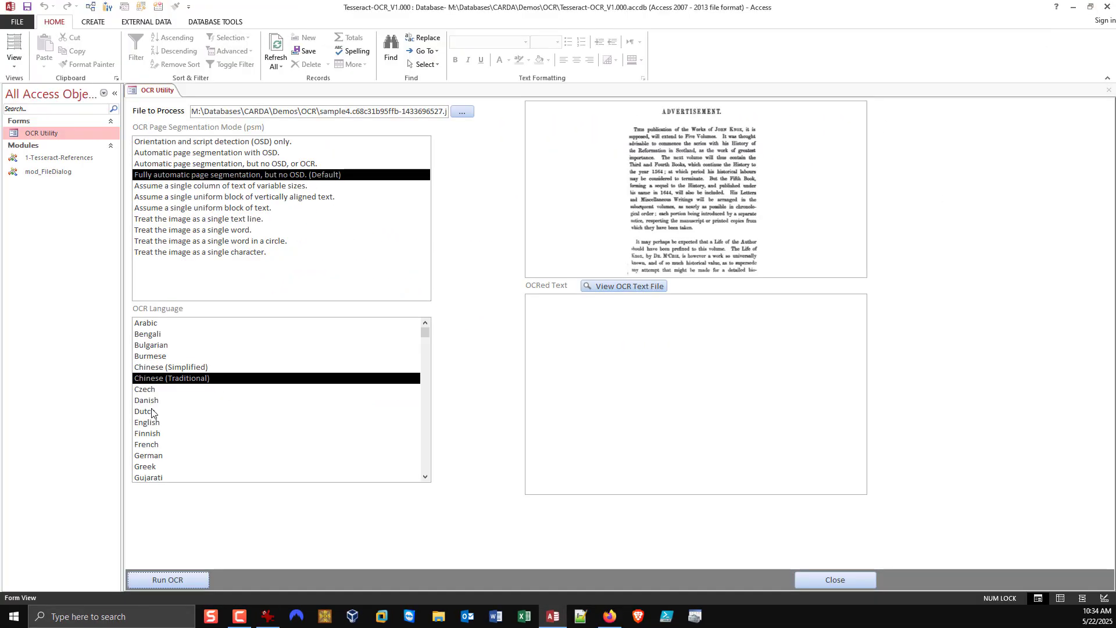
{"action": "left_click", "coordinate": [148, 422]}
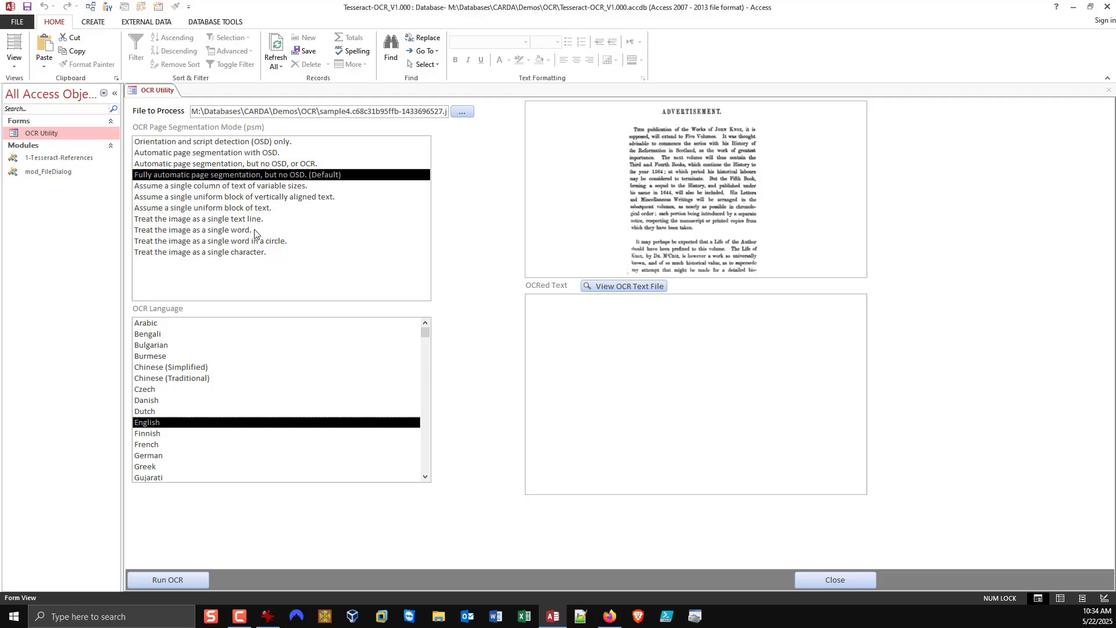
{"action": "left_click", "coordinate": [167, 580]}
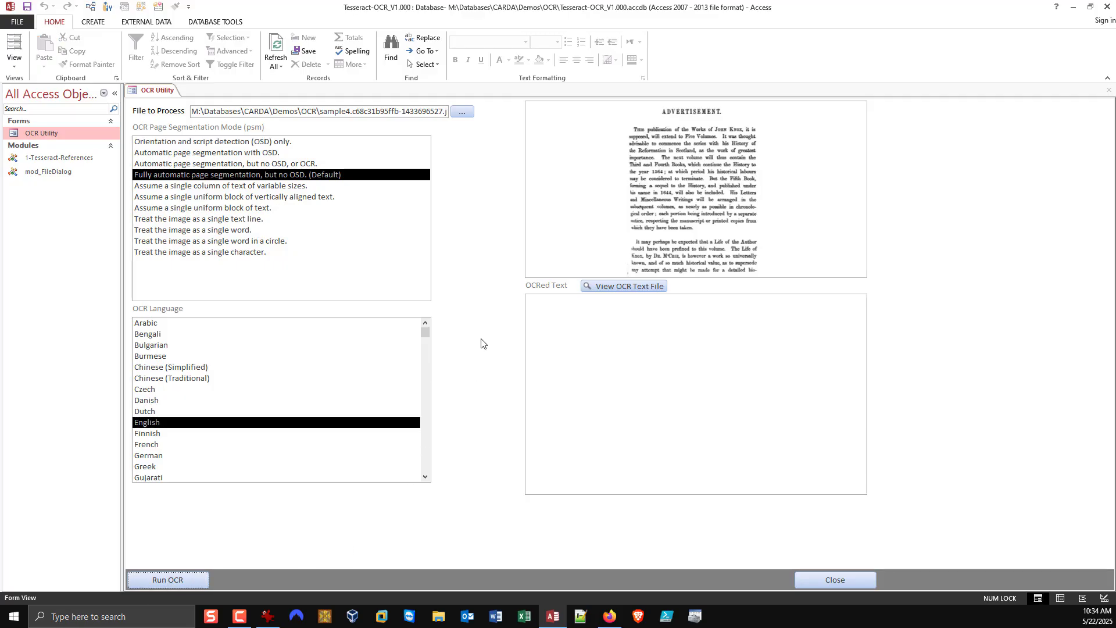
{"action": "left_click", "coordinate": [168, 580]}
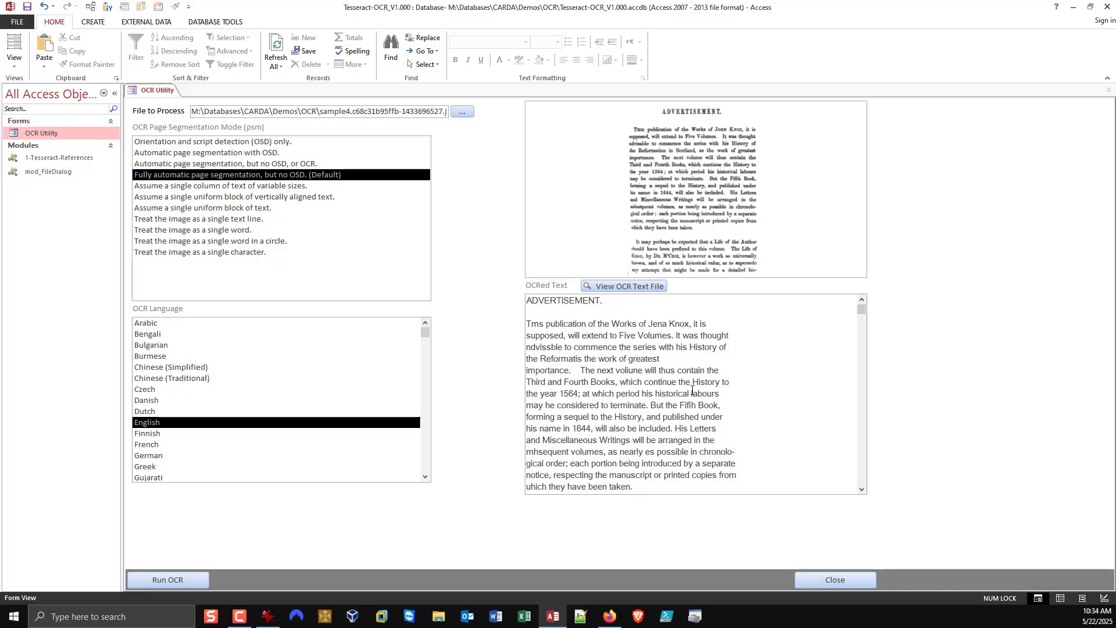
Highlight lines of recognised text and make Burmese the OCR language.
{"action": "left_click_drag", "start_coordinate": [527, 335], "coordinate": [737, 452]}
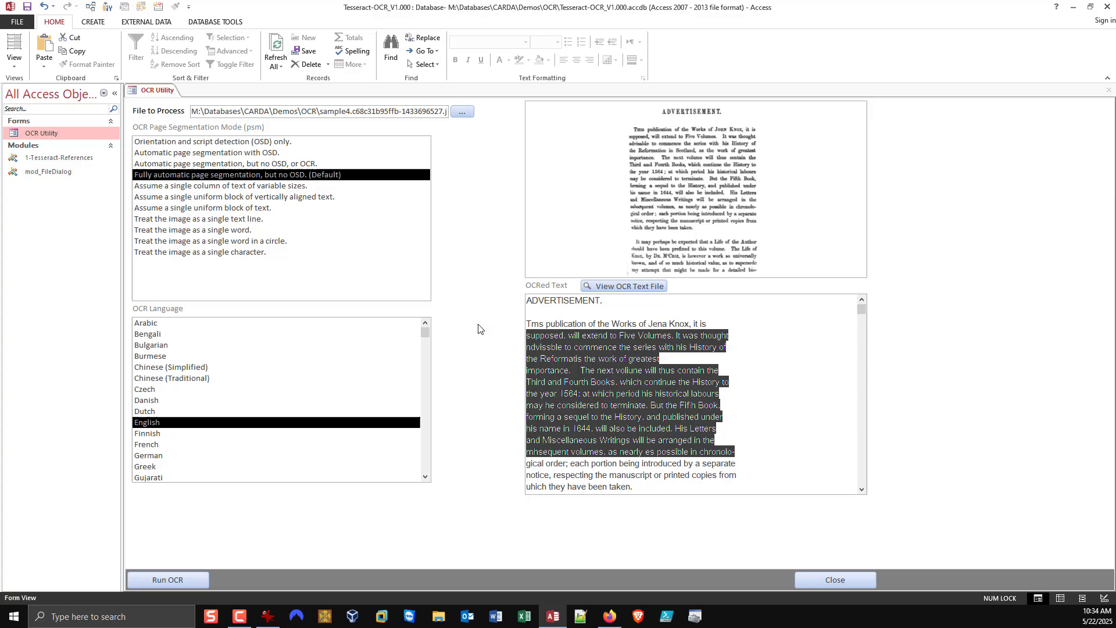
{"action": "left_click", "coordinate": [150, 356]}
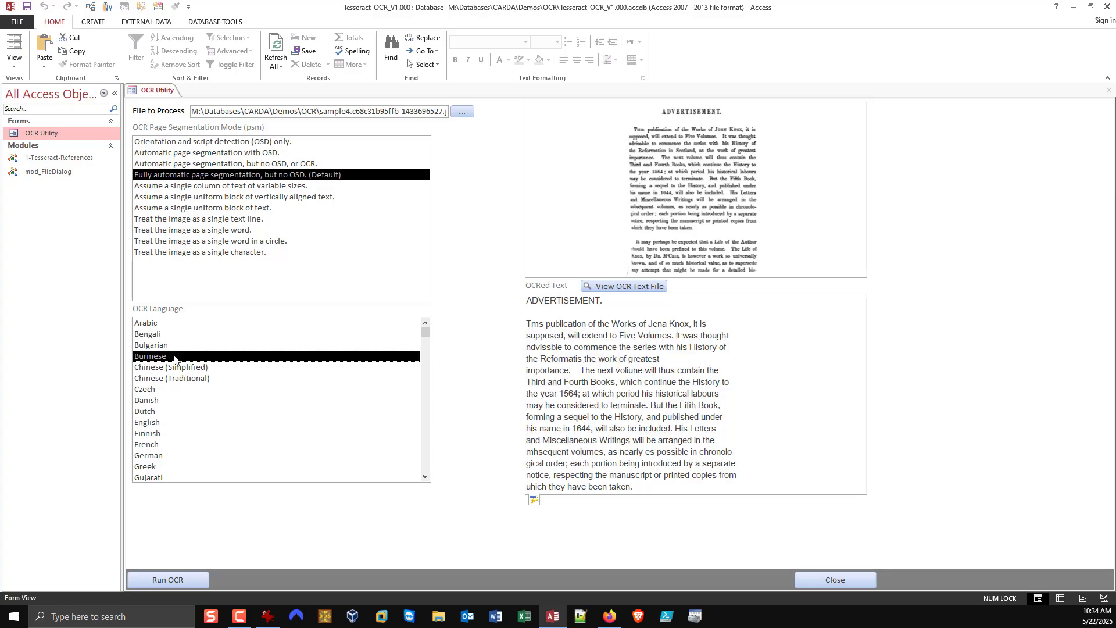
{"action": "mouse_move", "coordinate": [260, 539]}
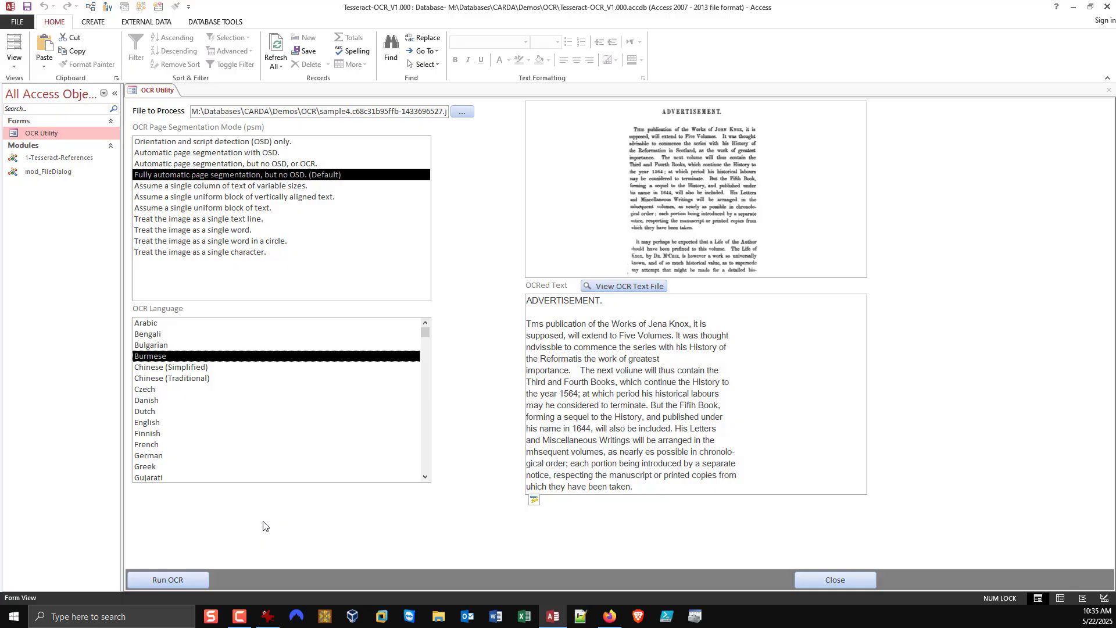
{"action": "mouse_move", "coordinate": [195, 456]}
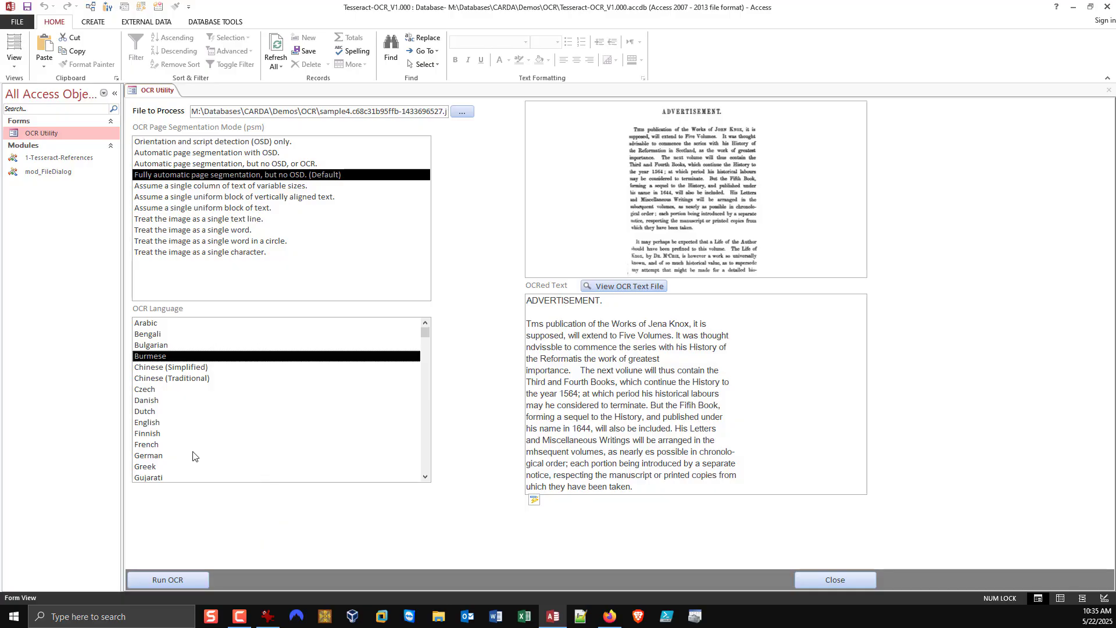
{"action": "left_click", "coordinate": [148, 456]}
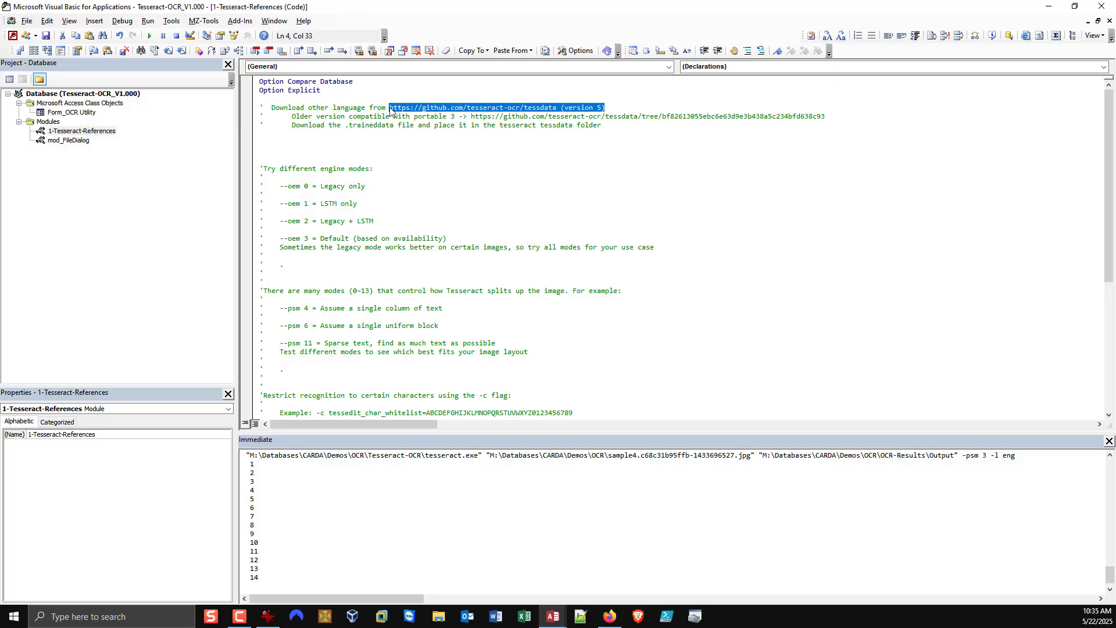
Select the older-version tessdata download URL in the 1-Tesseract-References module notes.
{"action": "left_click", "coordinate": [472, 116]}
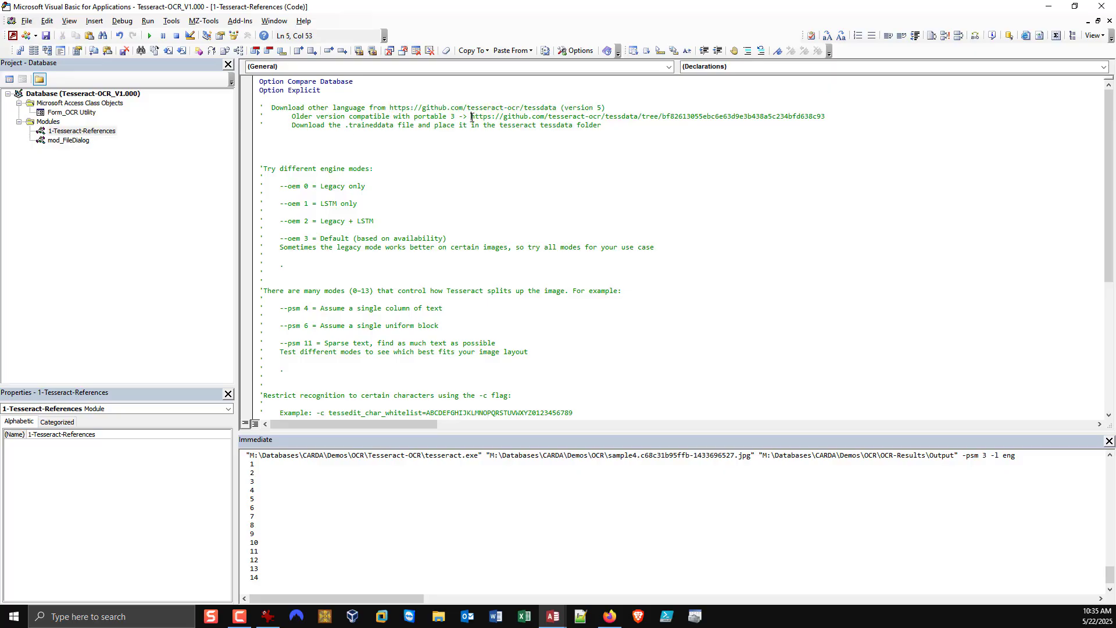
{"action": "left_click_drag", "start_coordinate": [471, 116], "coordinate": [826, 116]}
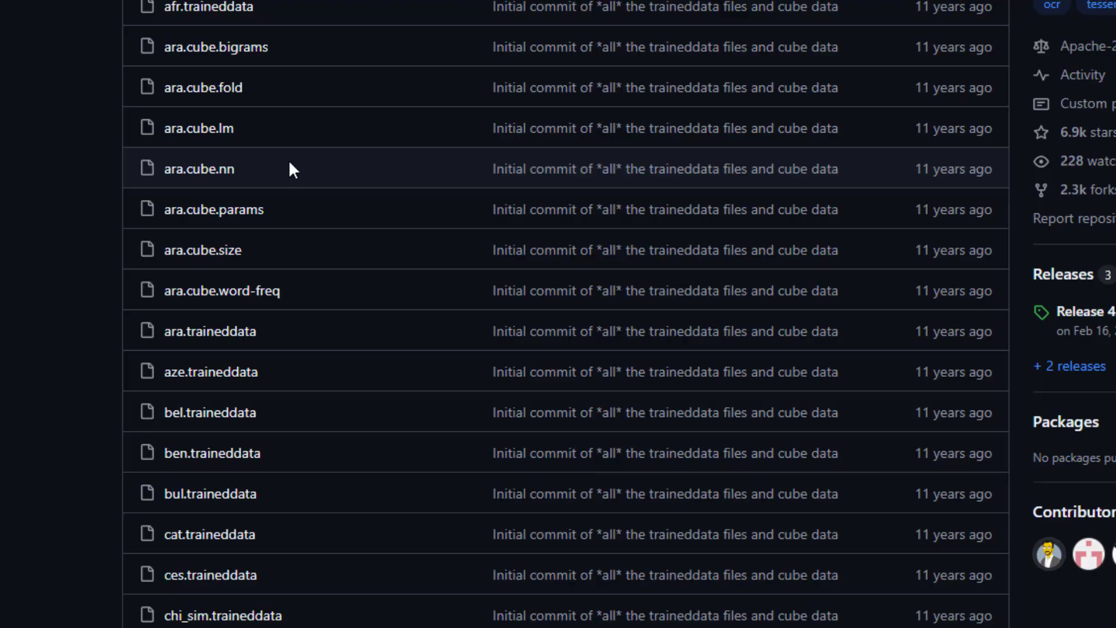
Scroll the tessdata listing down to the French cube files and fra.traineddata.
{"action": "scroll", "scroll_direction": "down", "scroll_amount": 3}
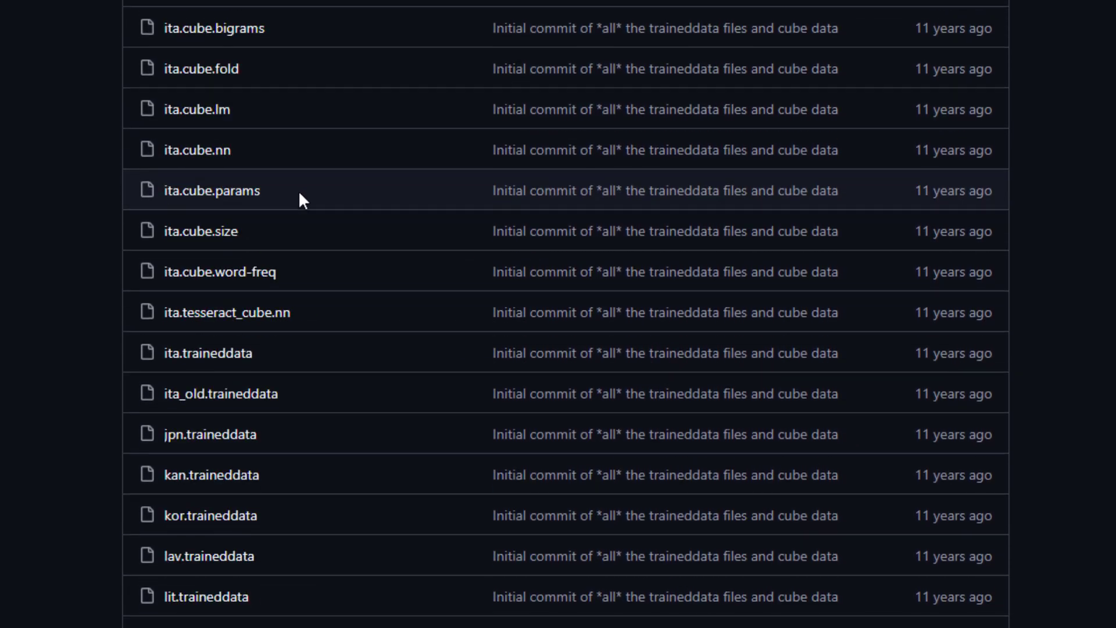
{"action": "scroll", "scroll_direction": "down", "scroll_amount": 3}
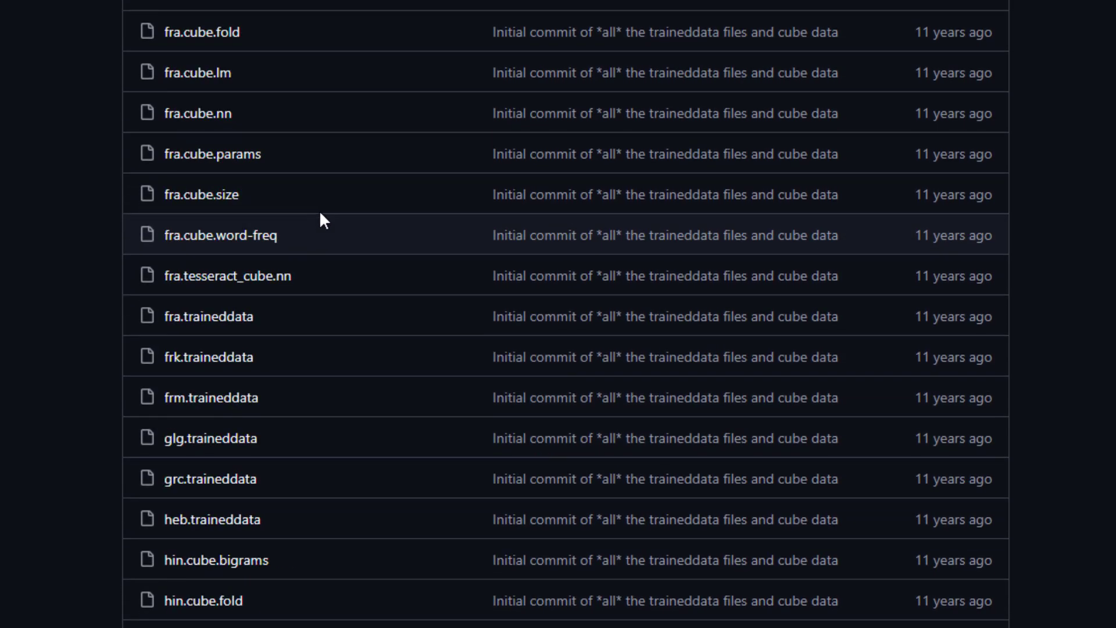
{"action": "mouse_move", "coordinate": [203, 284]}
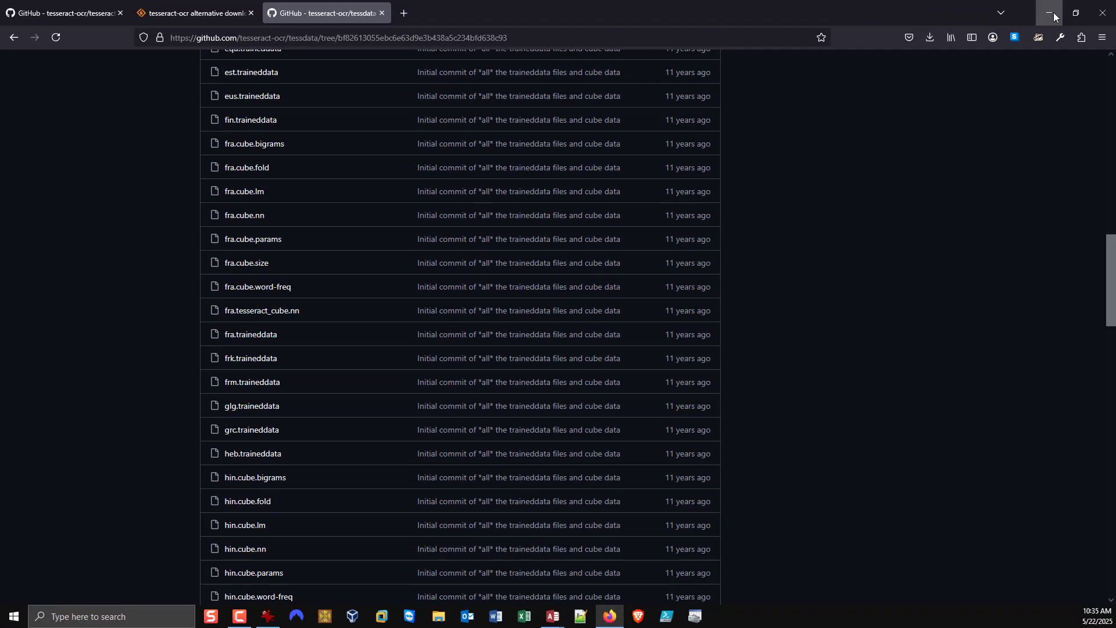
{"action": "mouse_move", "coordinate": [1049, 13]}
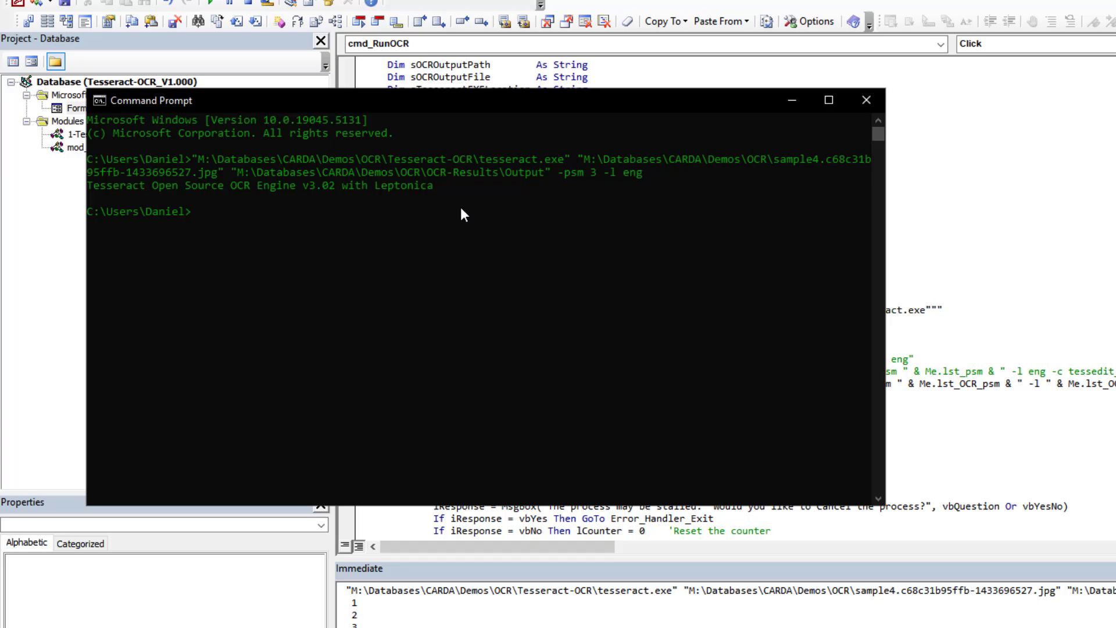
{"action": "mouse_move", "coordinate": [490, 289]}
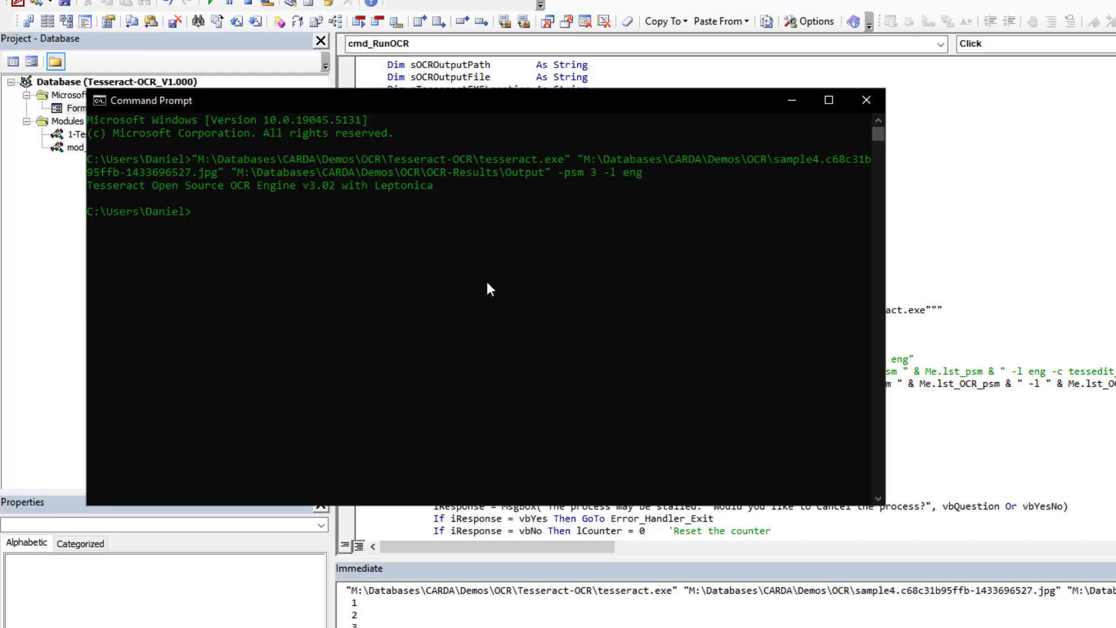
{"action": "mouse_move", "coordinate": [544, 169]}
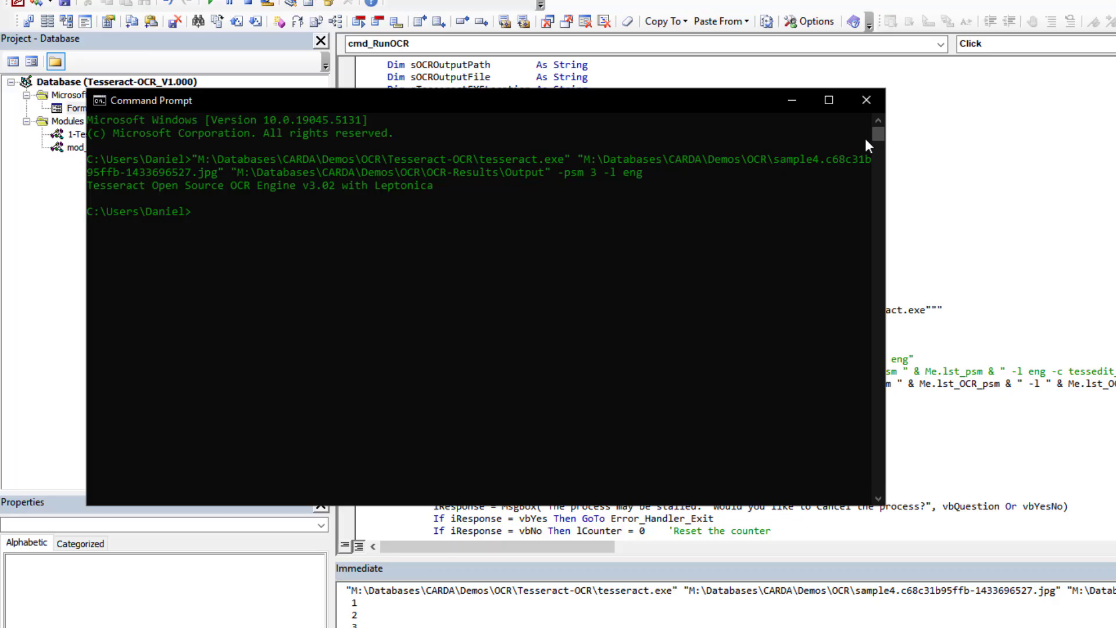
Rerun tesseract.exe with -l chi_tra and select the missing chi_tra.traineddata name in the error.
{"action": "left_click", "coordinate": [866, 100]}
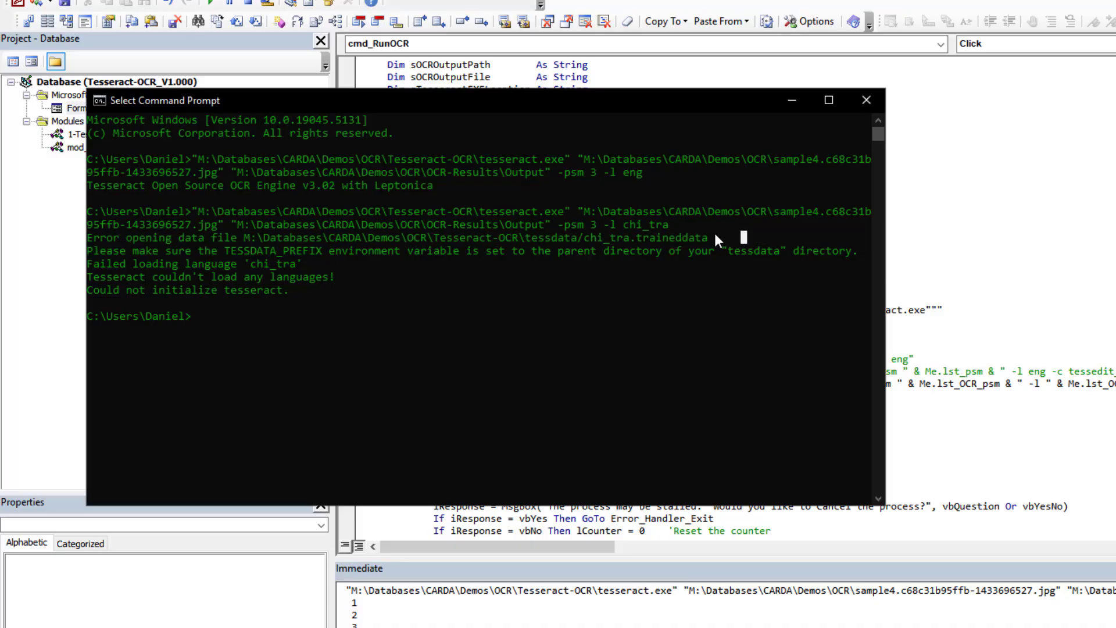
{"action": "double_click", "coordinate": [647, 237]}
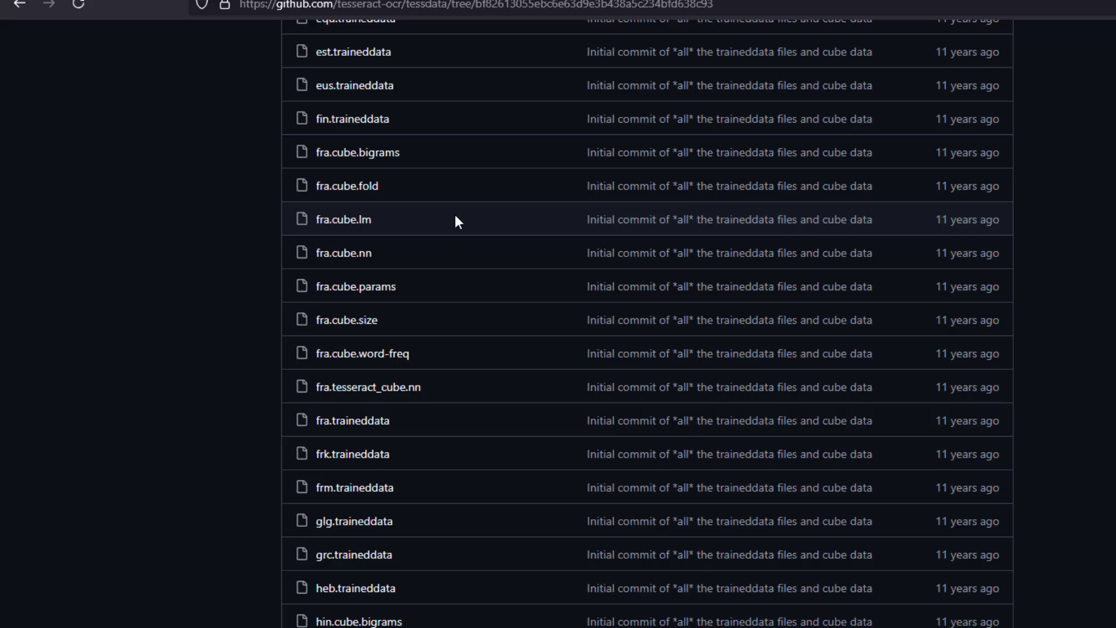
Find chi_tra.traineddata in the tessdata listing, then minimize the Command Prompt window.
{"action": "scroll", "scroll_direction": "up", "scroll_amount": 3}
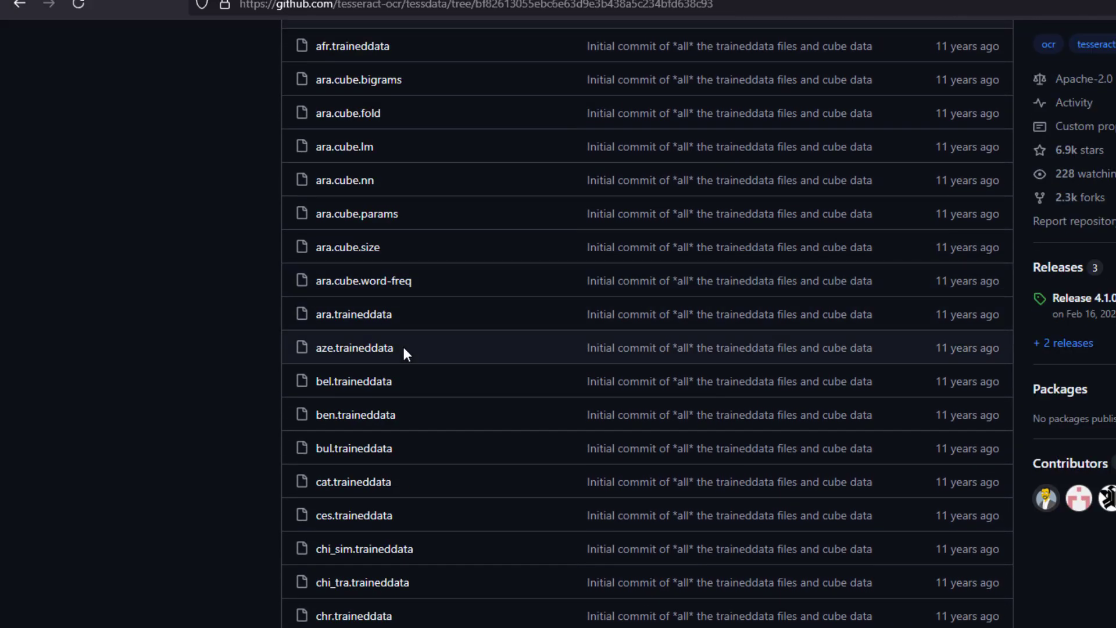
{"action": "scroll", "scroll_direction": "down", "scroll_amount": 3}
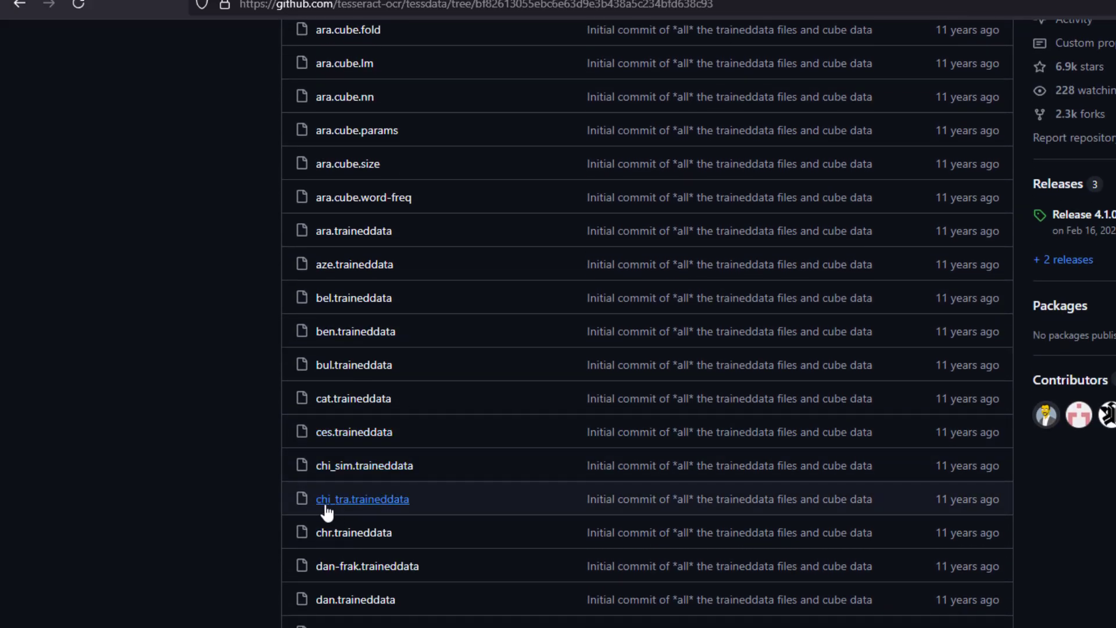
{"action": "mouse_move", "coordinate": [364, 509]}
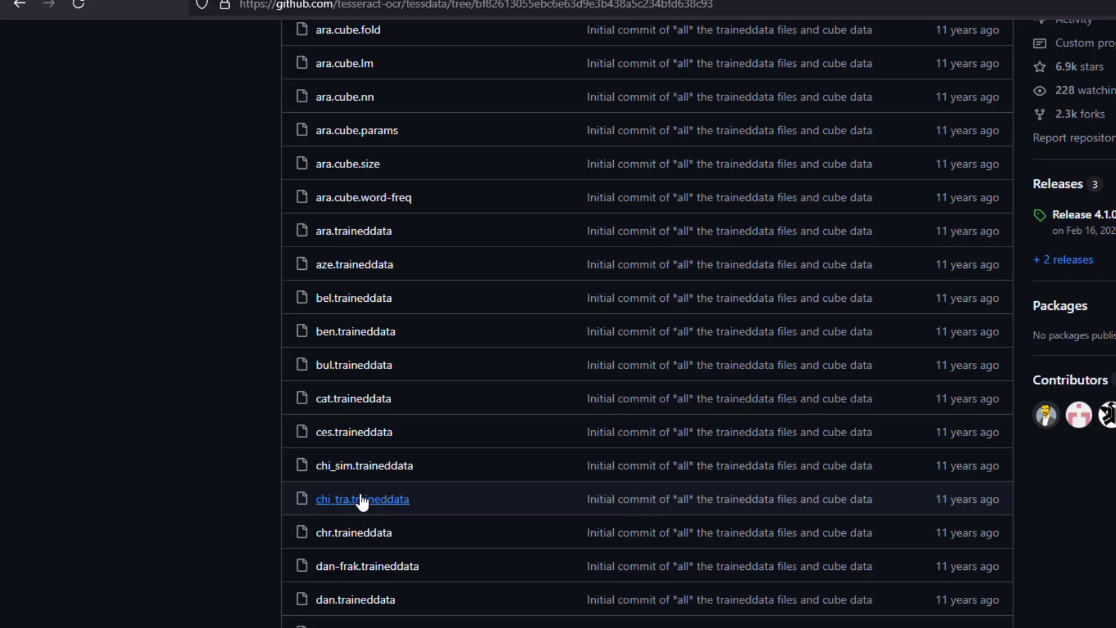
{"action": "mouse_move", "coordinate": [365, 508]}
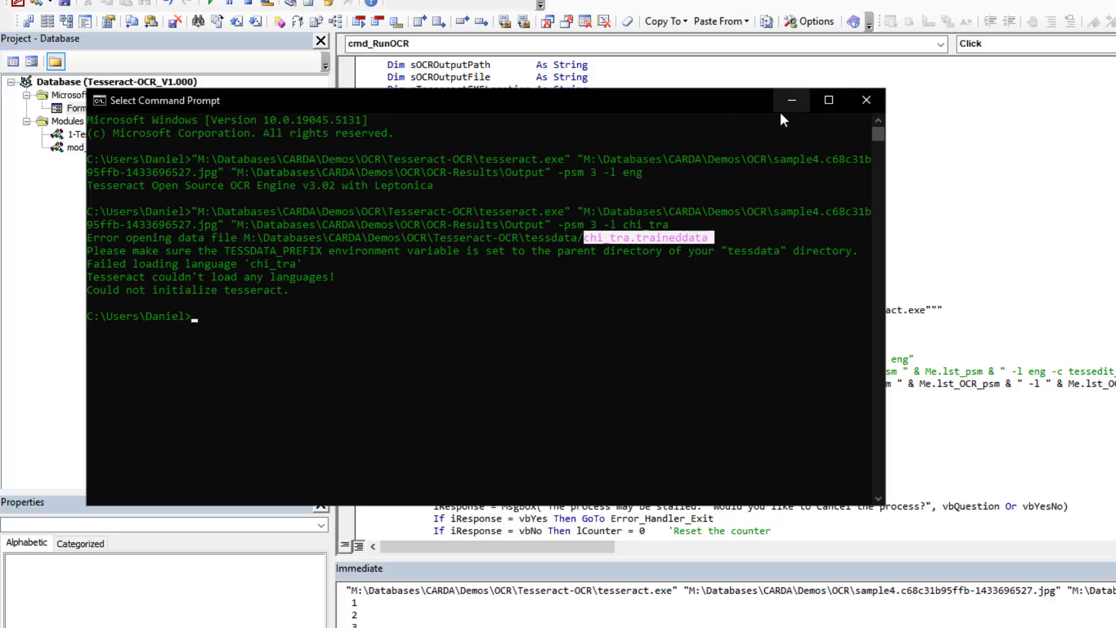
{"action": "left_click", "coordinate": [866, 99]}
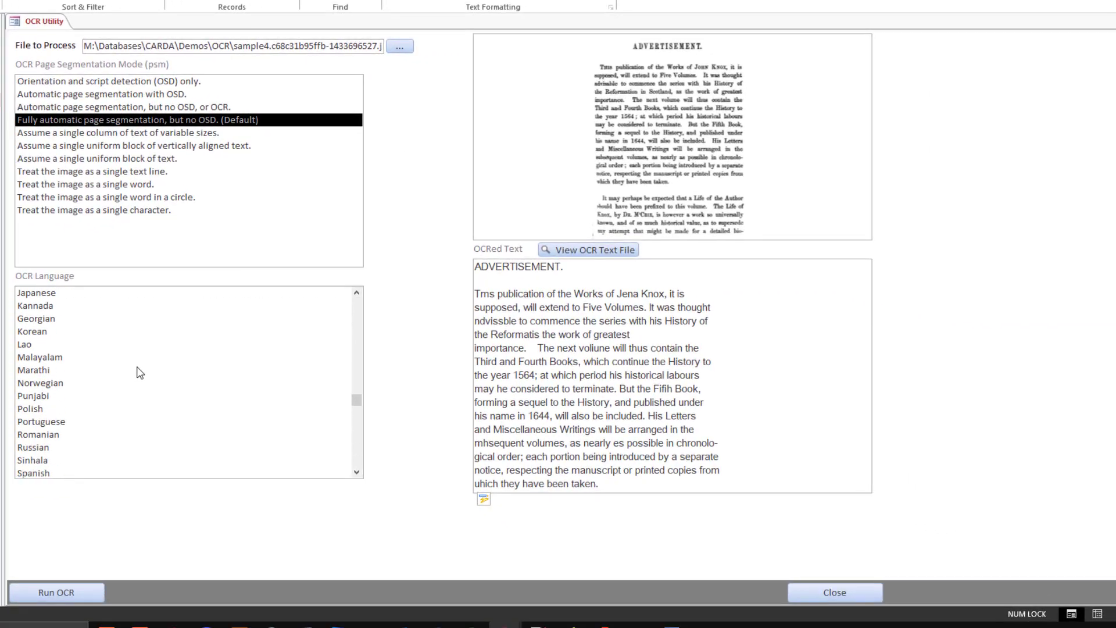
{"action": "scroll", "scroll_direction": "down", "scroll_amount": 3}
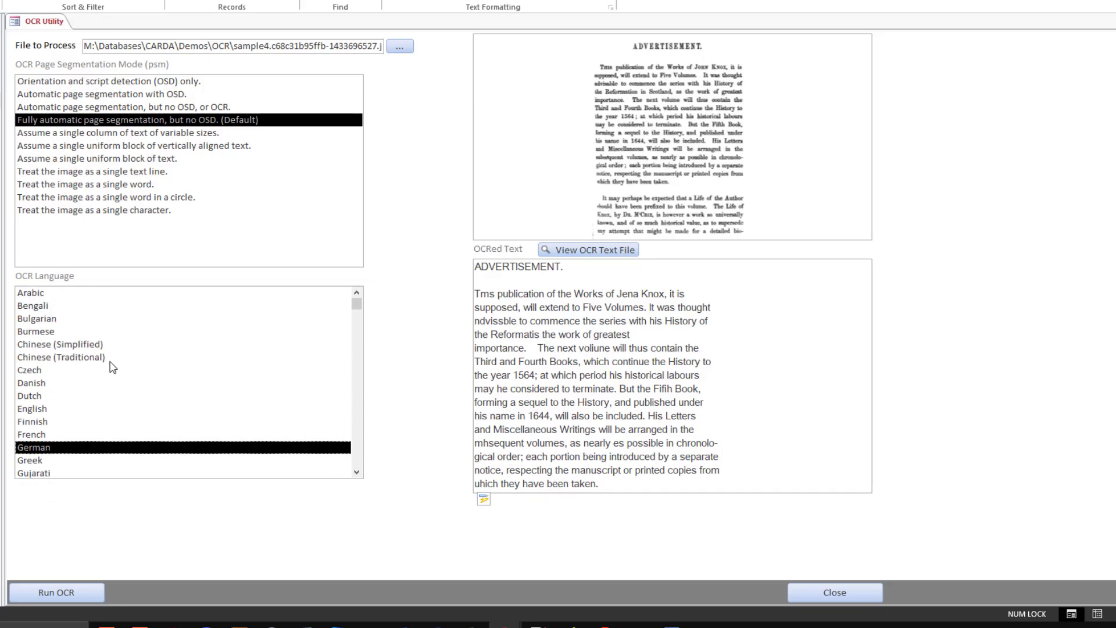
{"action": "mouse_move", "coordinate": [429, 313]}
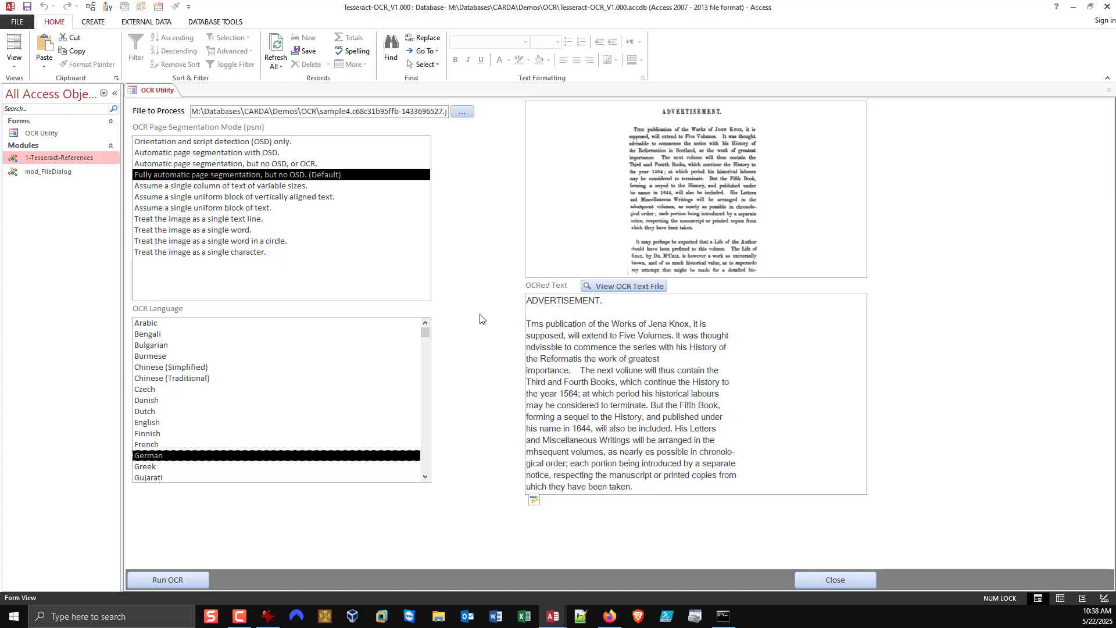
{"action": "mouse_move", "coordinate": [488, 320]}
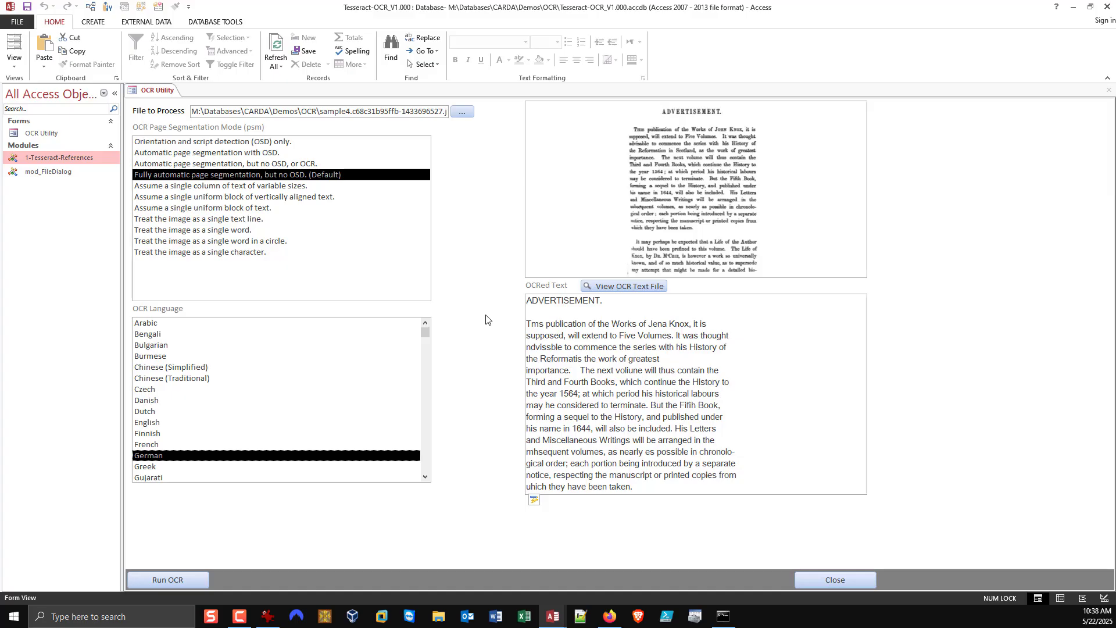
{"action": "mouse_move", "coordinate": [469, 294]}
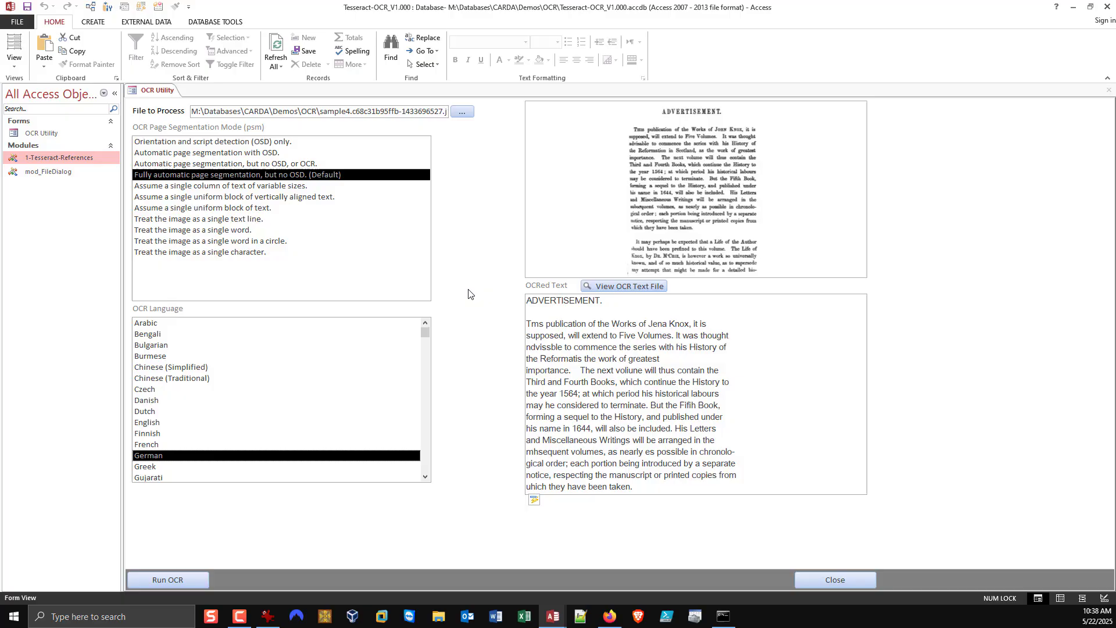
{"action": "mouse_move", "coordinate": [475, 328]}
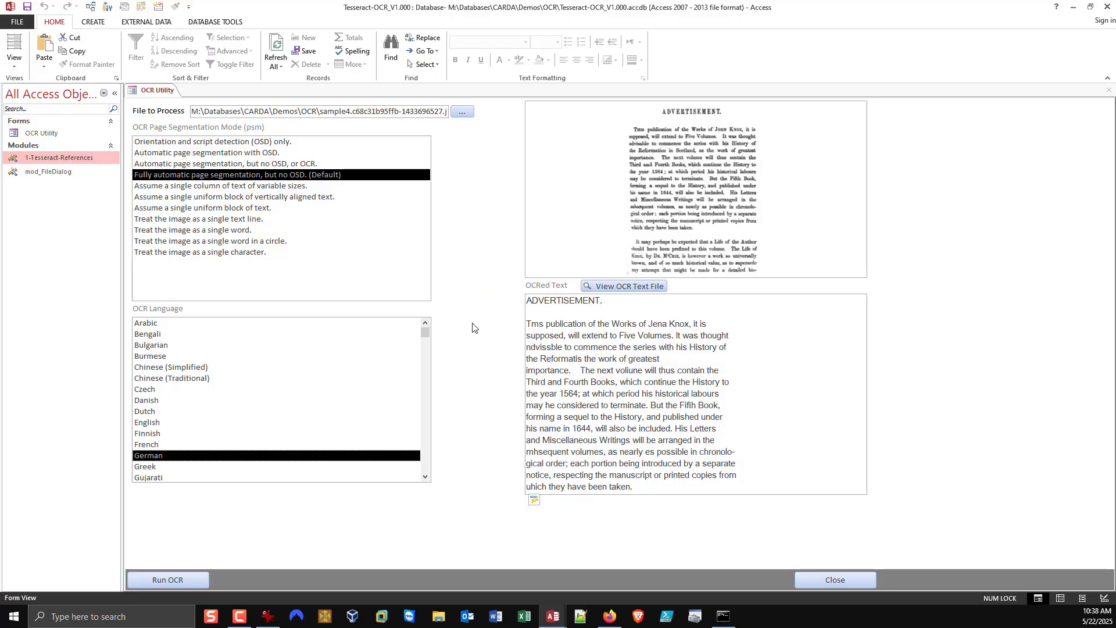
{"action": "mouse_move", "coordinate": [471, 333]}
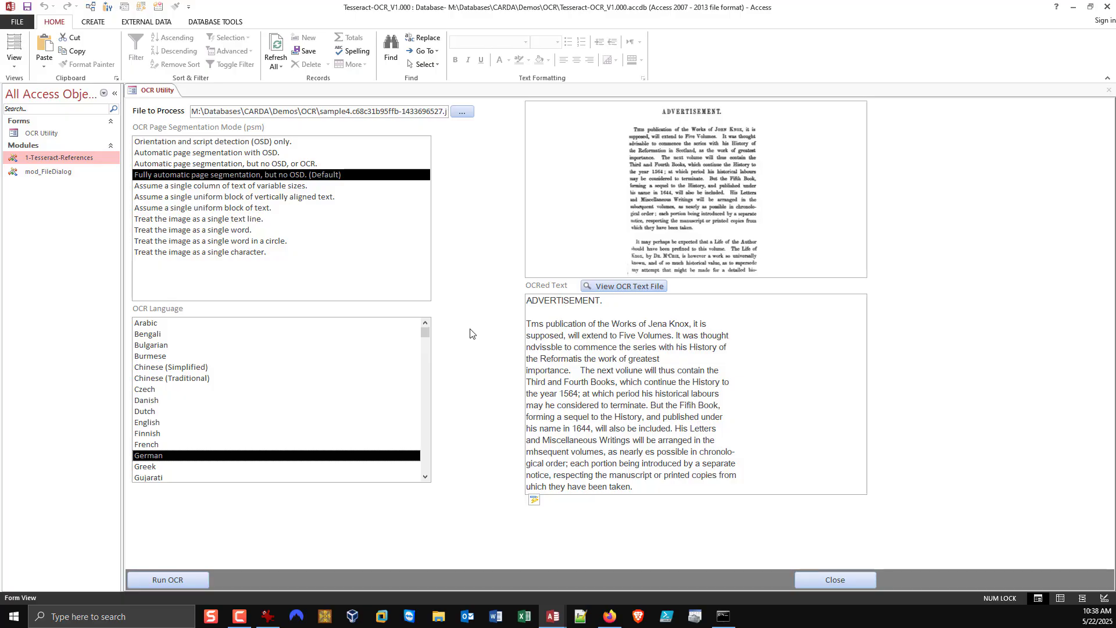
{"action": "mouse_move", "coordinate": [485, 338]}
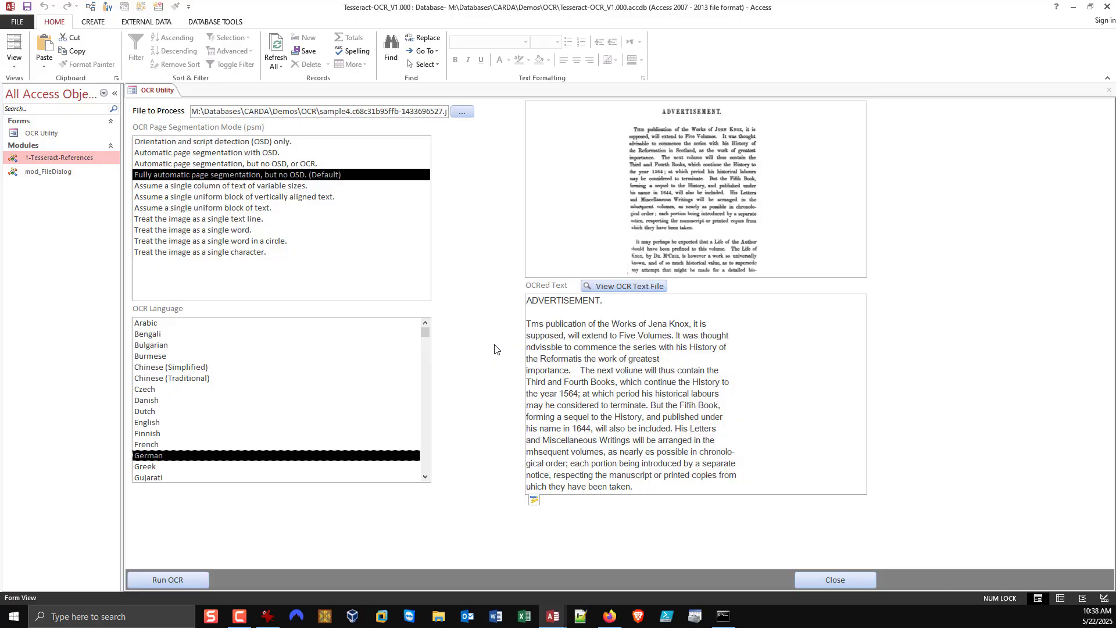
{"action": "mouse_move", "coordinate": [488, 353]}
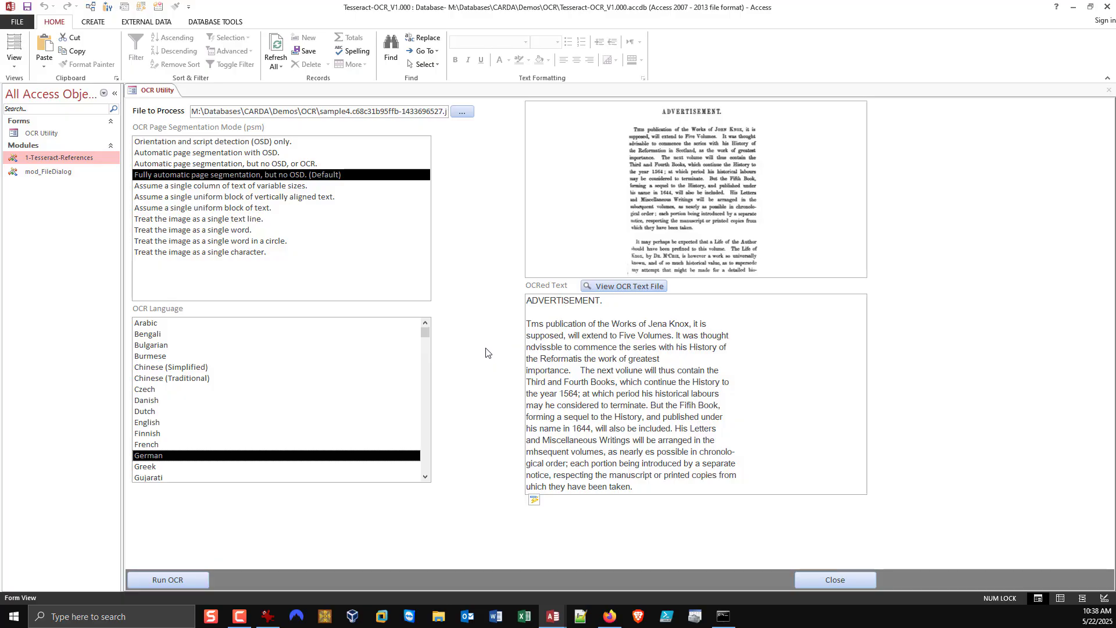
{"action": "mouse_move", "coordinate": [485, 357]}
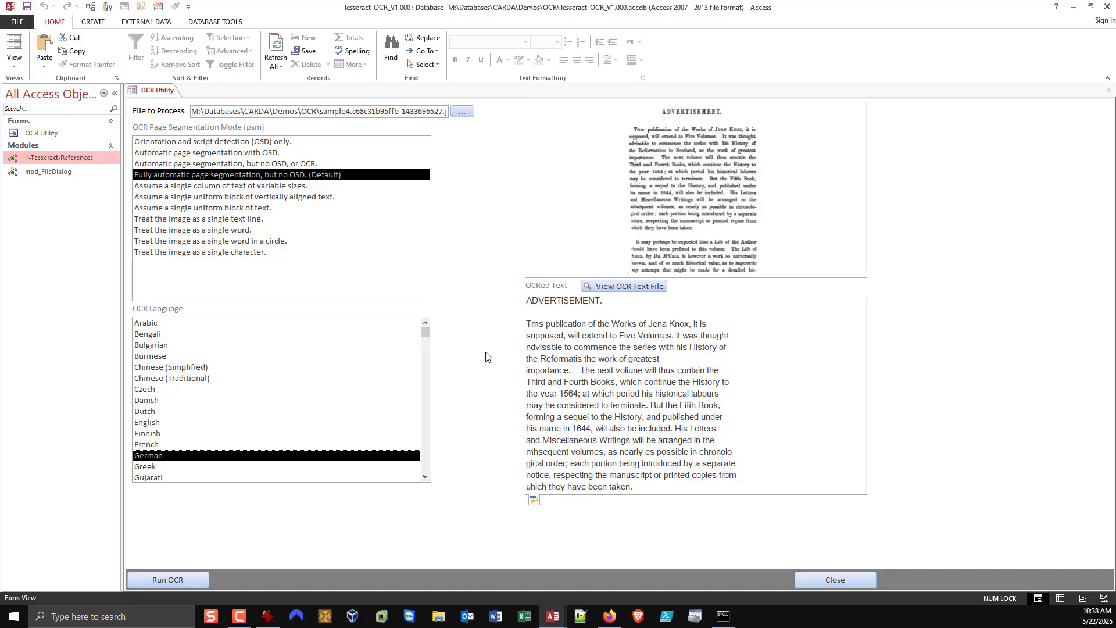
{"action": "mouse_move", "coordinate": [503, 317]}
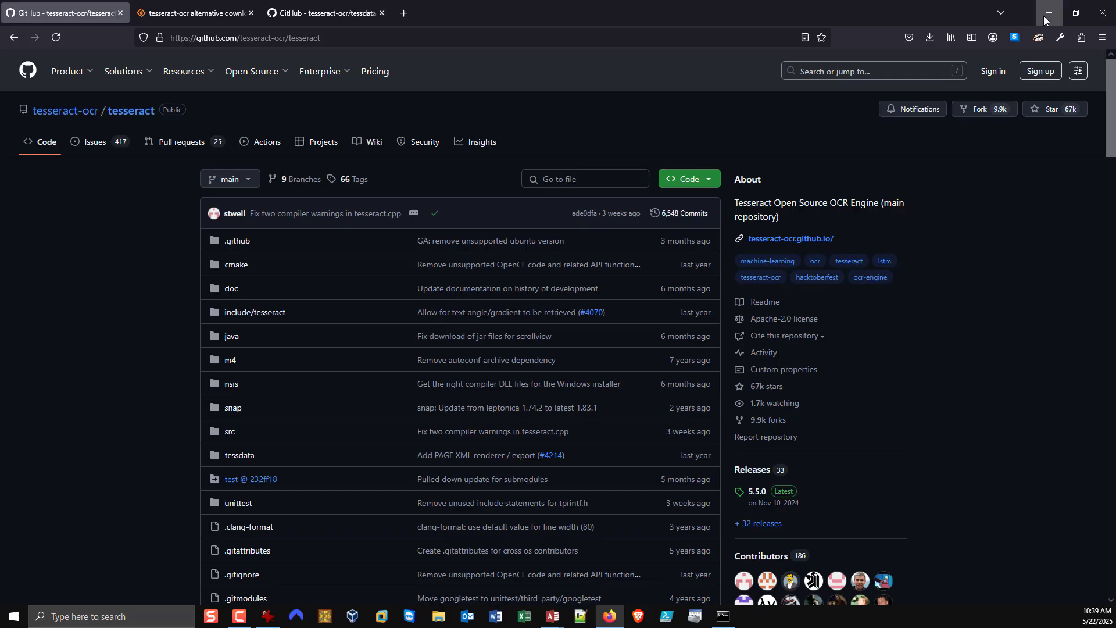
{"action": "mouse_move", "coordinate": [1052, 12]}
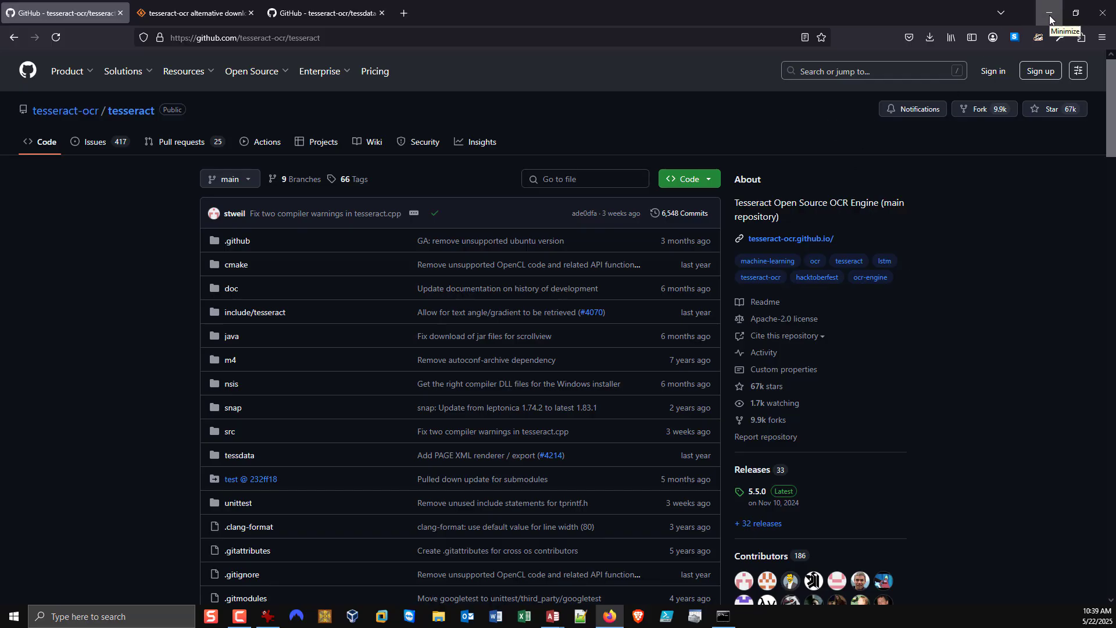